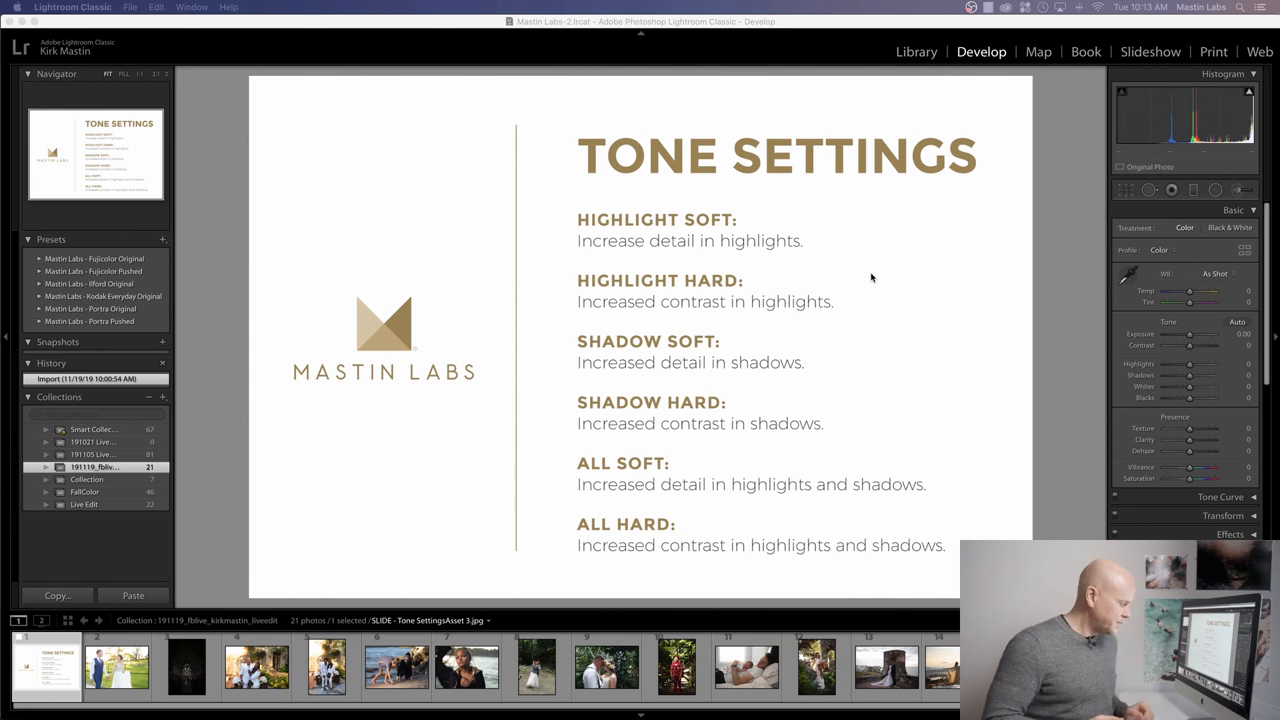
pyautogui.moveTo(460, 434)
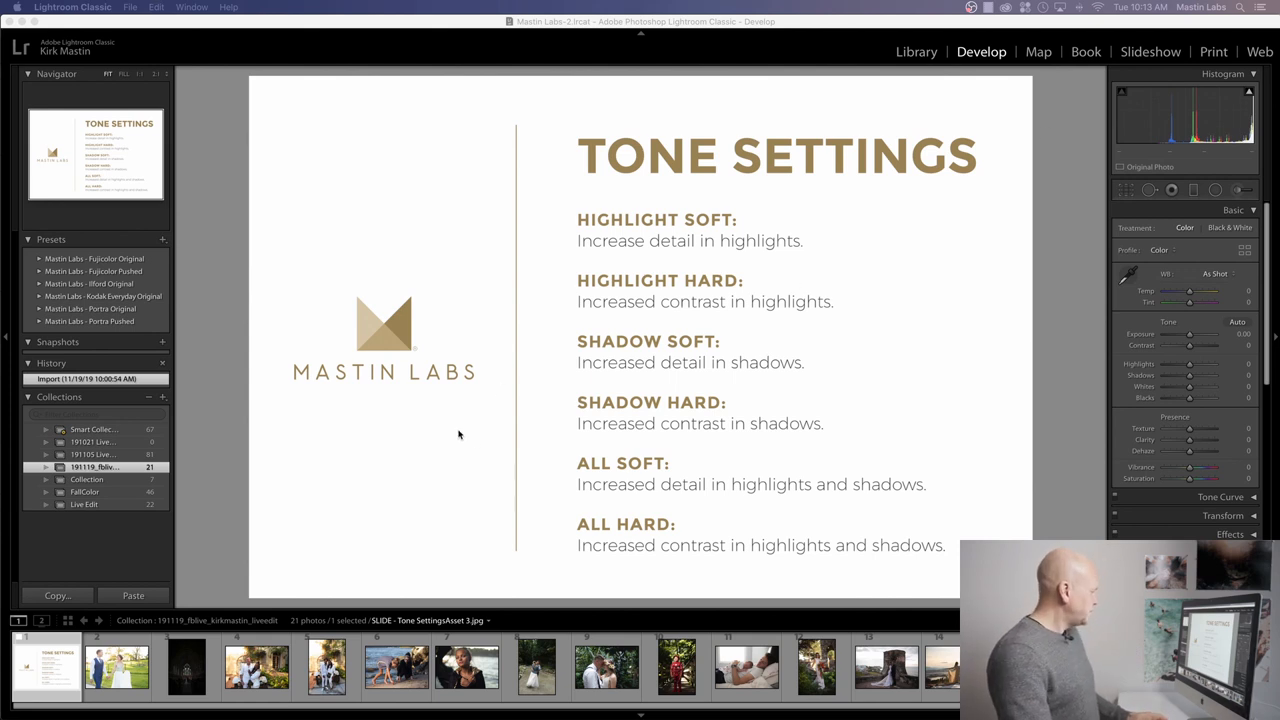
# Select the wedding couple photo in the filmstrip for editing in Develop
pyautogui.click(116, 668)
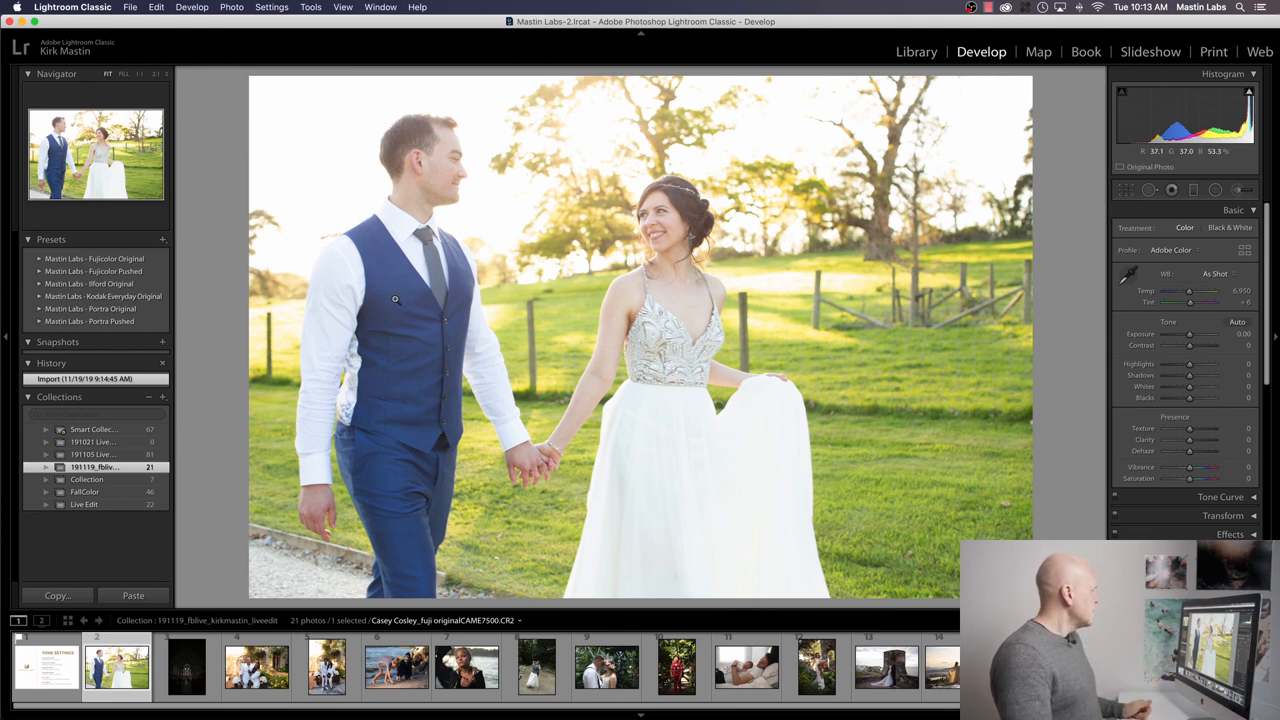
# Apply the Mastin Labs Fujicolor 1a. Pro 400H Neutral preset and fine-tune Exposure
pyautogui.click(40, 258)
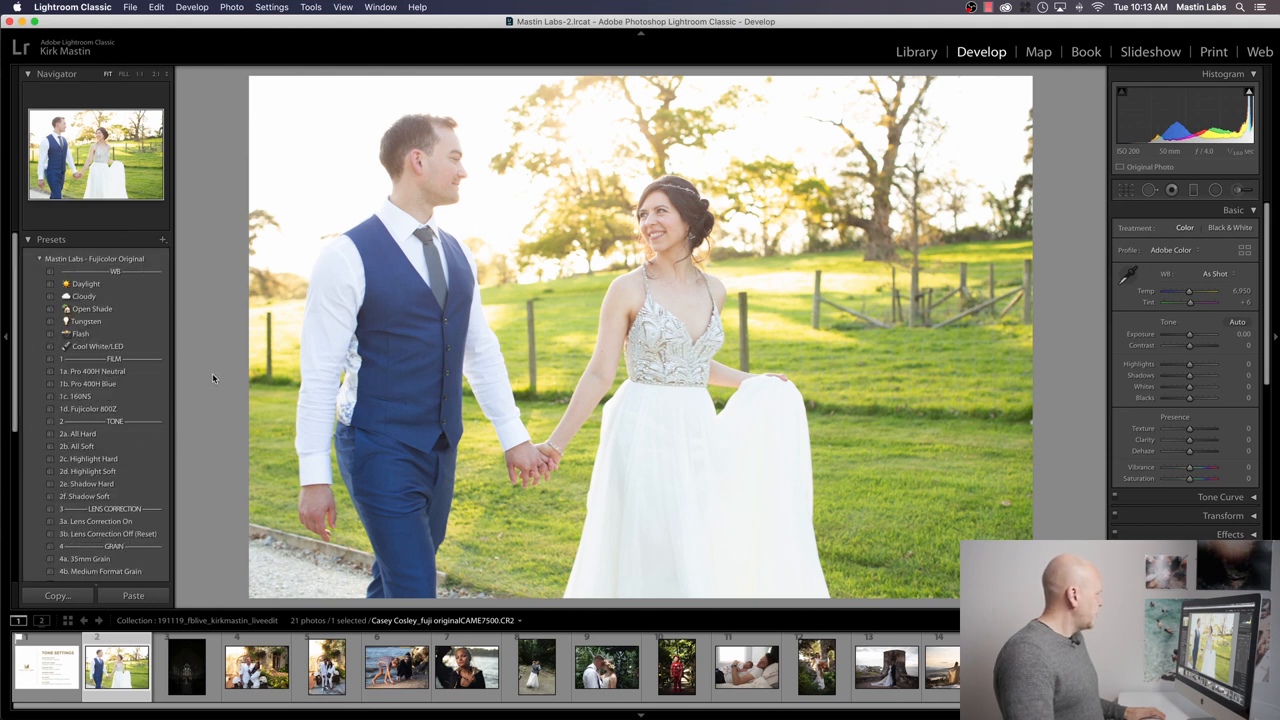
pyautogui.click(92, 370)
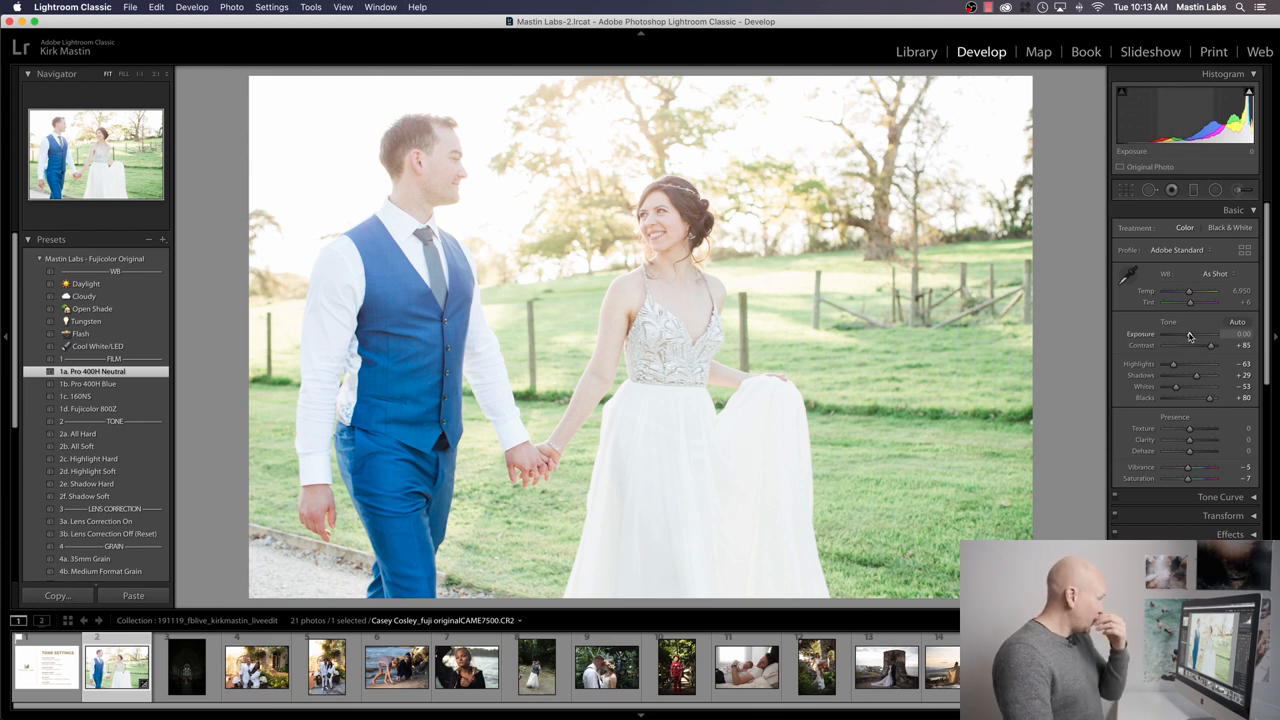
pyautogui.moveTo(1200, 334); pyautogui.dragTo(1188, 334)
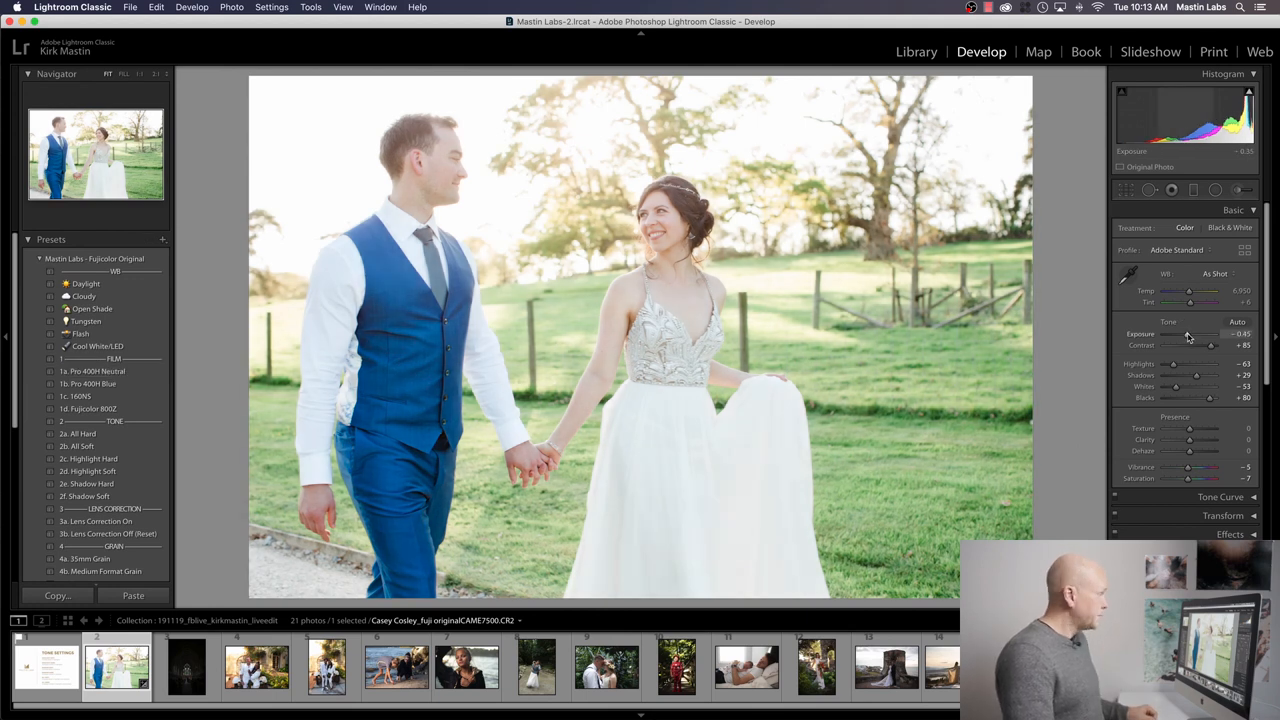
pyautogui.moveTo(1210, 334); pyautogui.dragTo(1184, 334)
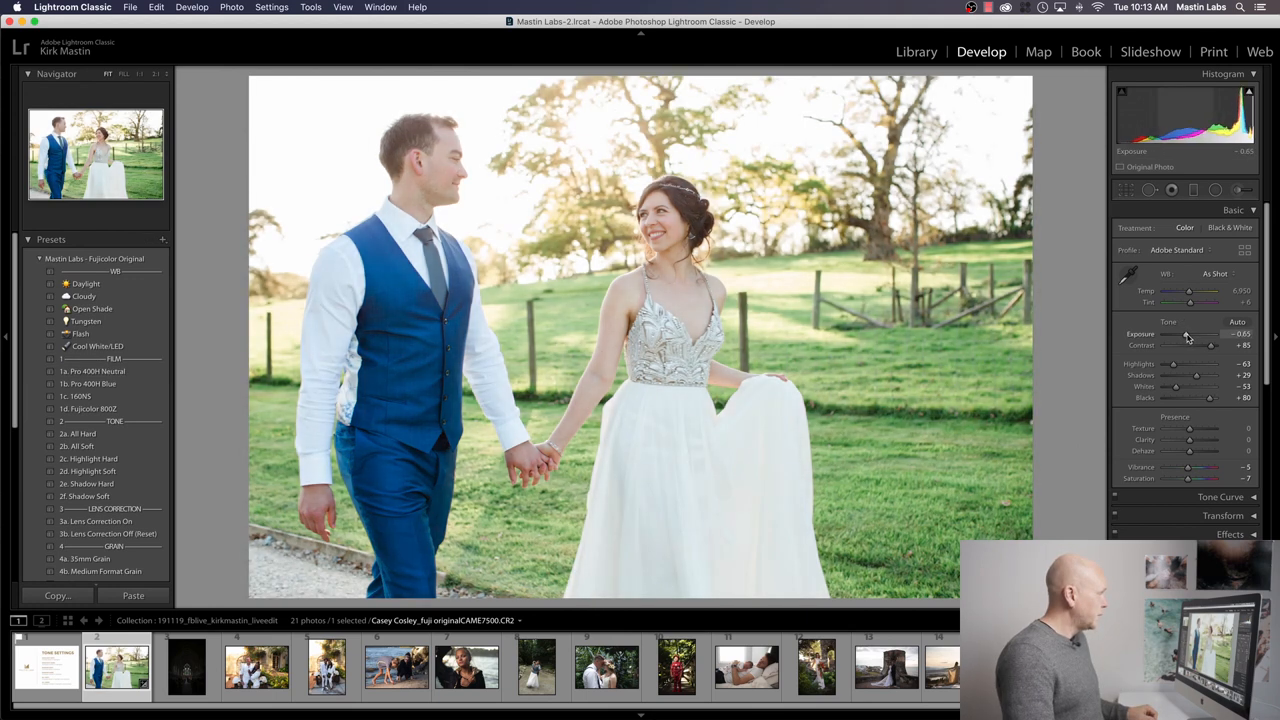
pyautogui.moveTo(1188, 334); pyautogui.dragTo(1192, 334)
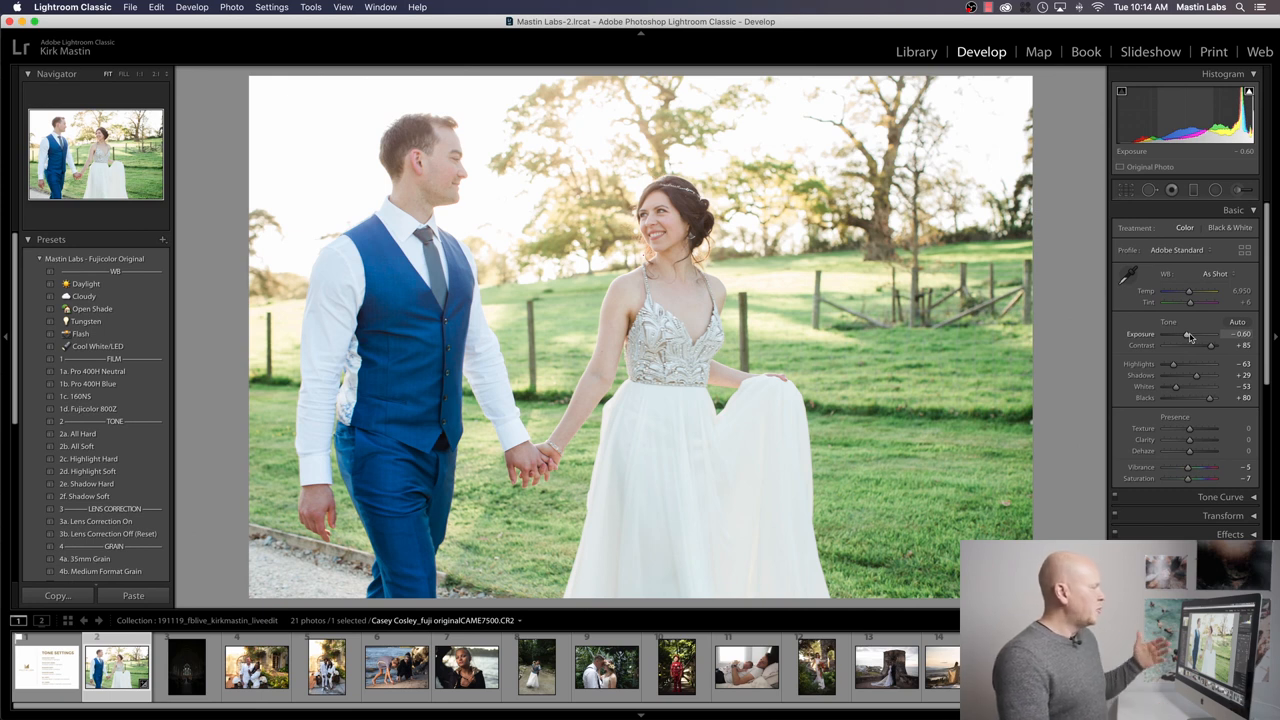
pyautogui.moveTo(1188, 334); pyautogui.dragTo(1200, 334)
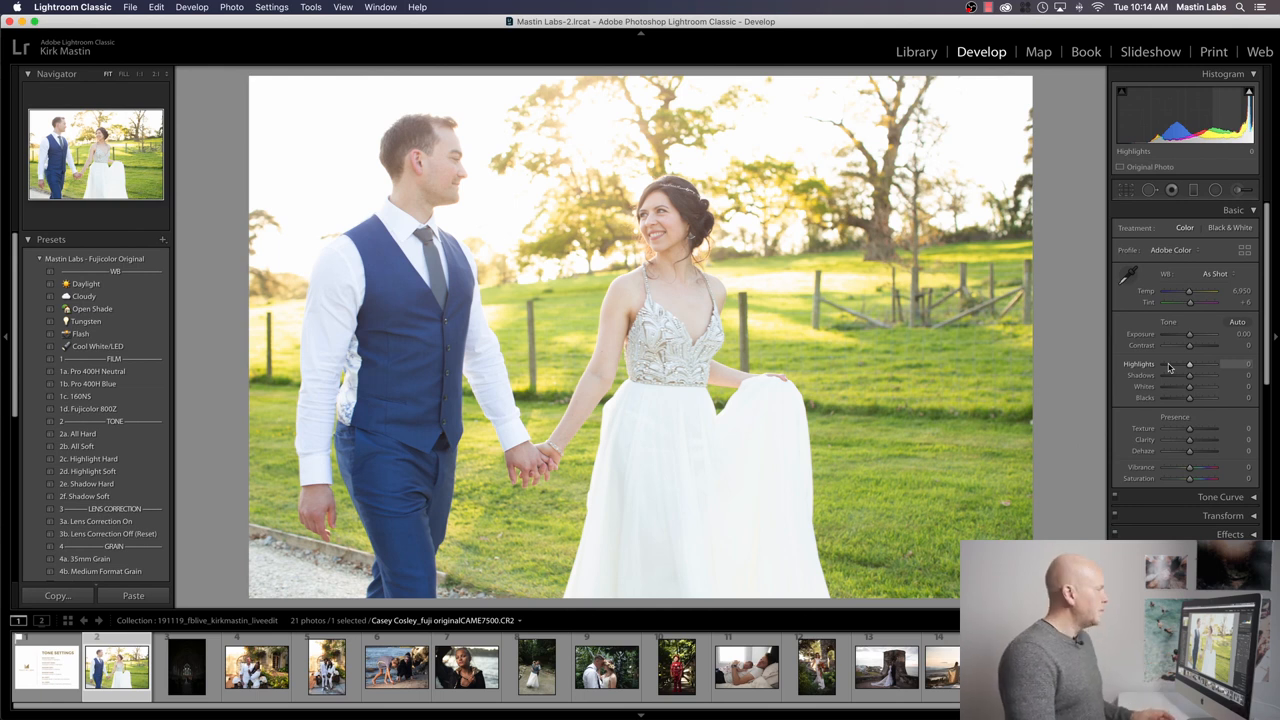
# Check highlight clipping on the sky and trees, then reapply Pro 400H Neutral
pyautogui.click(1248, 92)
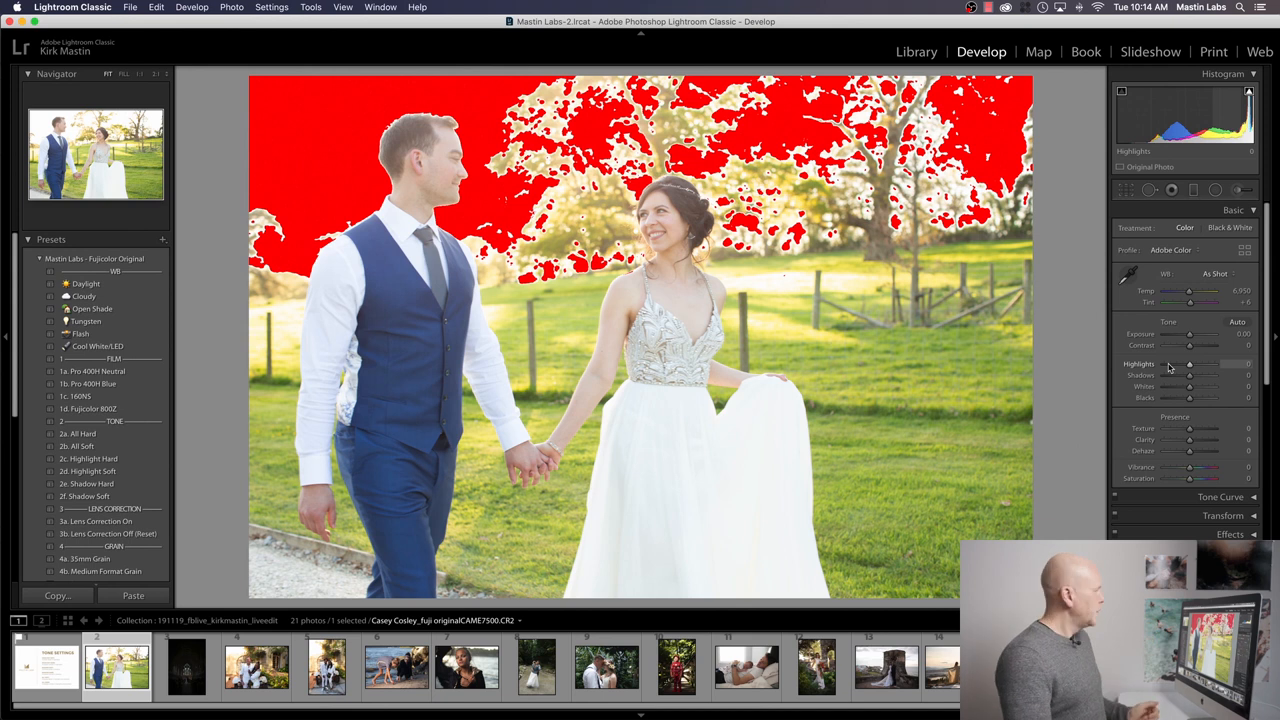
pyautogui.moveTo(248, 368)
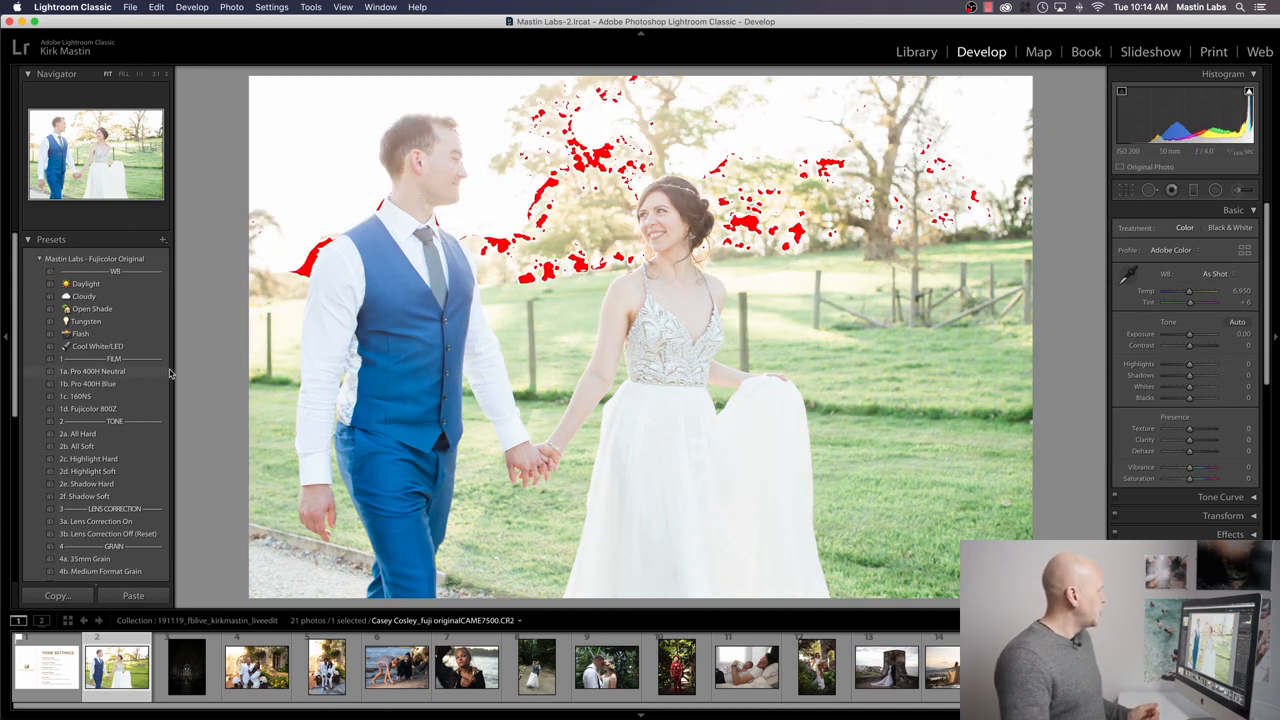
pyautogui.click(92, 370)
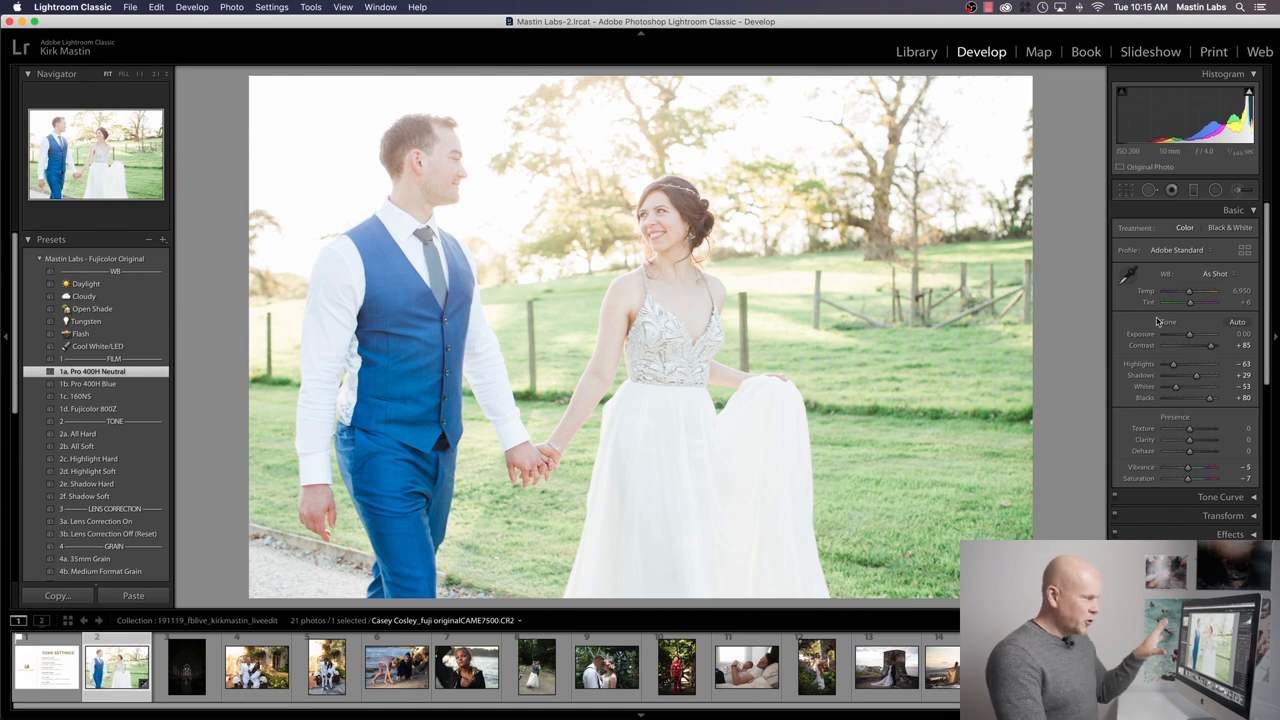
# Lower Exposure slightly and raise Temp to warm the white balance
pyautogui.moveTo(1190, 334); pyautogui.dragTo(1184, 334)
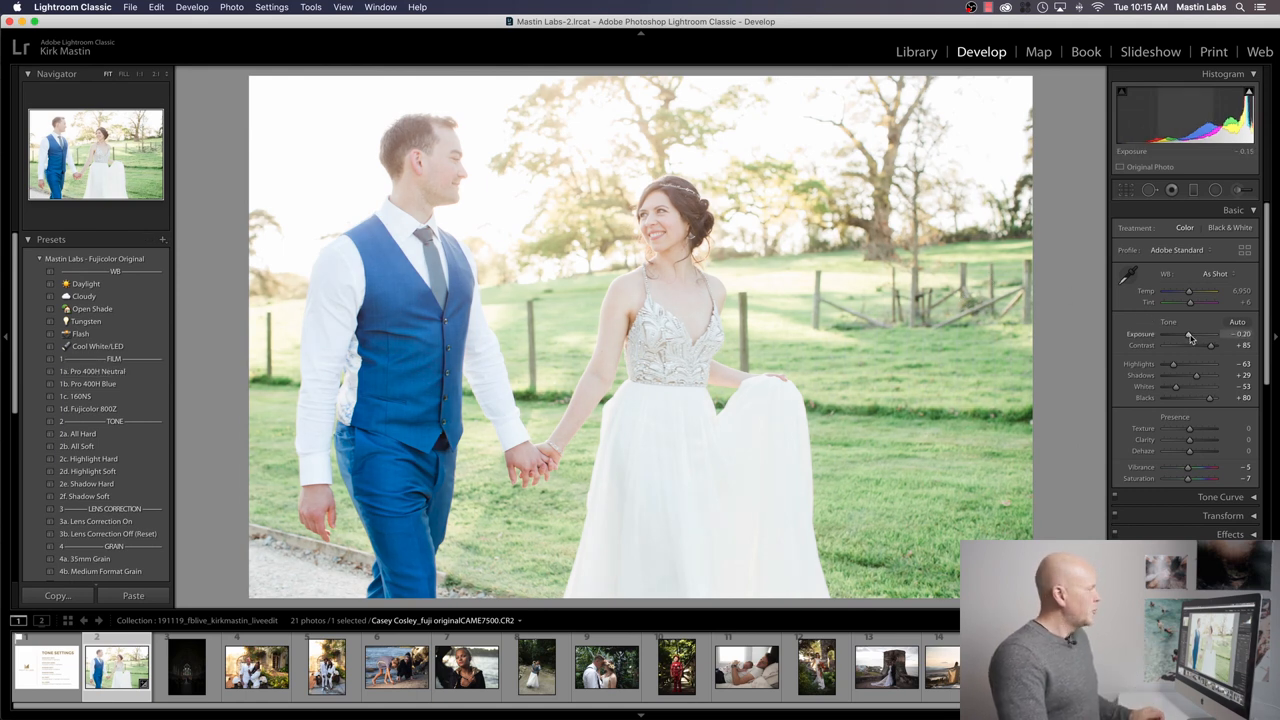
pyautogui.moveTo(1196, 334); pyautogui.dragTo(1188, 334)
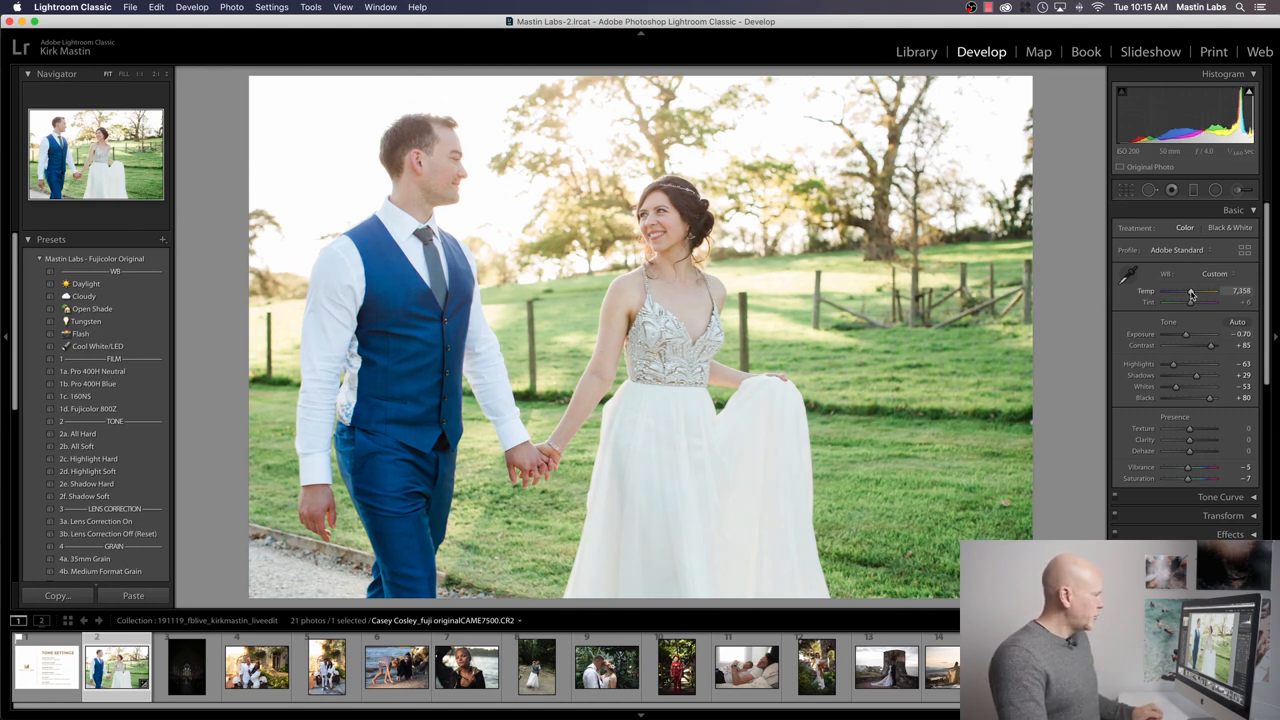
pyautogui.moveTo(1190, 292); pyautogui.dragTo(1210, 292)
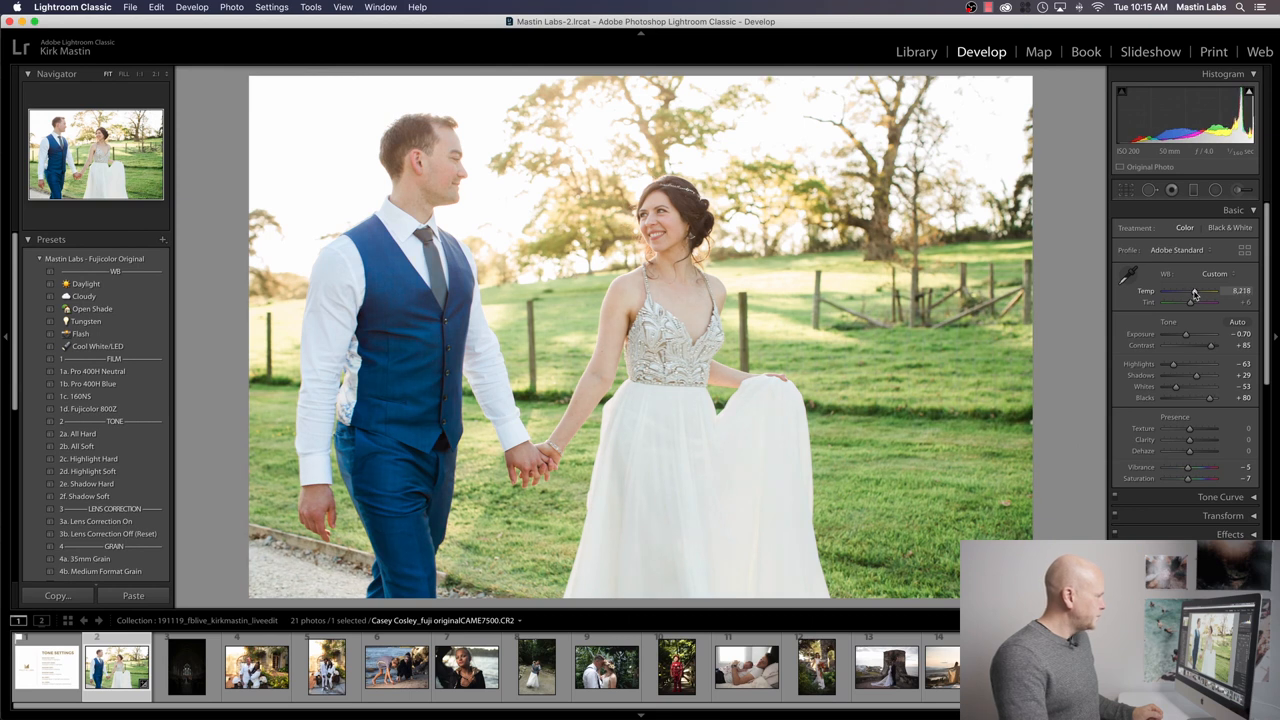
pyautogui.moveTo(1194, 292); pyautogui.dragTo(1204, 292)
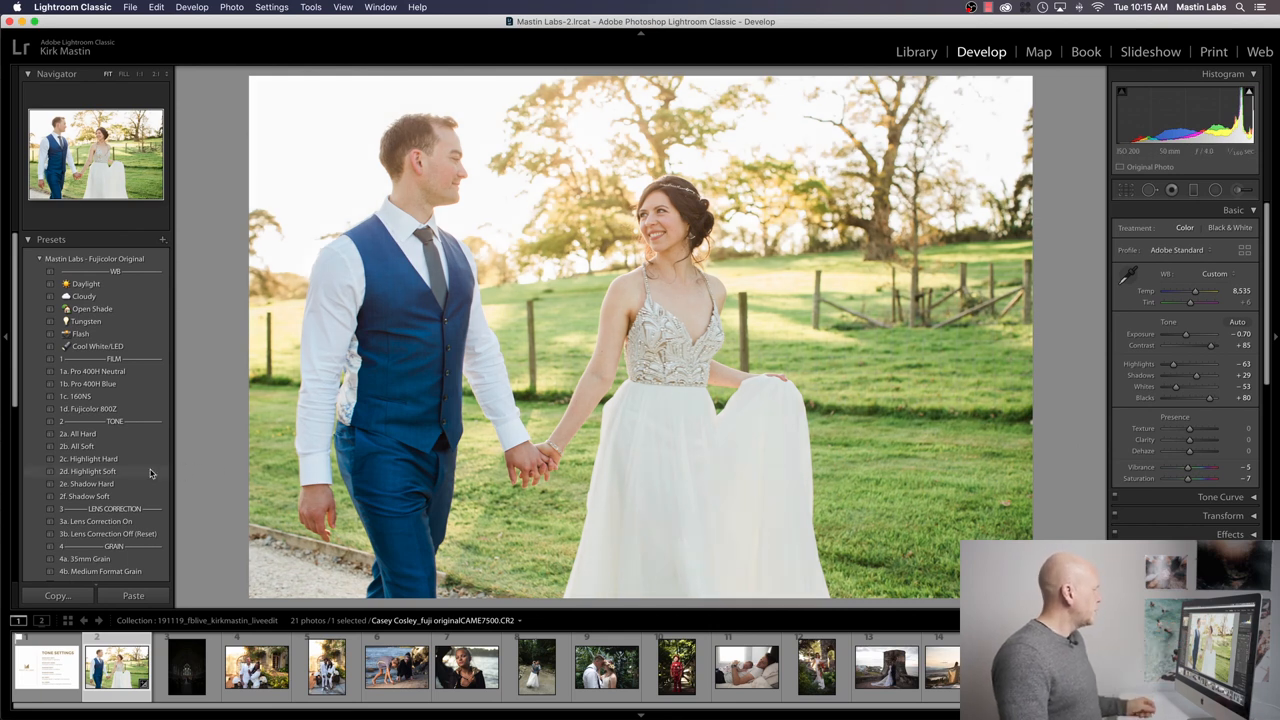
pyautogui.moveTo(164, 472)
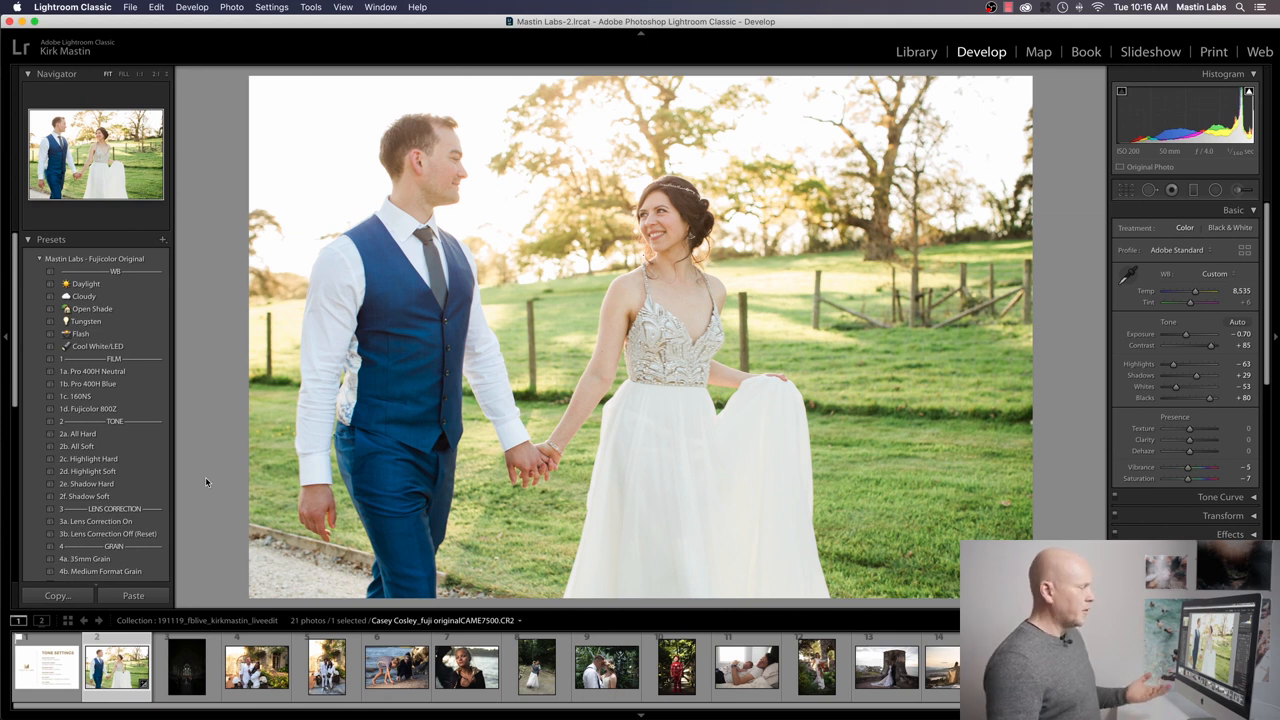
pyautogui.moveTo(212, 480)
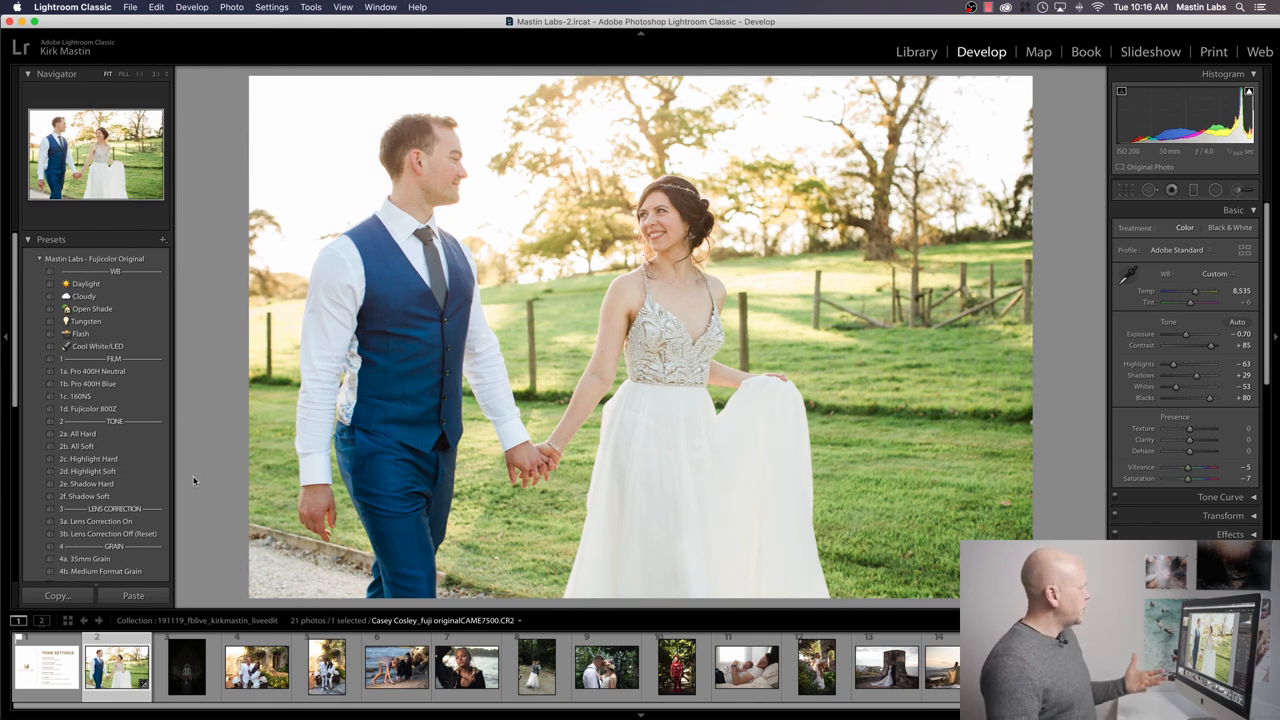
pyautogui.moveTo(156, 480)
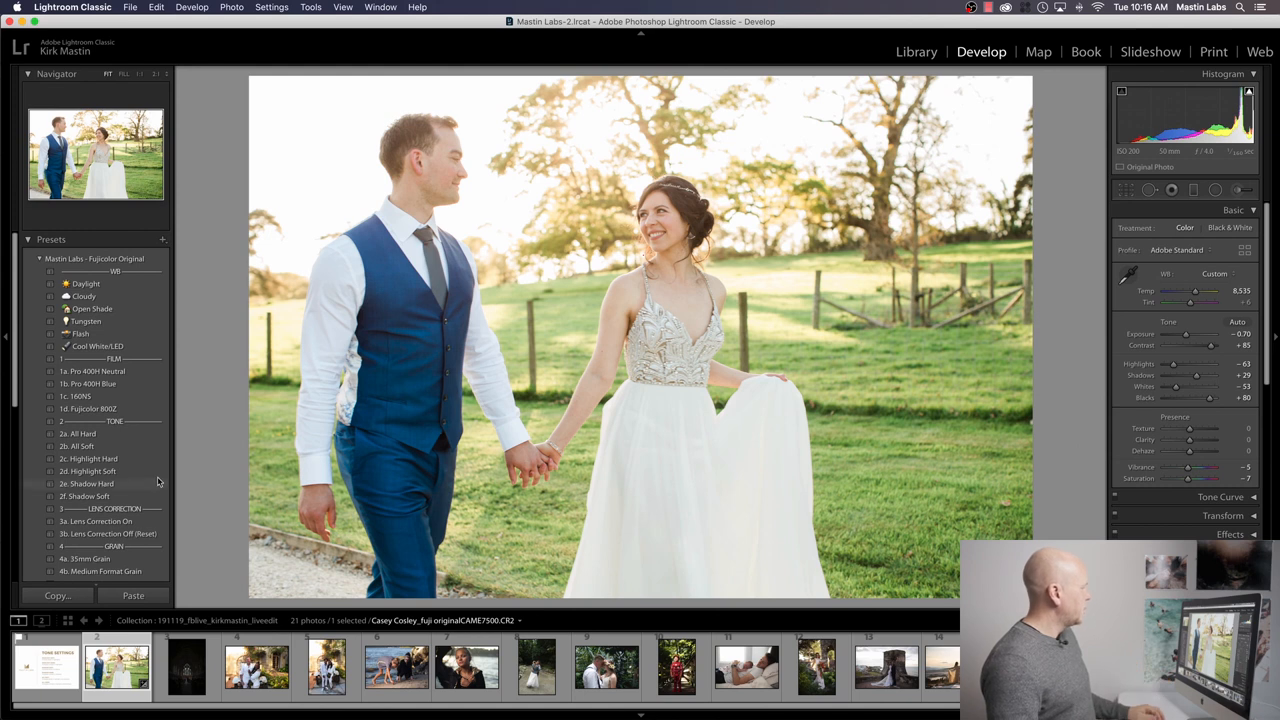
# Show the Before/After comparison, briefly visit Library and return to Develop
pyautogui.click(88, 482)
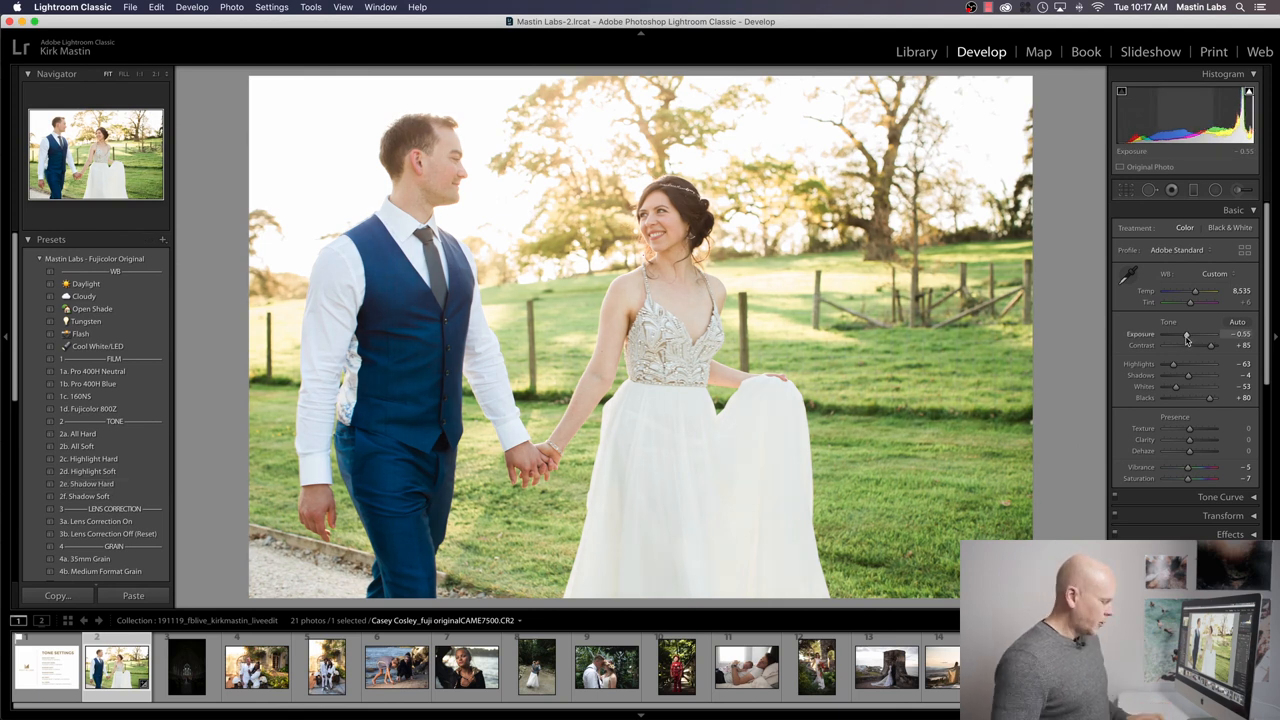
pyautogui.press('y')
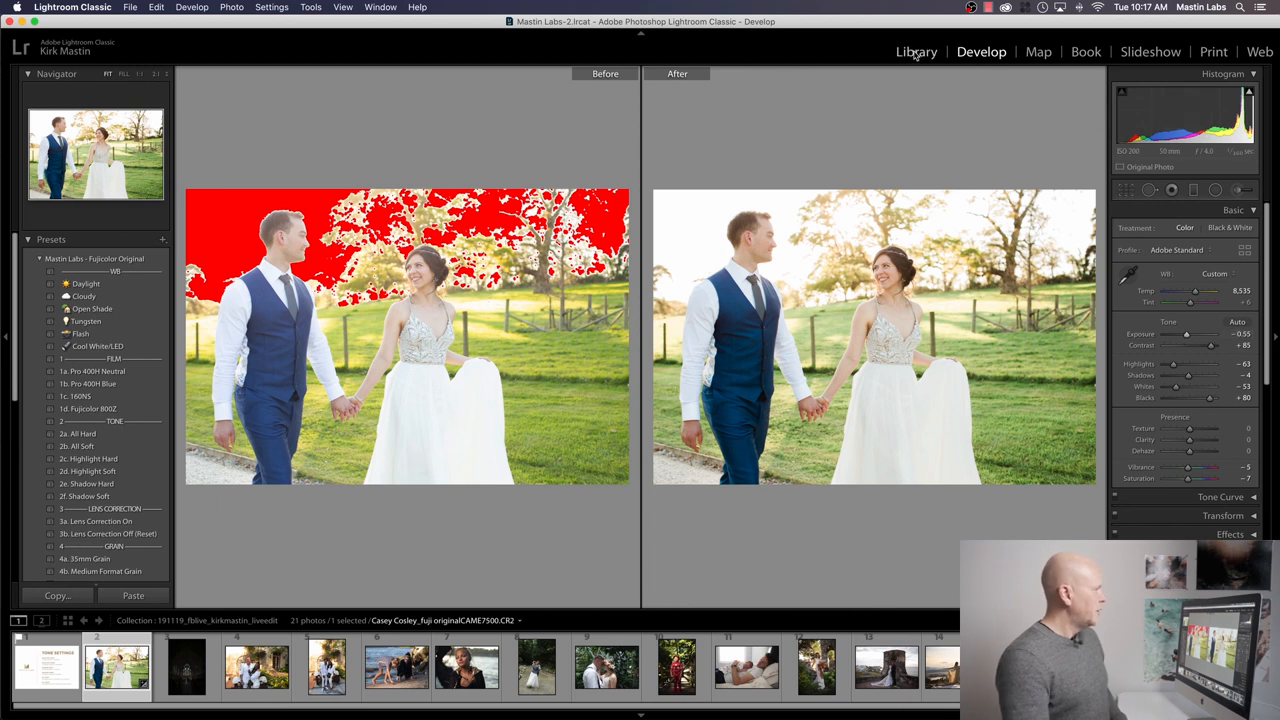
pyautogui.click(916, 52)
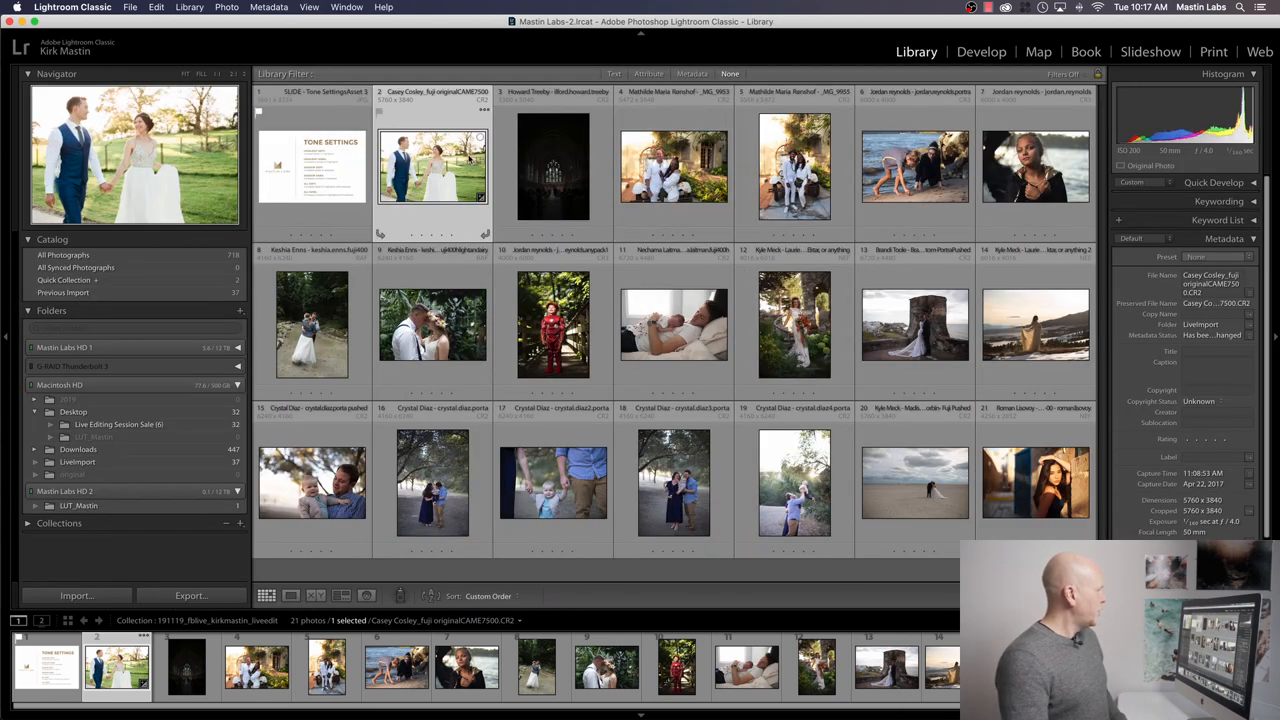
pyautogui.click(980, 52)
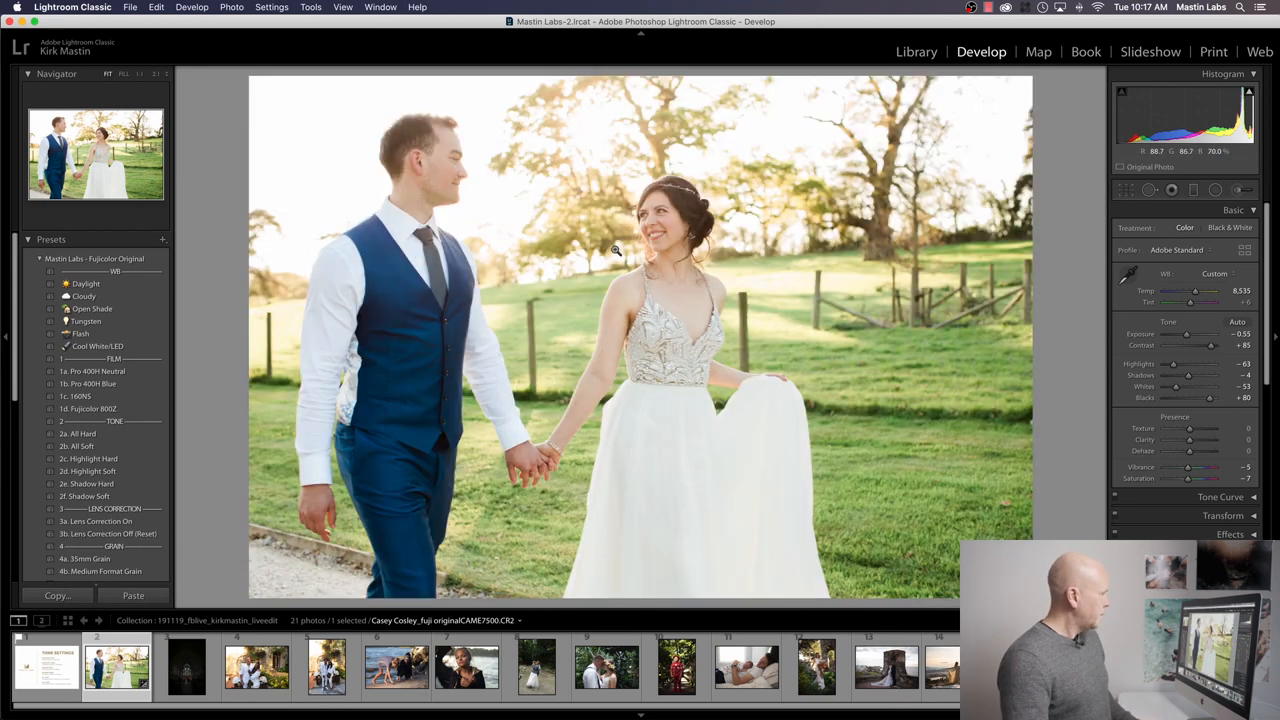
pyautogui.moveTo(720, 268)
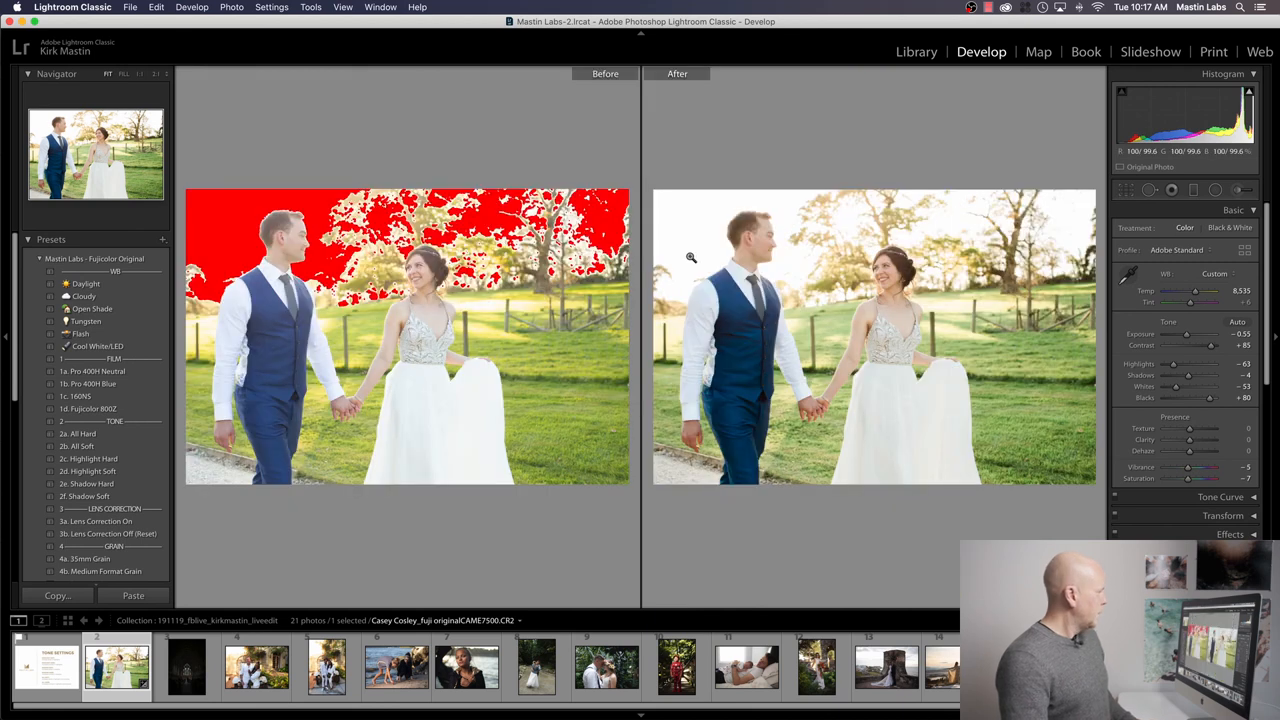
pyautogui.moveTo(564, 154)
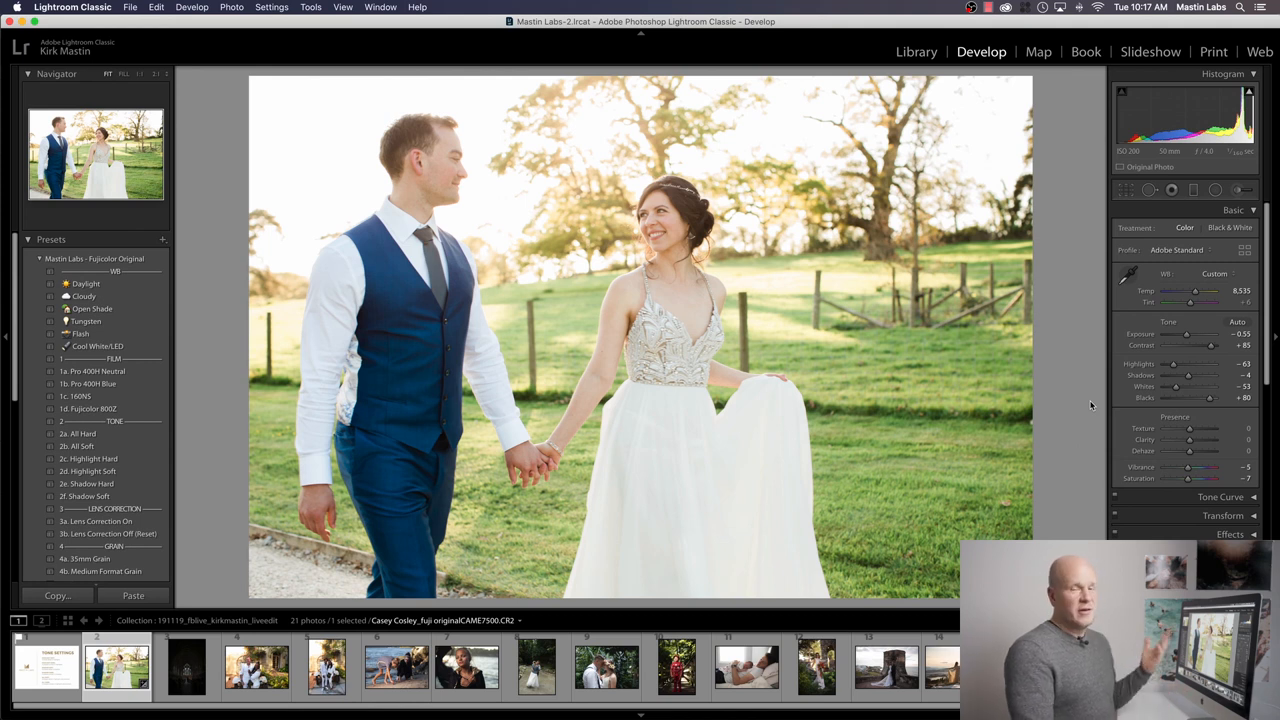
pyautogui.moveTo(660, 546)
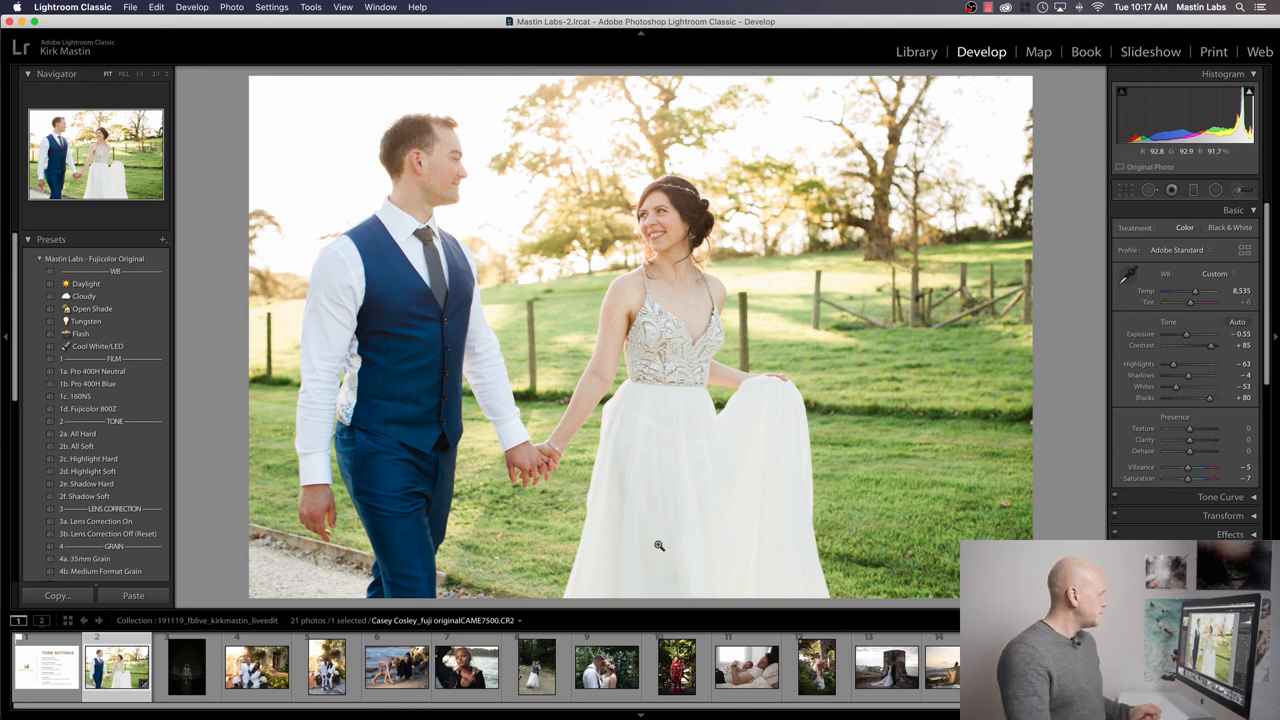
# Select the dark church interior wedding photo in the filmstrip
pyautogui.click(184, 664)
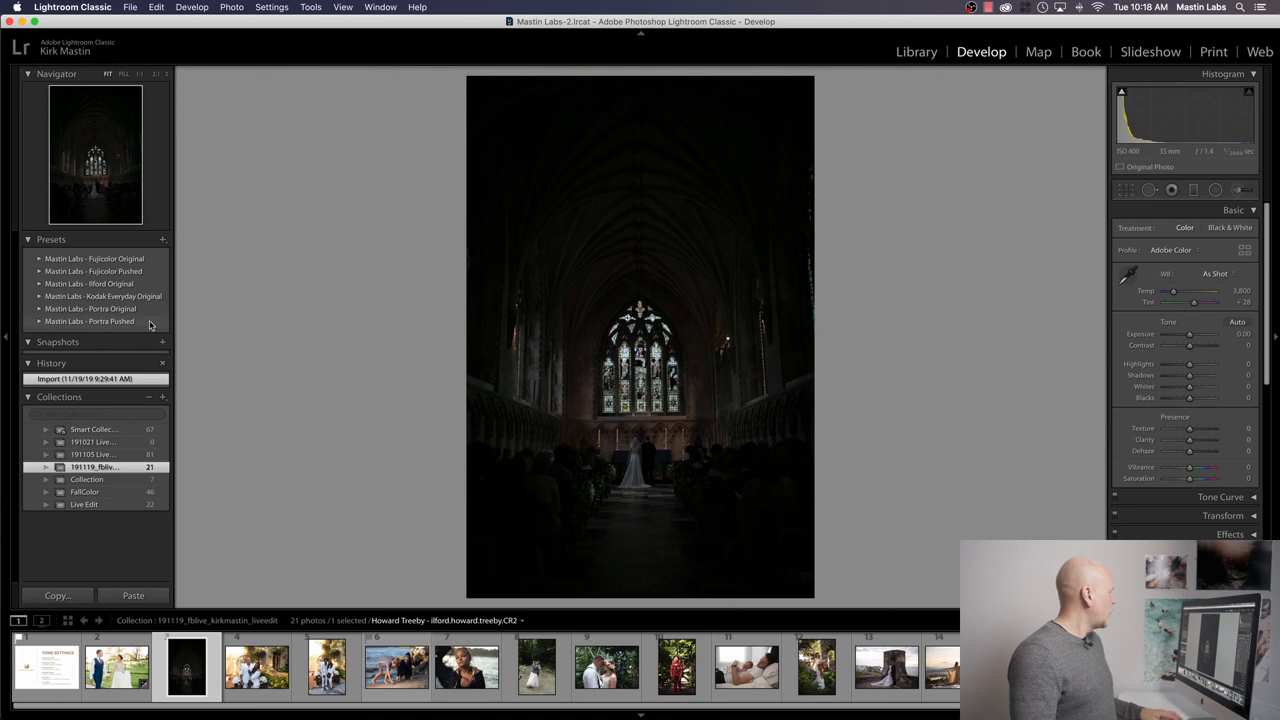
# Apply a Mastin Labs Portra Original preset and raise Exposure on the church photo
pyautogui.click(90, 320)
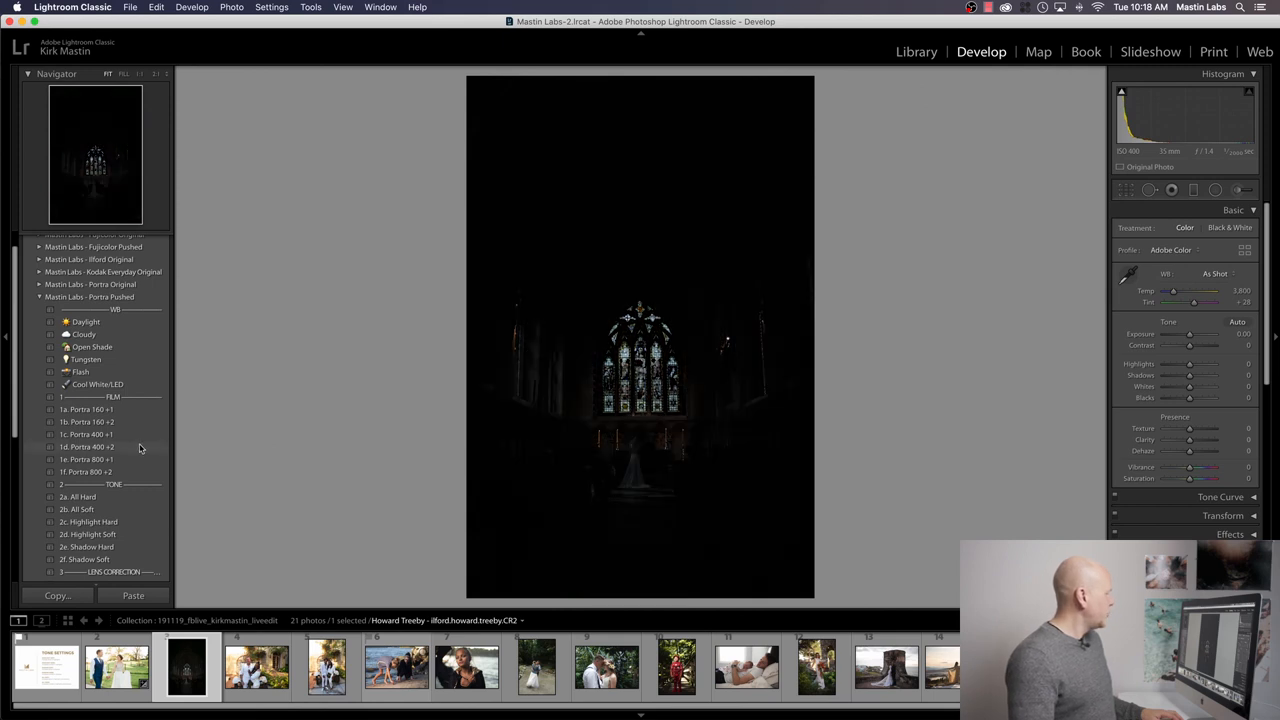
pyautogui.click(86, 446)
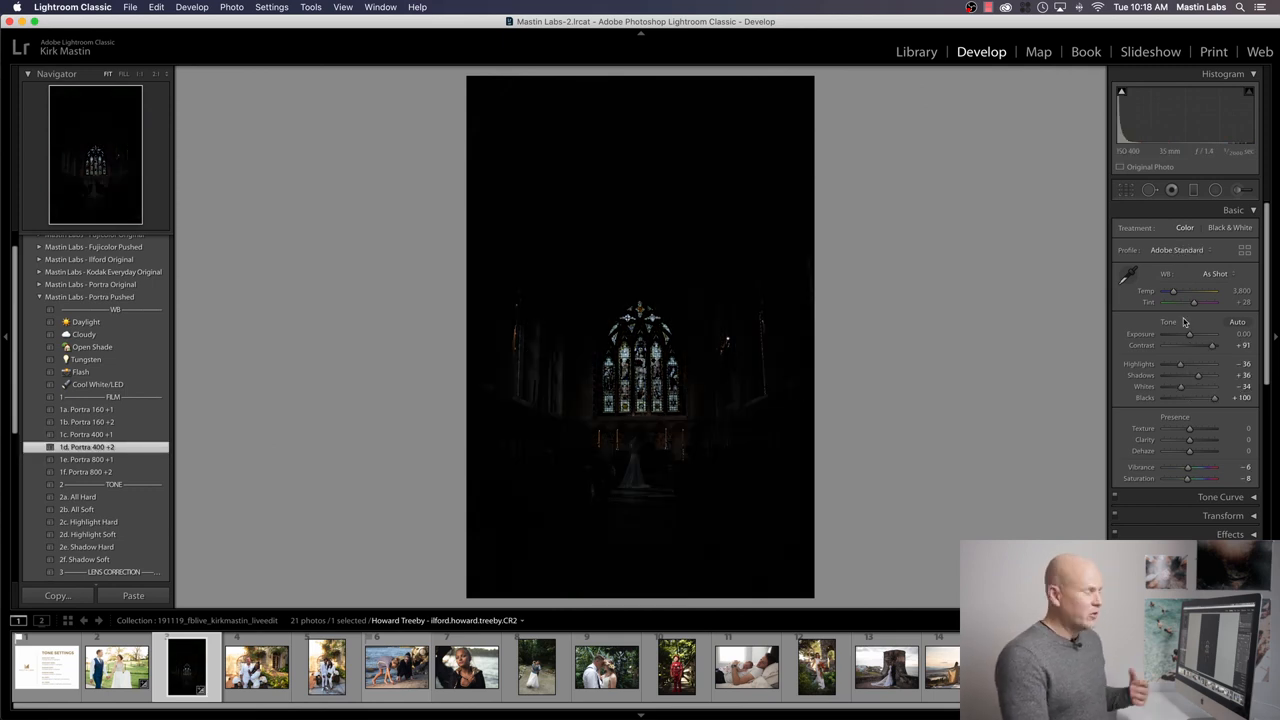
pyautogui.moveTo(1190, 334)
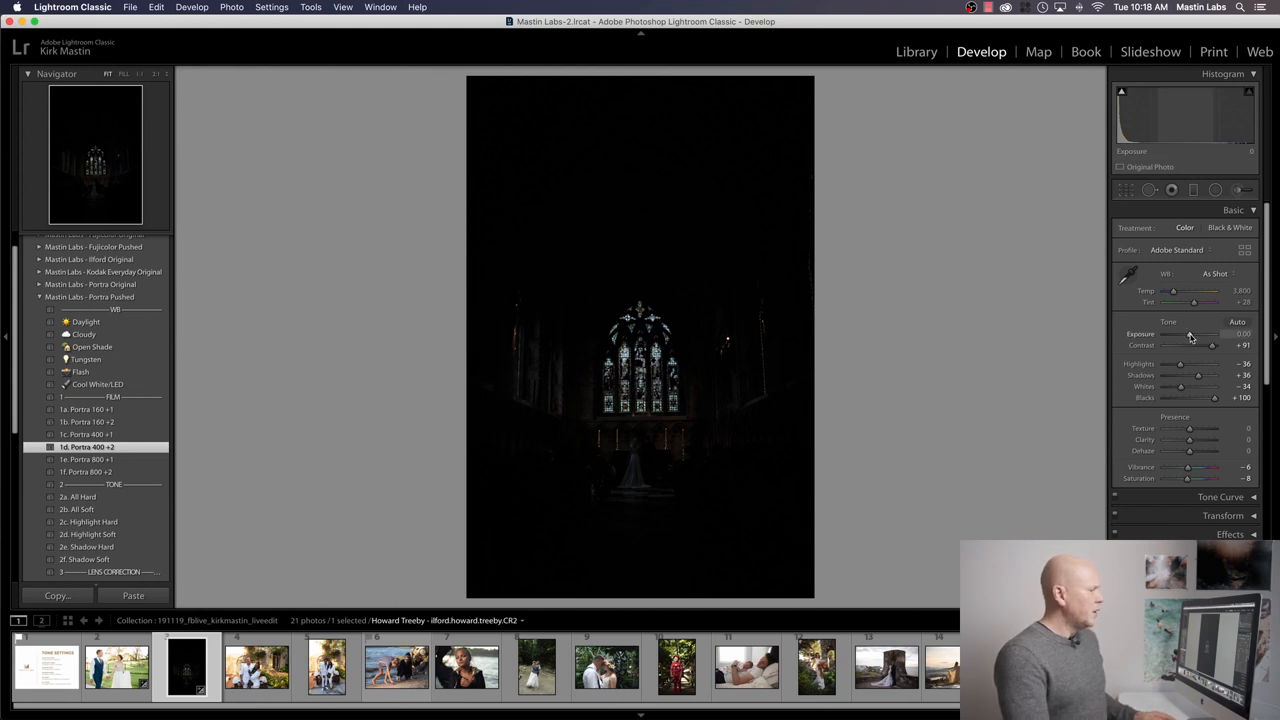
pyautogui.moveTo(1196, 334); pyautogui.dragTo(1204, 334)
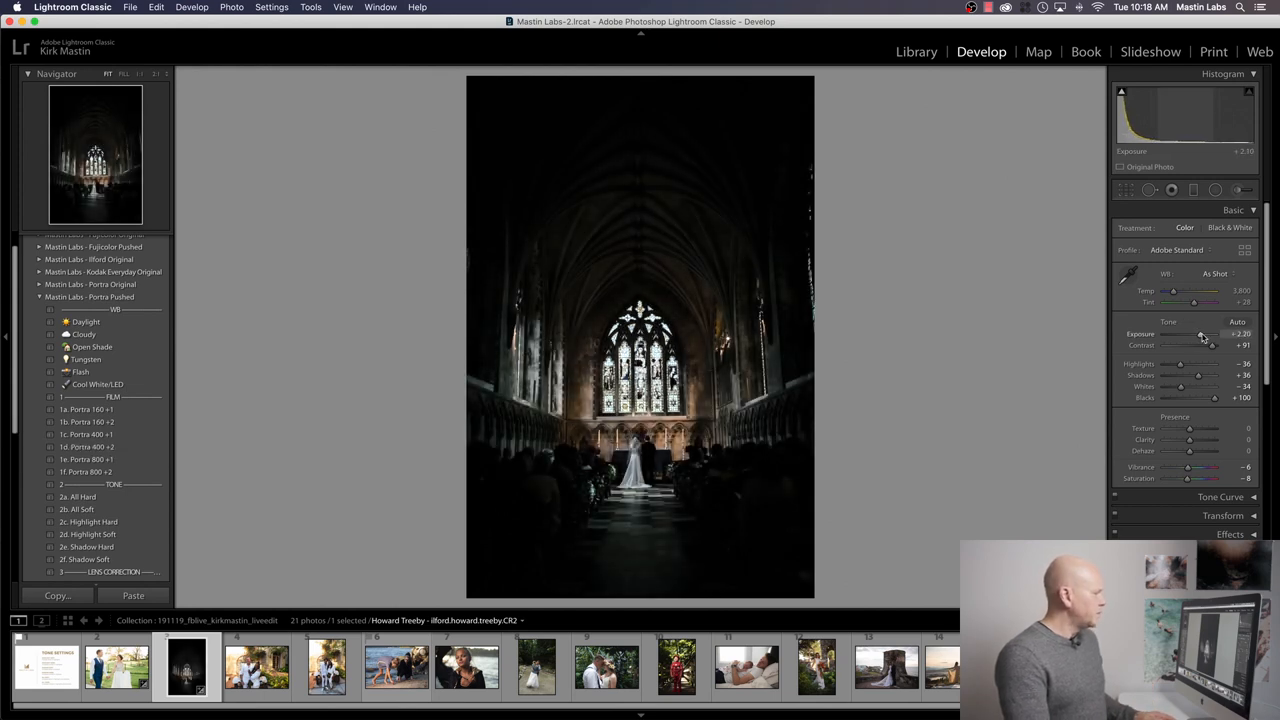
pyautogui.moveTo(1200, 332); pyautogui.dragTo(1210, 332)
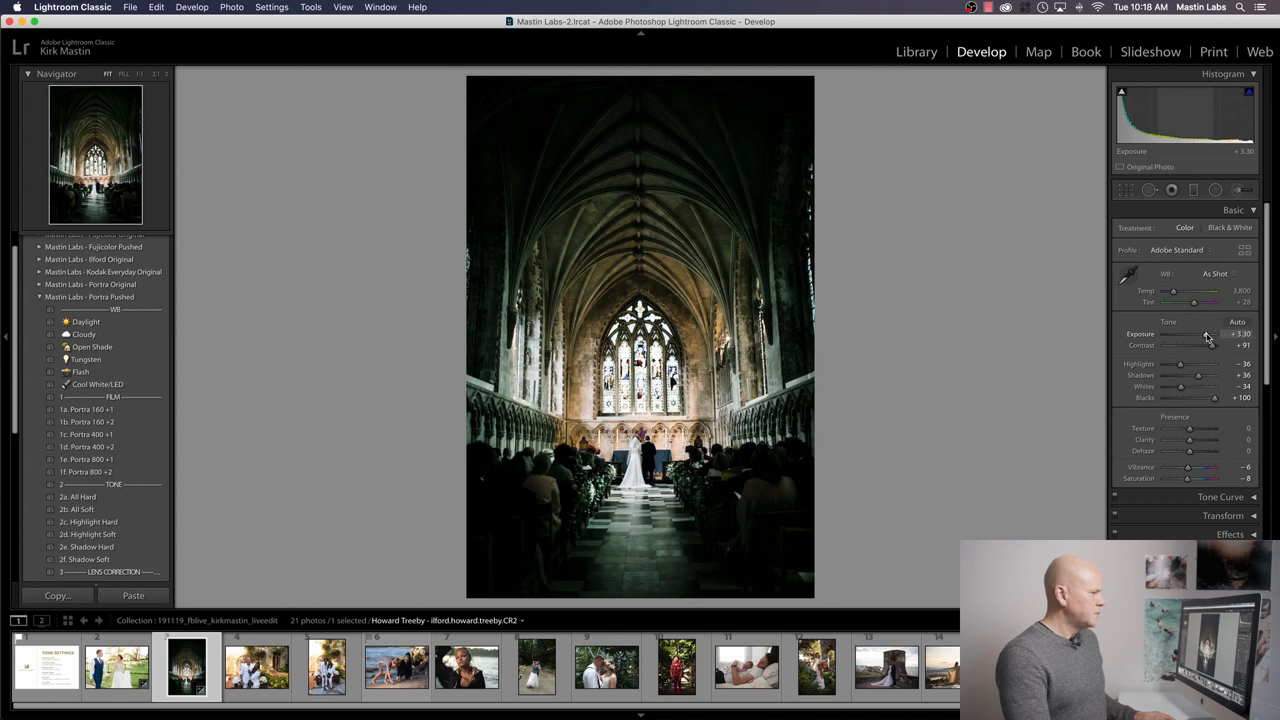
# Warm the white balance by adjusting the Temp and Tint sliders
pyautogui.moveTo(1172, 292); pyautogui.dragTo(1200, 292)
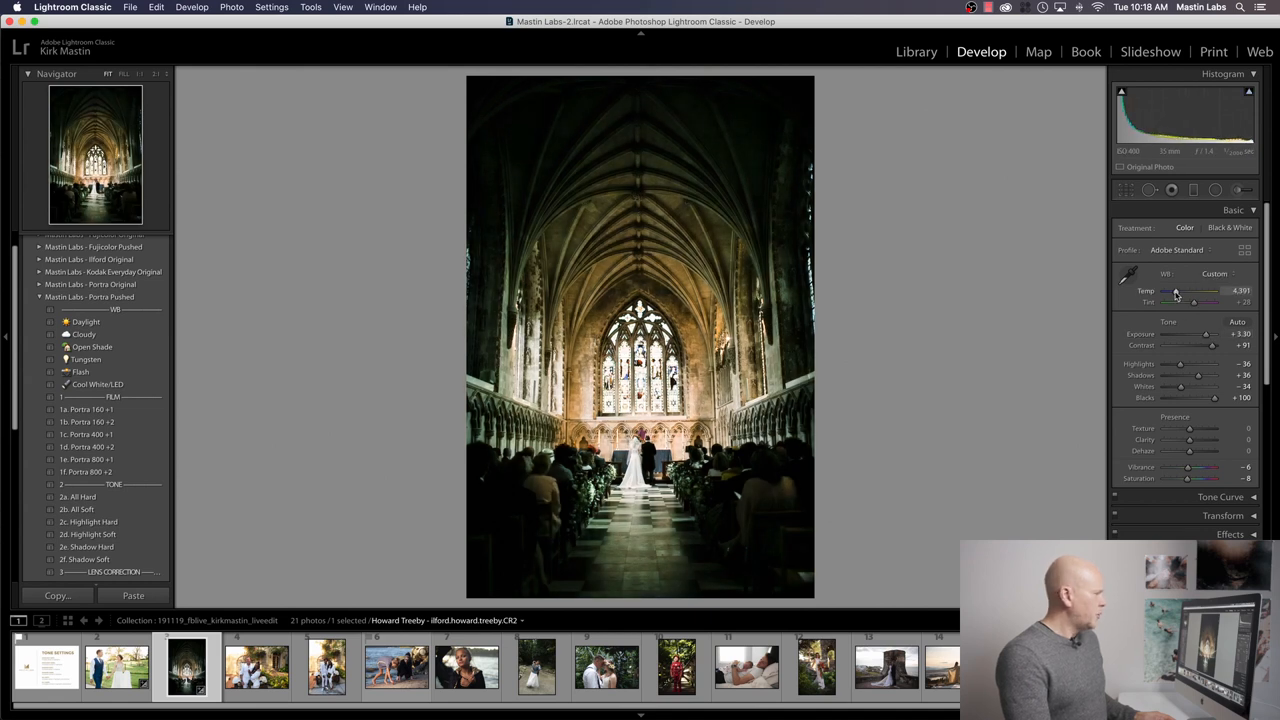
pyautogui.moveTo(1196, 292); pyautogui.dragTo(1178, 292)
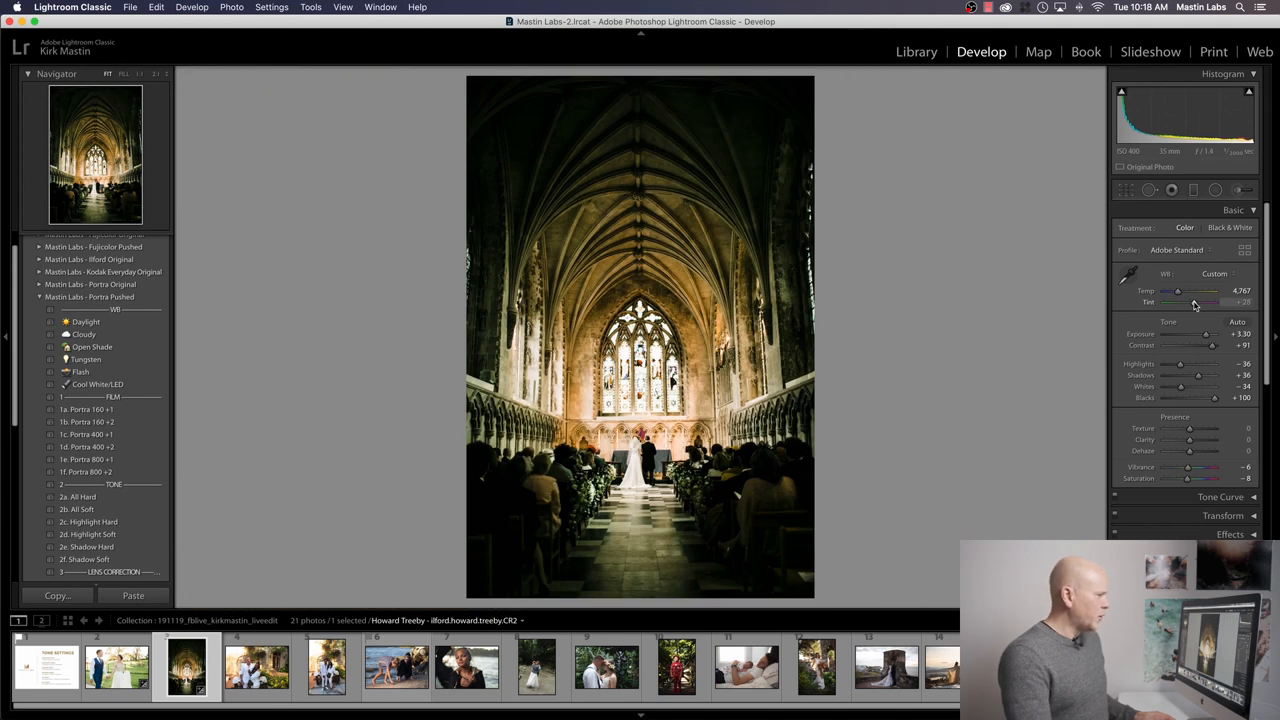
pyautogui.moveTo(1194, 302); pyautogui.dragTo(1200, 302)
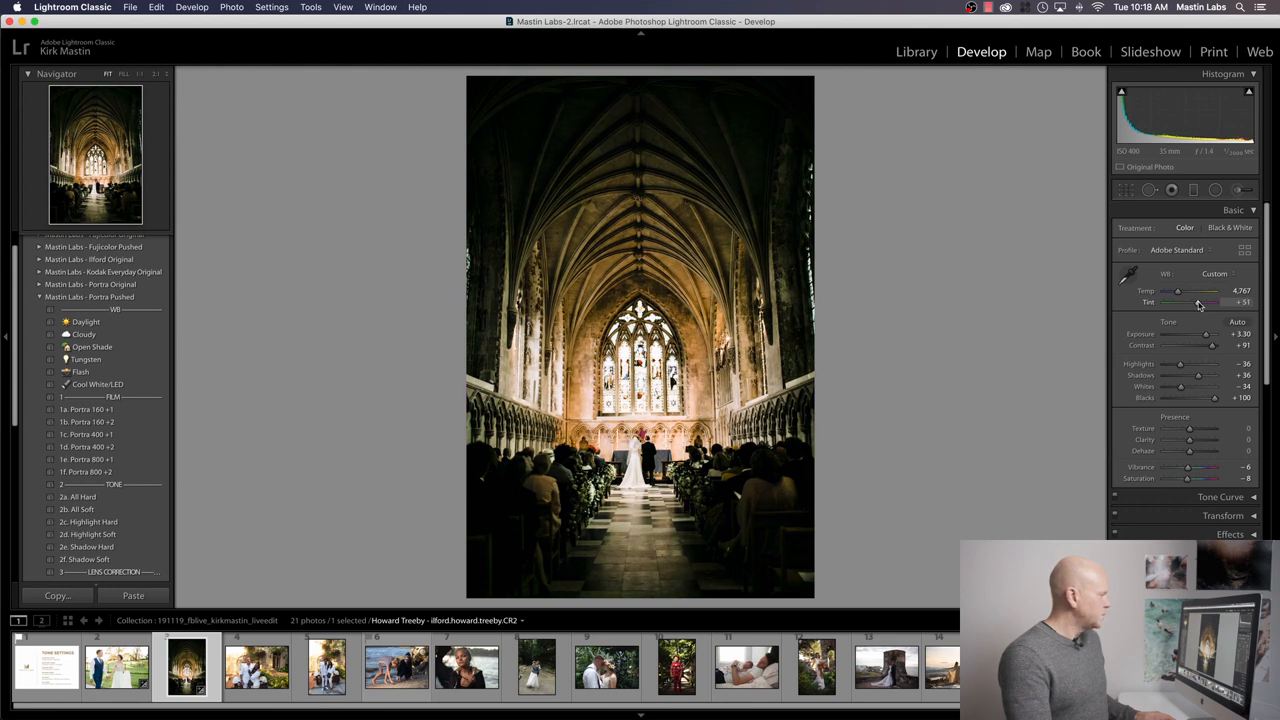
pyautogui.moveTo(1200, 302); pyautogui.dragTo(1216, 302)
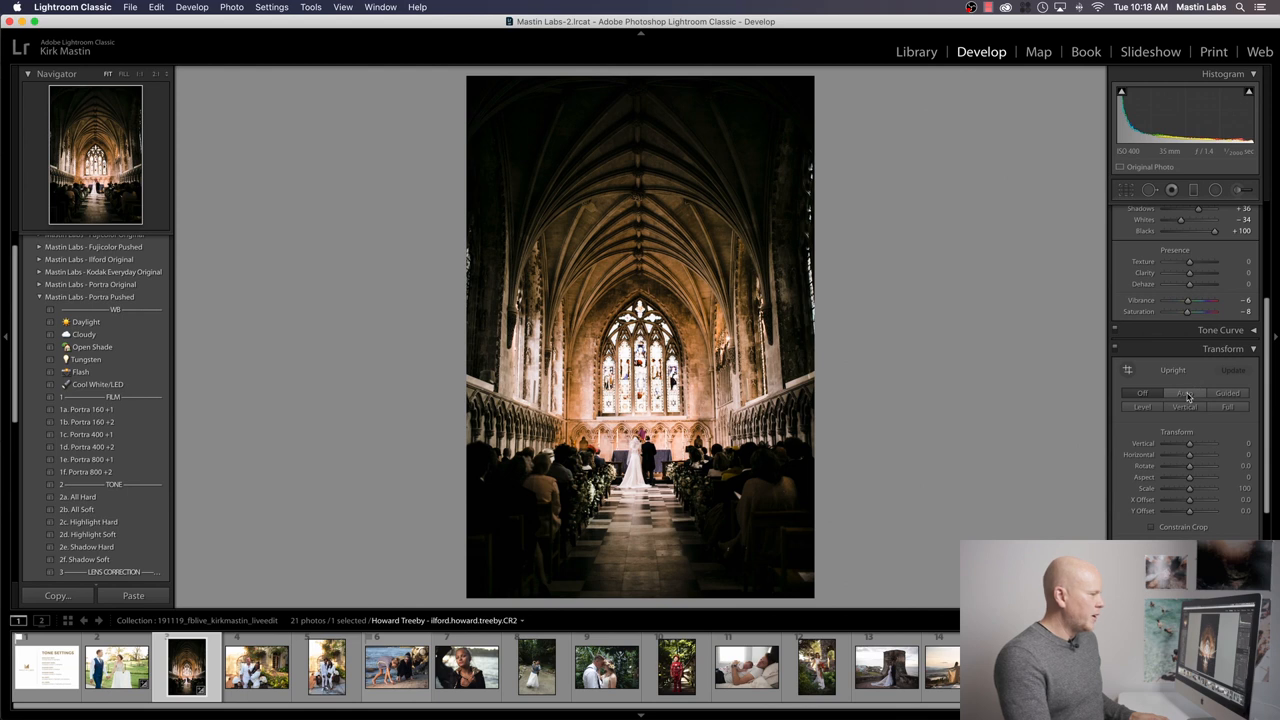
pyautogui.moveTo(1188, 392)
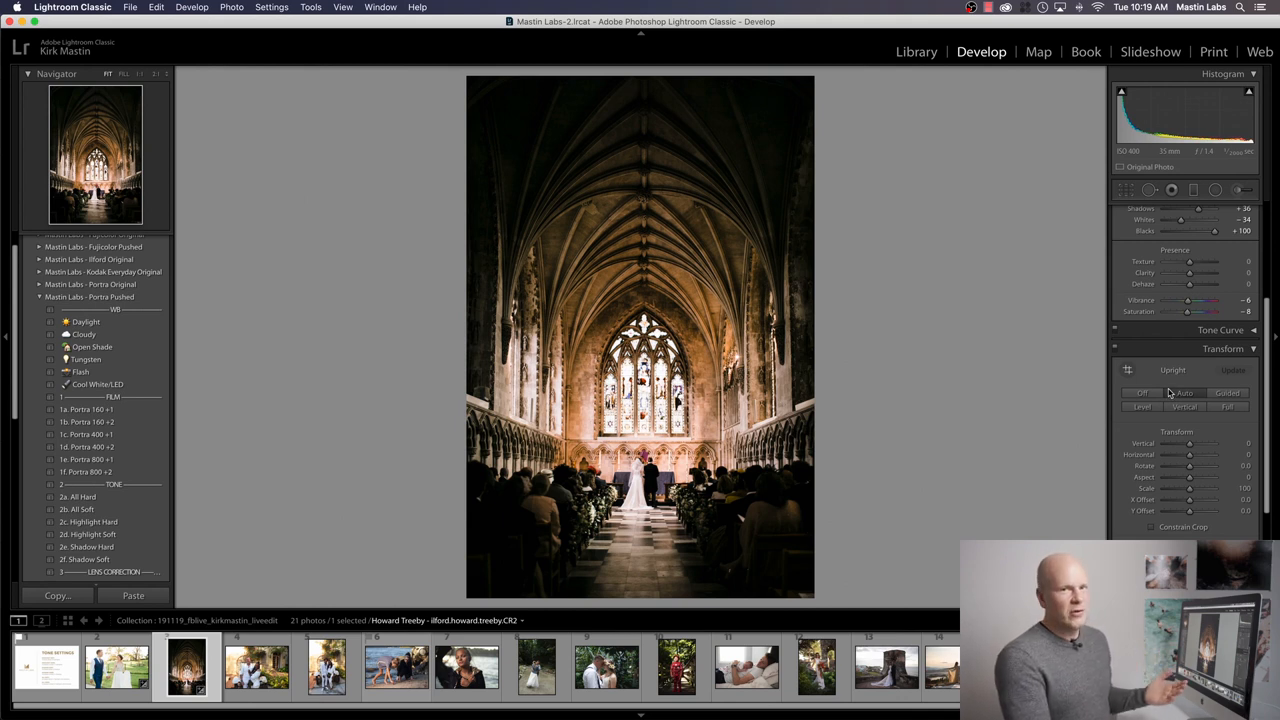
pyautogui.moveTo(1118, 384)
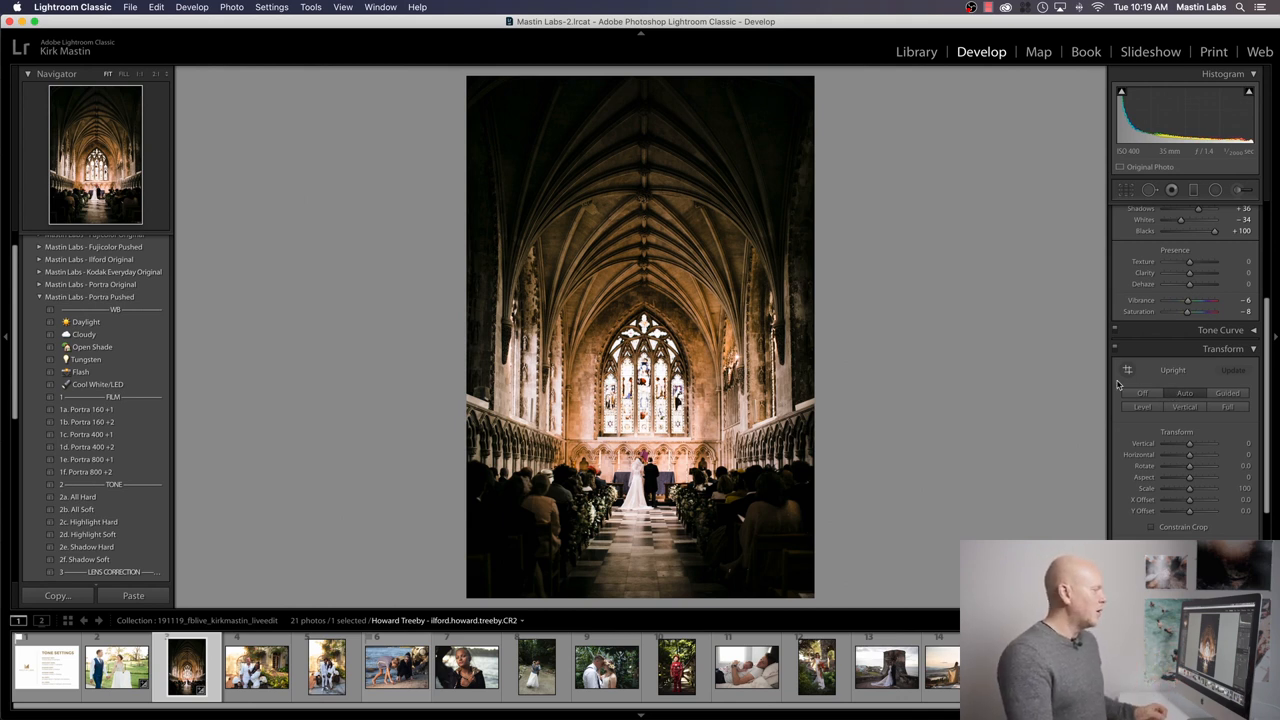
pyautogui.moveTo(1204, 376)
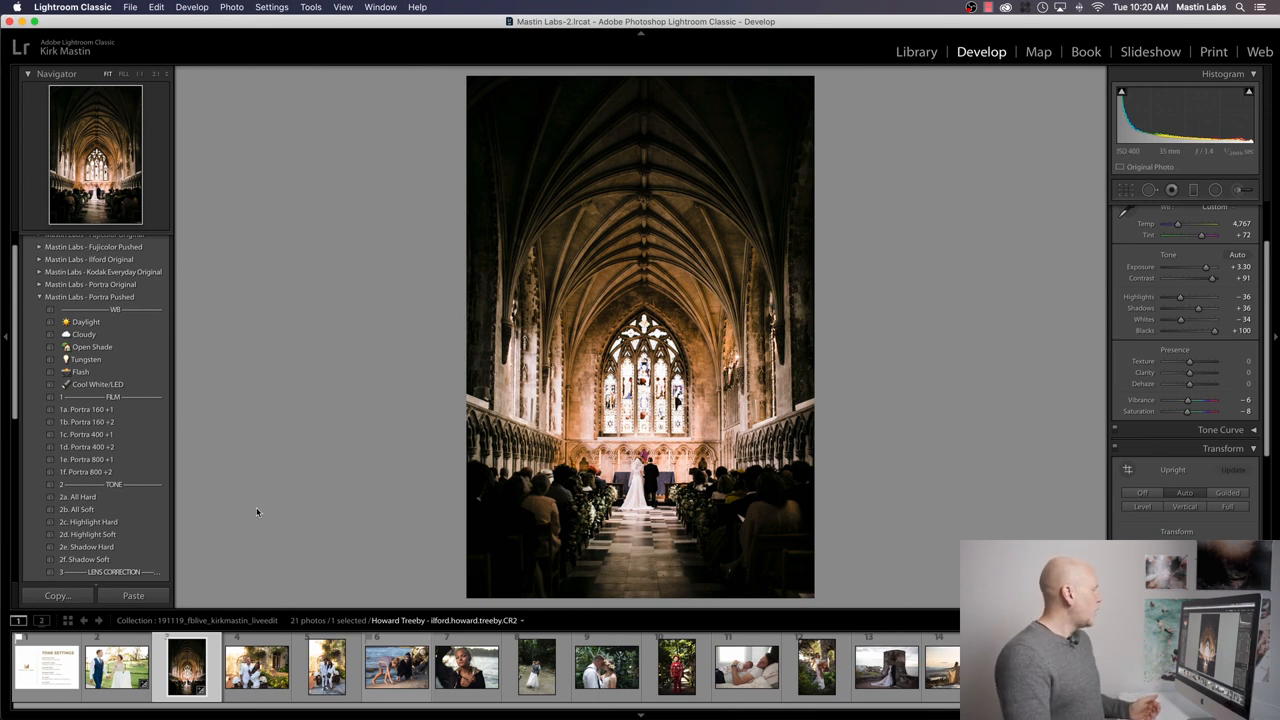
# Inspect the couple at the altar up close, then apply the 2b. All Soft tone preset
pyautogui.click(640, 340)
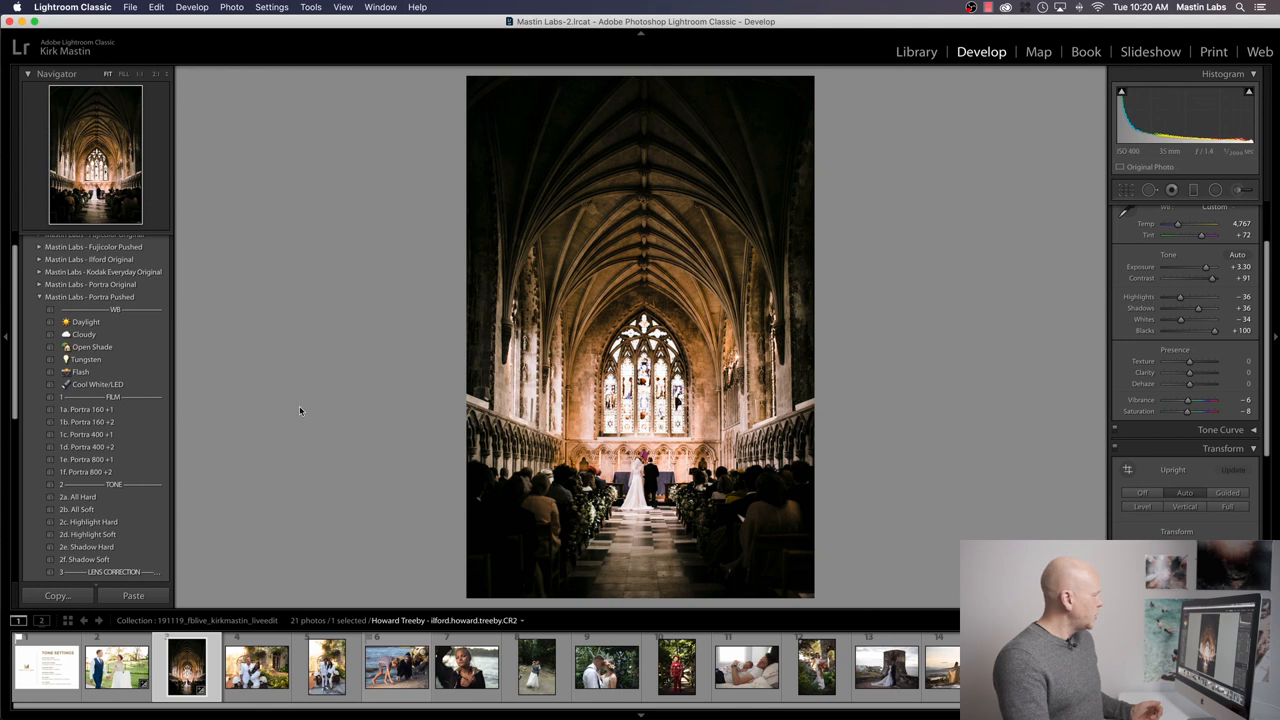
pyautogui.moveTo(208, 510)
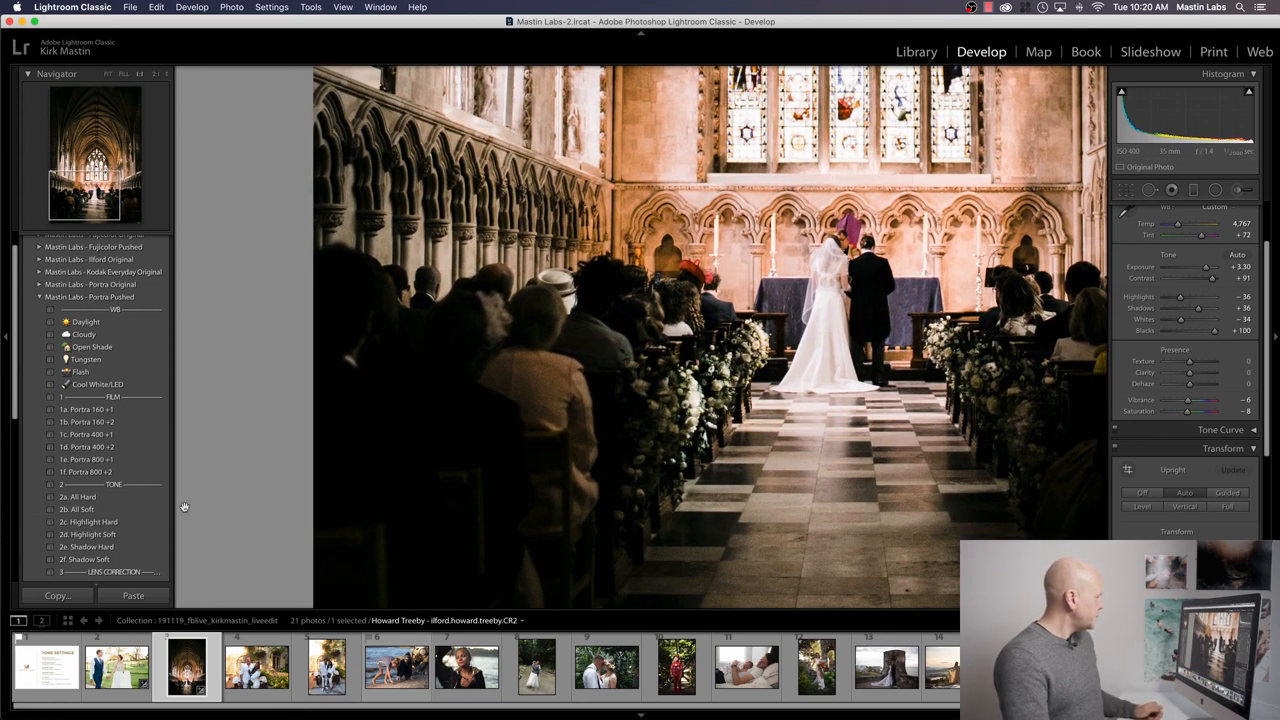
pyautogui.moveTo(216, 512)
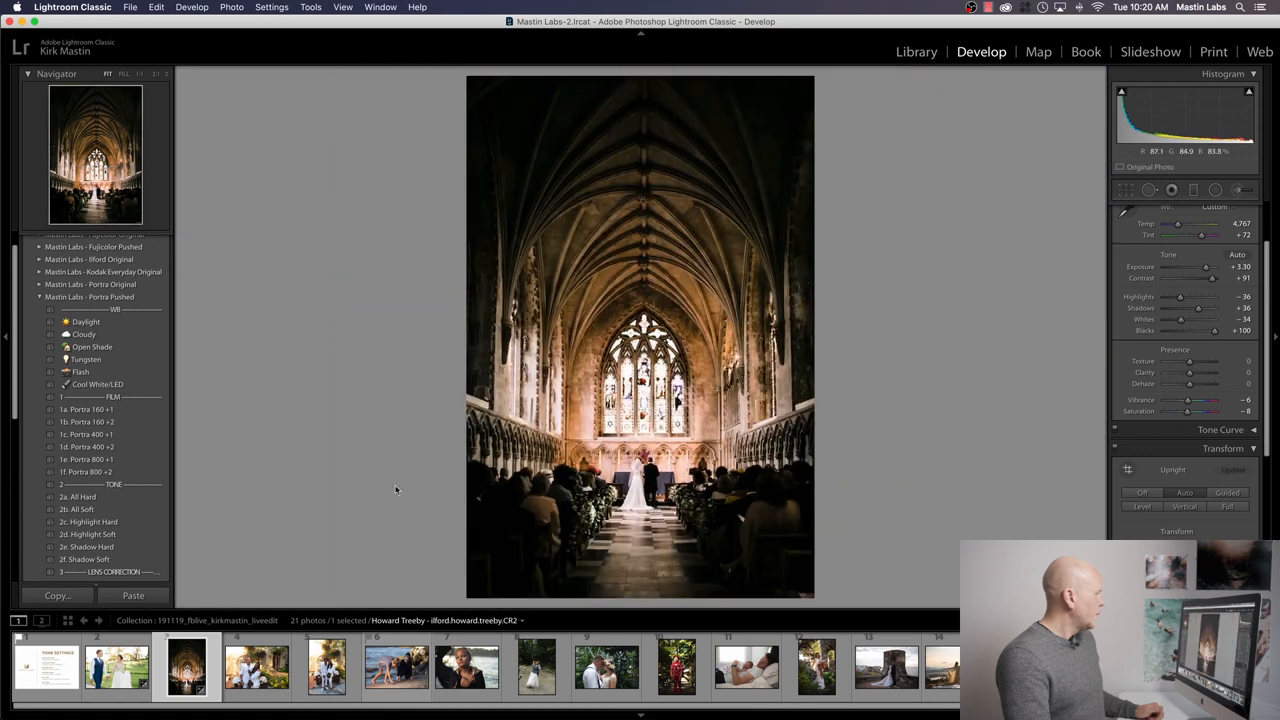
pyautogui.click(78, 510)
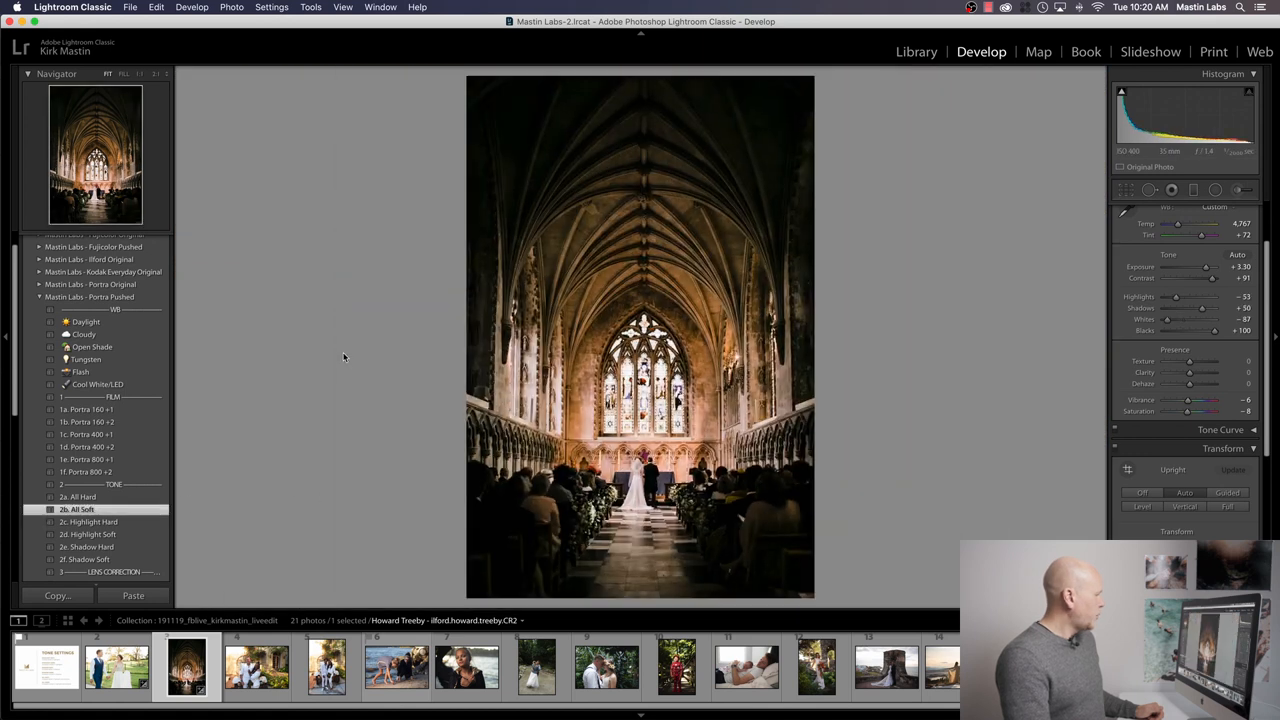
pyautogui.moveTo(1068, 288)
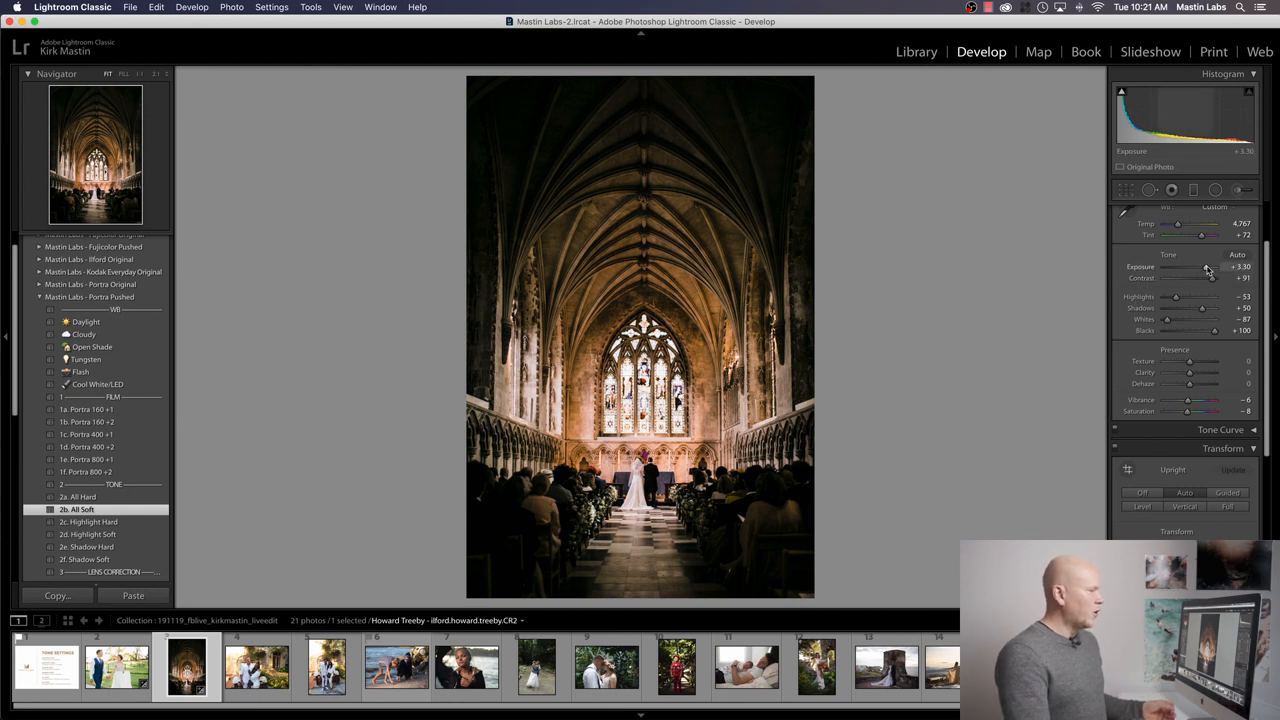
# Nudge Exposure up, then select the sunny outdoor couple portrait
pyautogui.moveTo(1184, 266); pyautogui.dragTo(1200, 266)
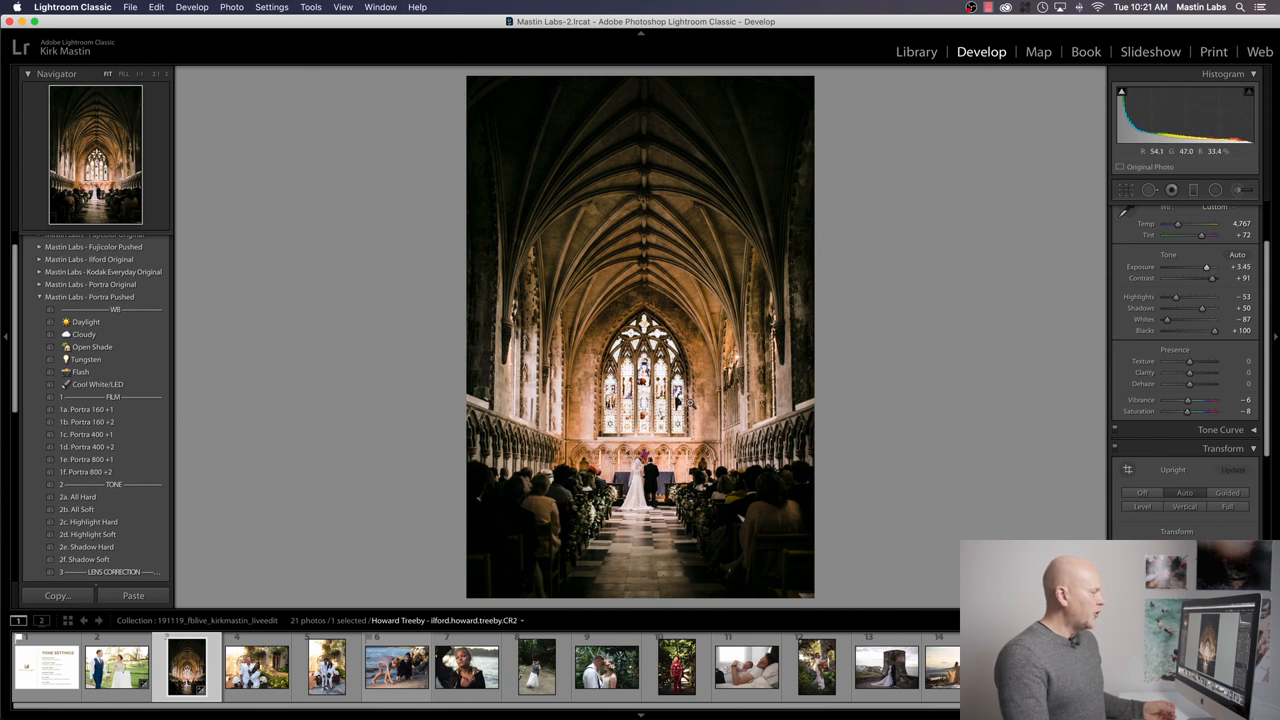
pyautogui.moveTo(840, 368)
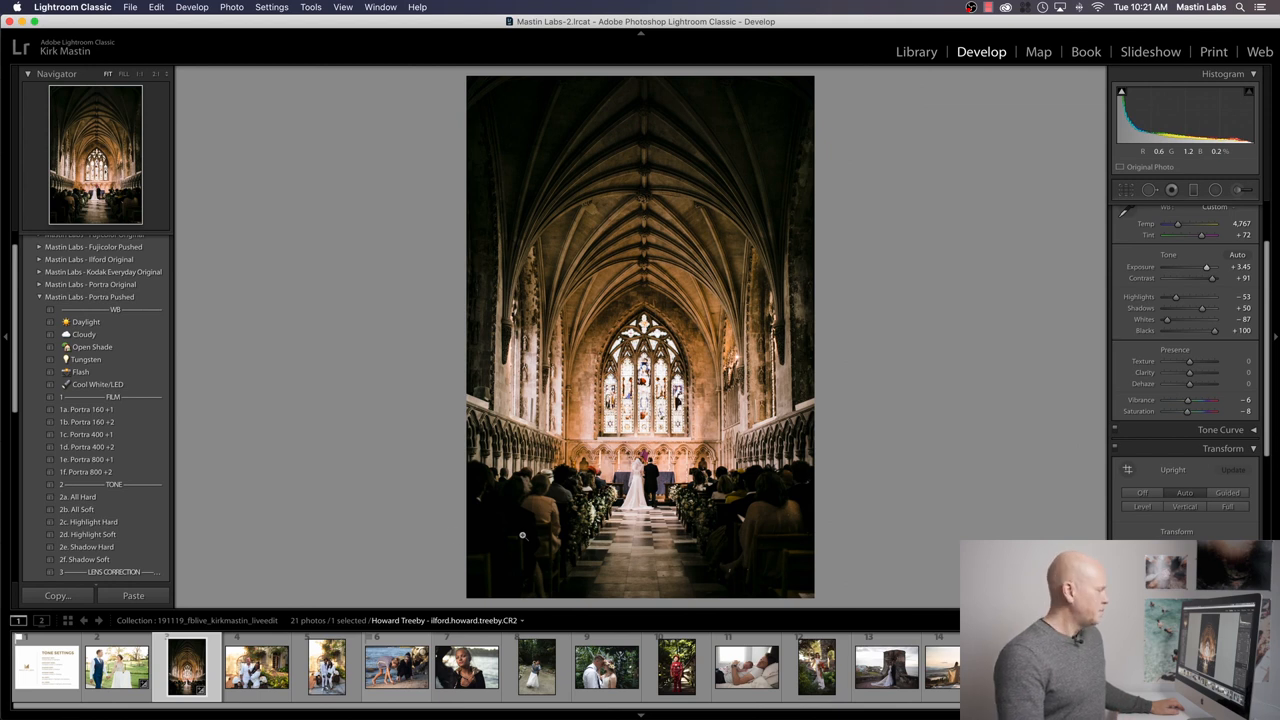
pyautogui.click(256, 668)
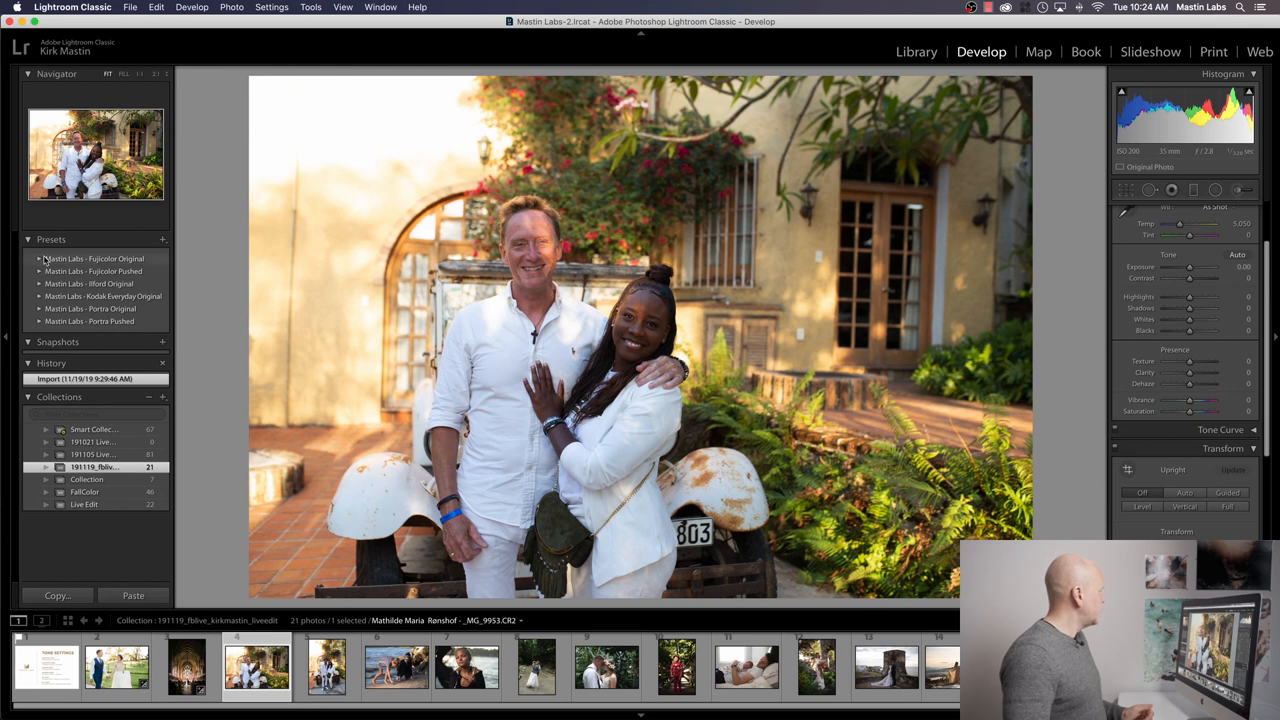
# Apply the Mastin Labs Fujicolor Pro 400H Neutral preset to the villa couple portrait
pyautogui.click(40, 258)
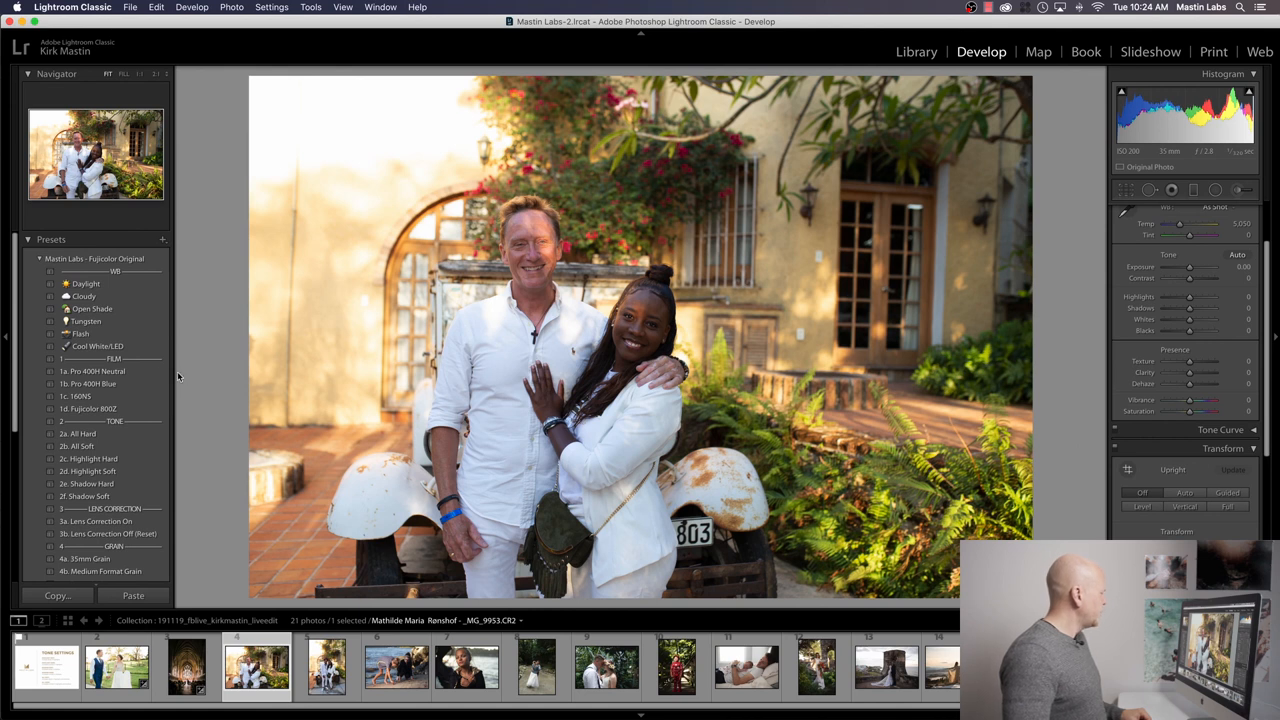
pyautogui.click(92, 370)
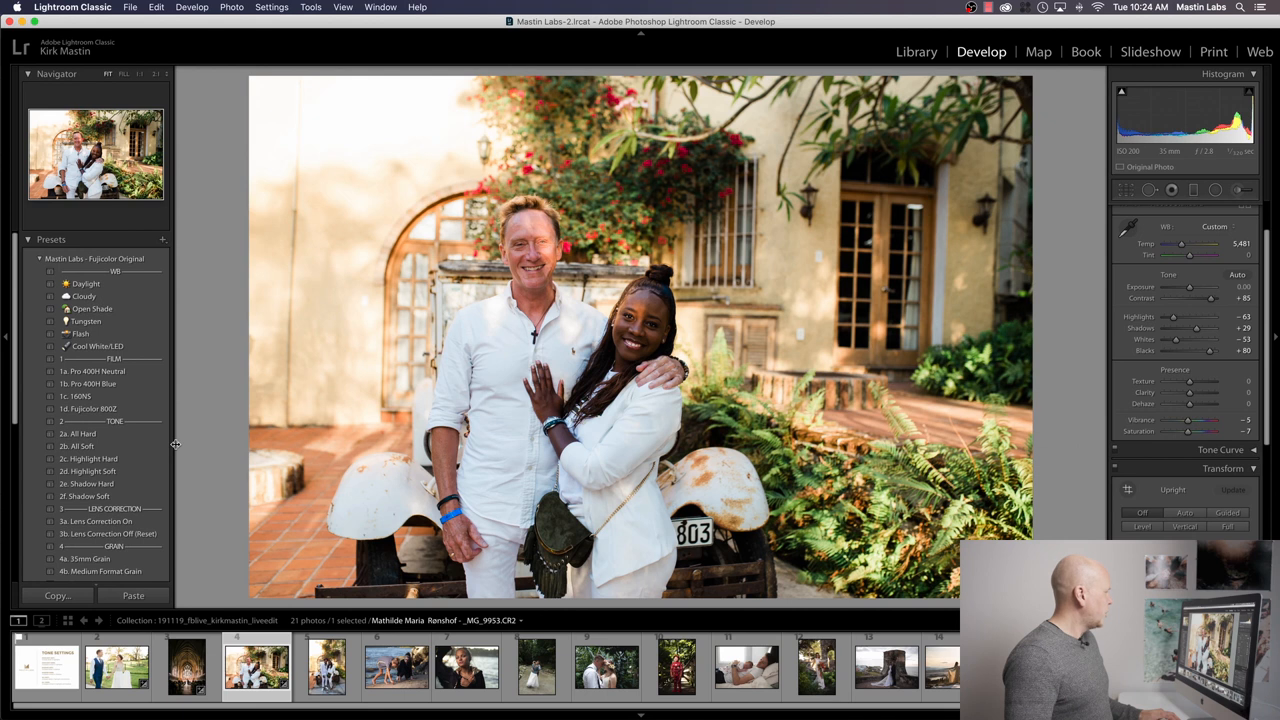
pyautogui.click(76, 446)
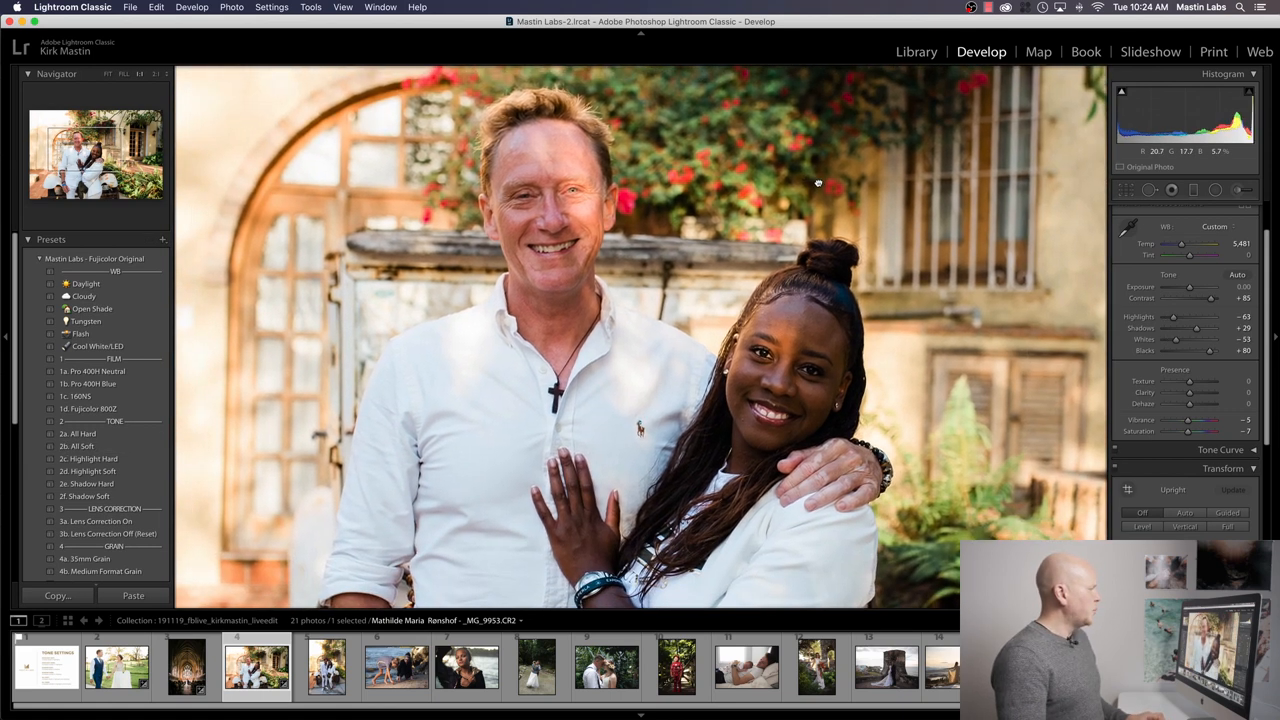
pyautogui.press('cmd+shift+z')
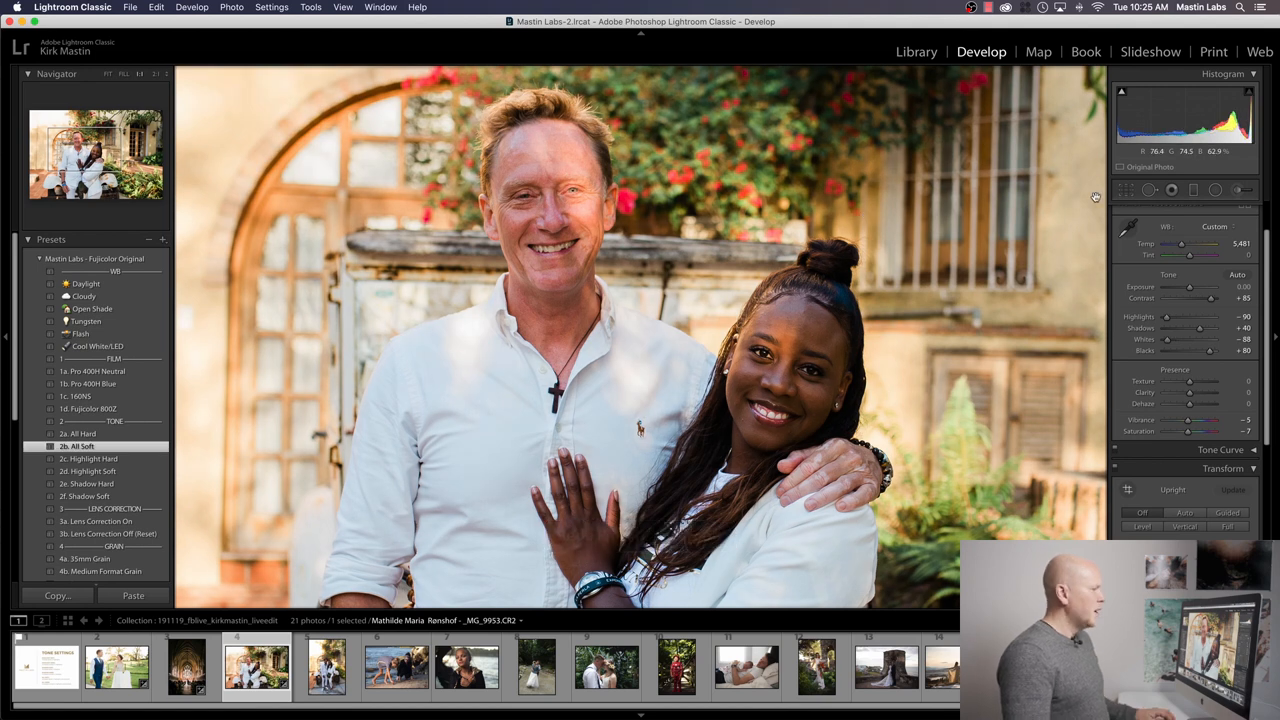
pyautogui.moveTo(1126, 188)
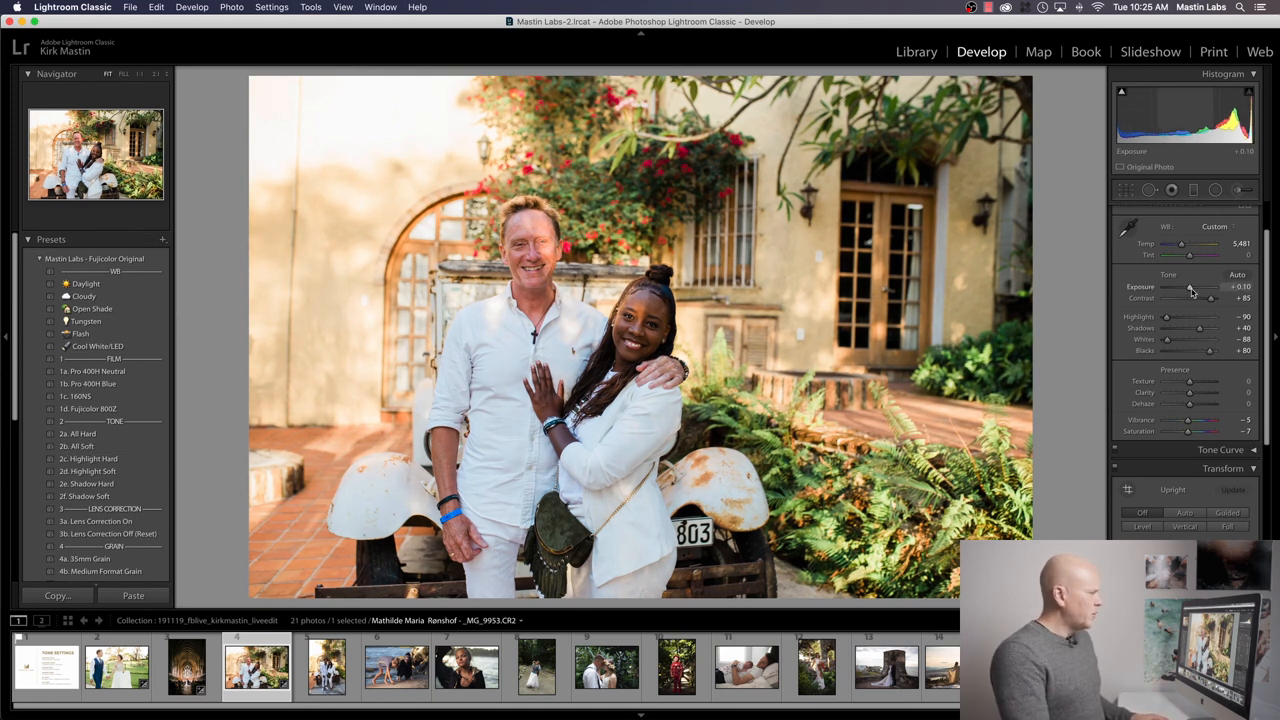
# Raise the Exposure slightly on the villa couple portrait
pyautogui.moveTo(1188, 288); pyautogui.dragTo(1200, 288)
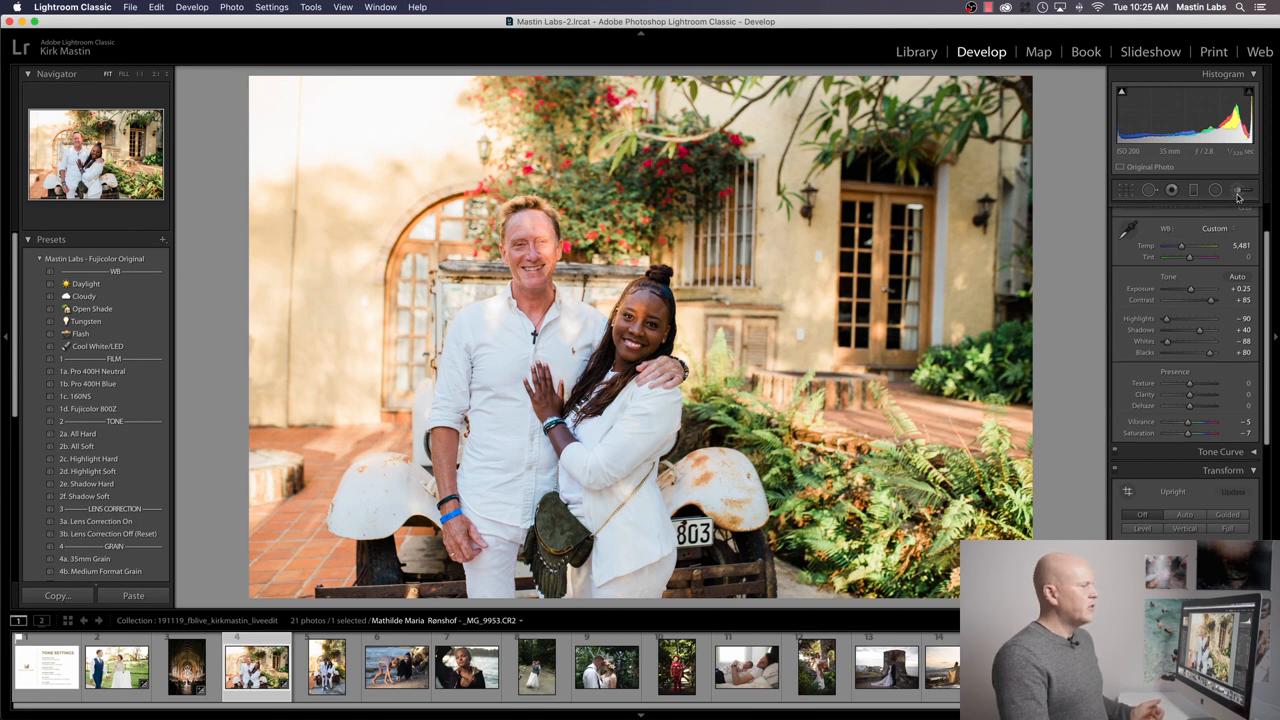
# Apply Upright Auto perspective correction and show the Before/After side-by-side view
pyautogui.click(1244, 190)
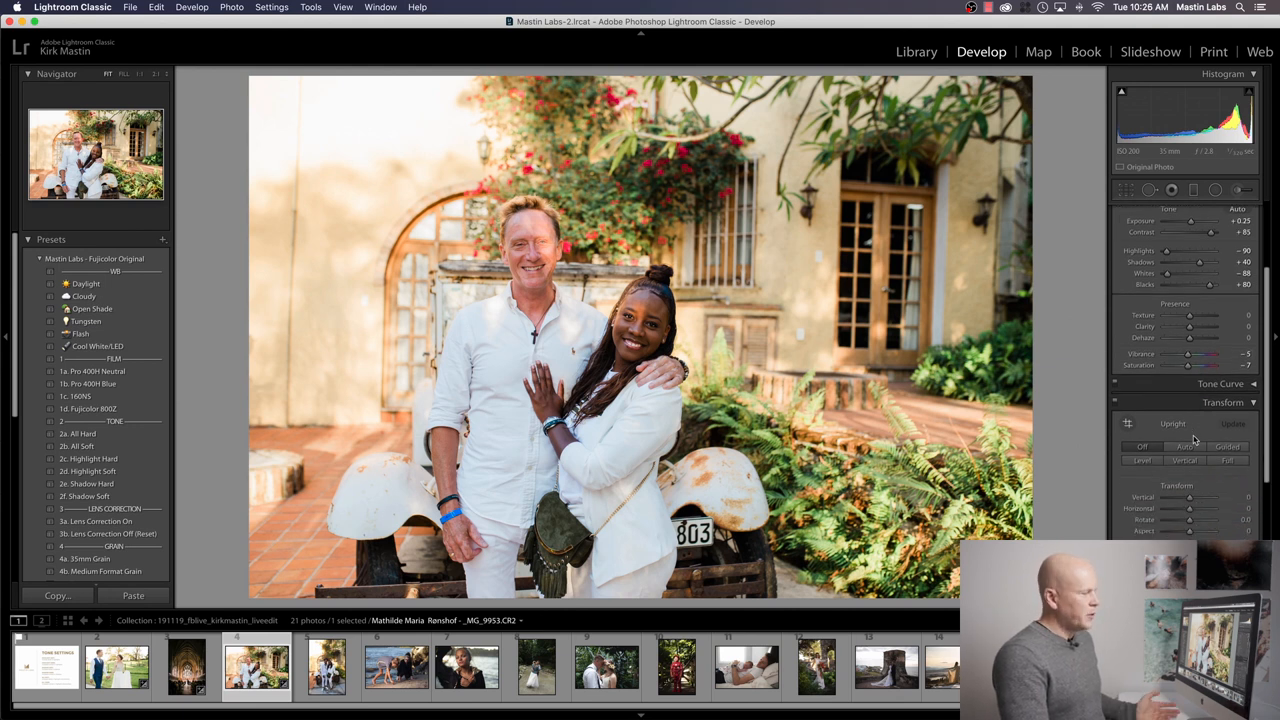
pyautogui.moveTo(1196, 440)
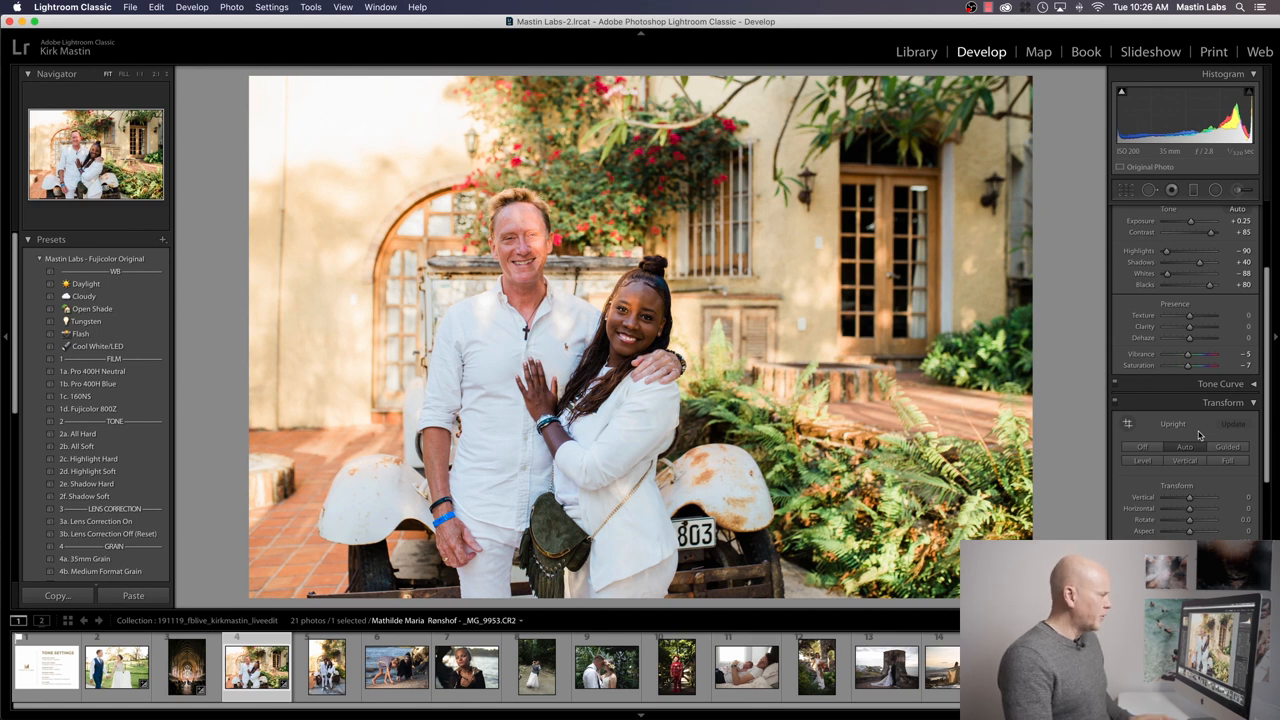
pyautogui.press('y')
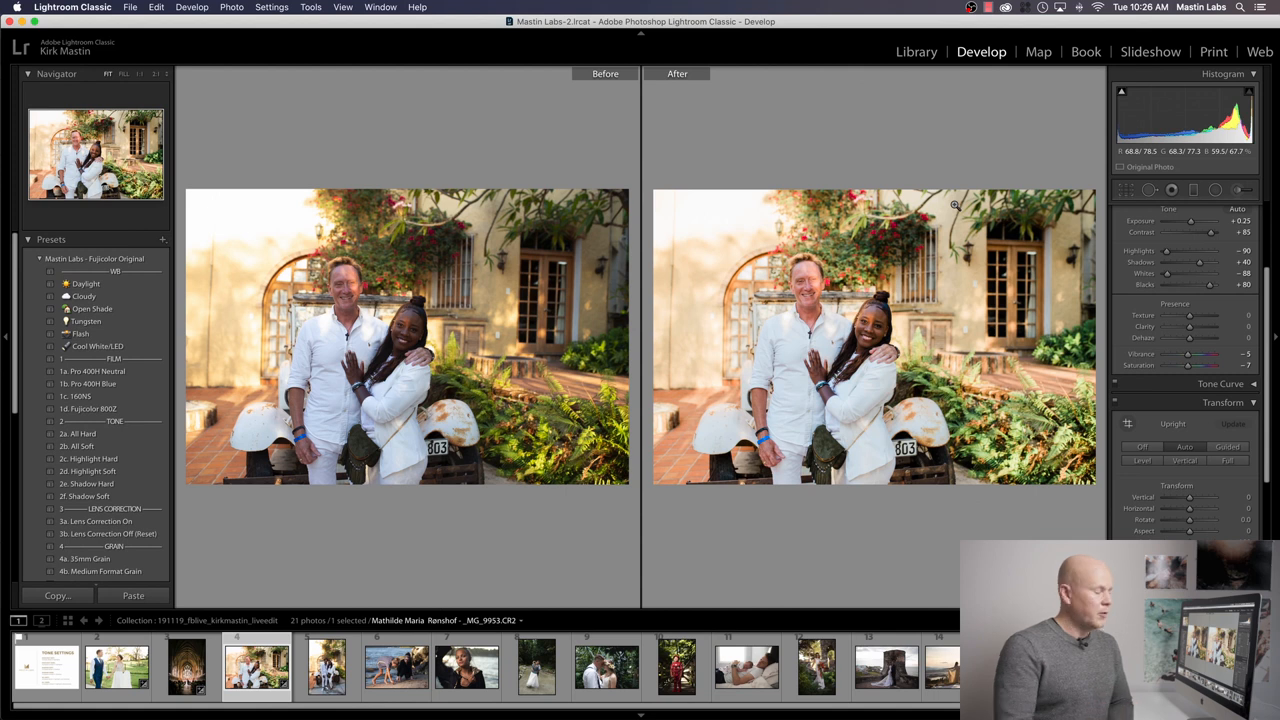
# Load the beach photo of two girls drawing in the sand from the filmstrip
pyautogui.click(396, 664)
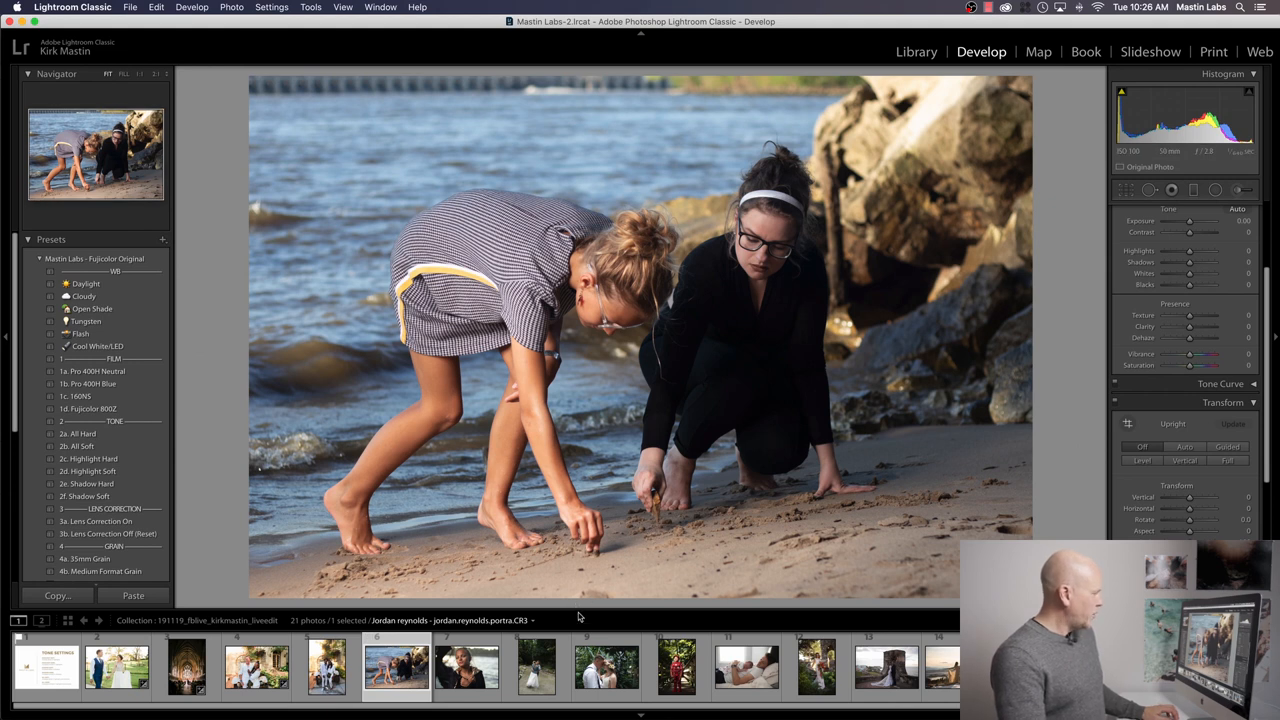
pyautogui.moveTo(1000, 86)
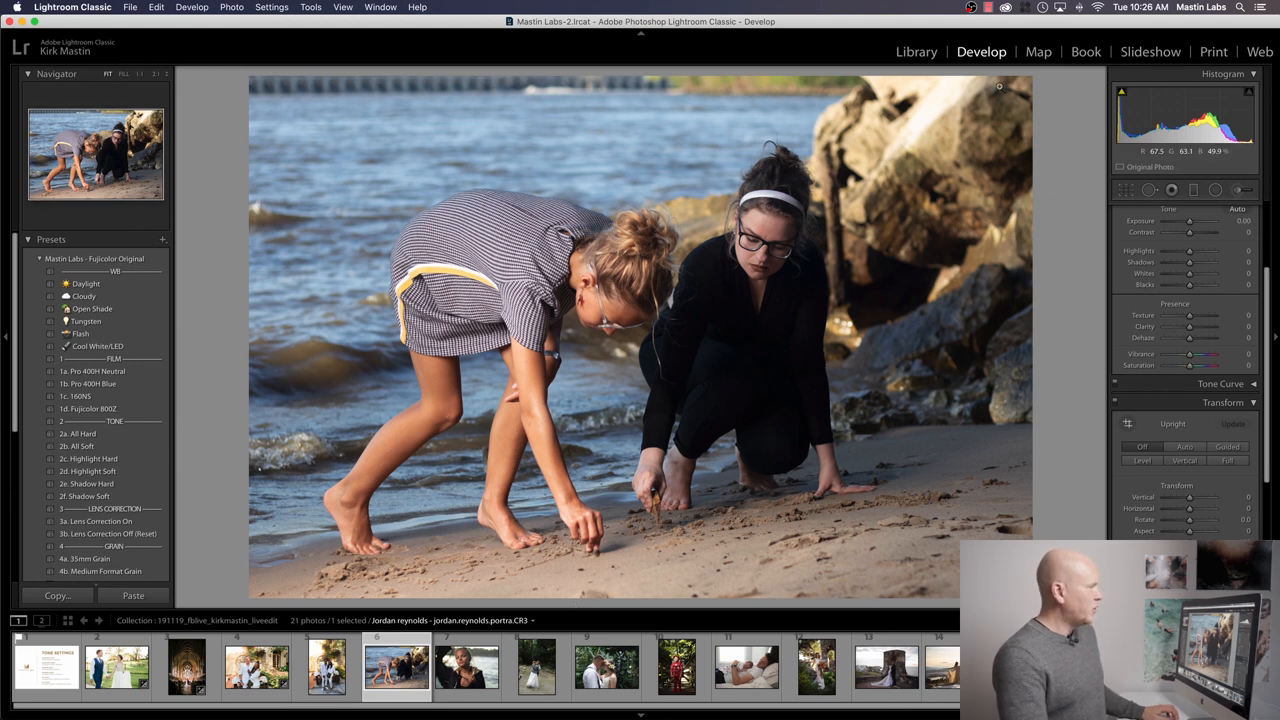
# Visit the Library grid, return to Develop, and collapse the open preset folder to list all Mastin Labs groups
pyautogui.click(916, 52)
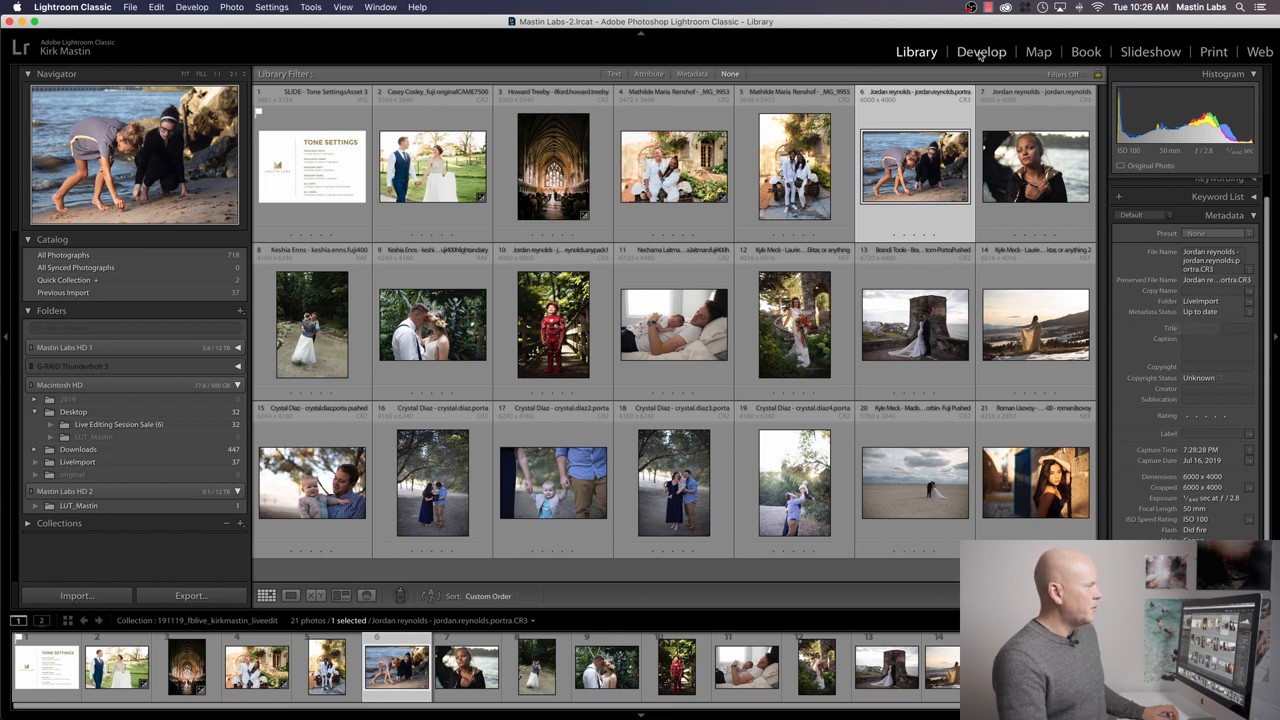
pyautogui.click(980, 52)
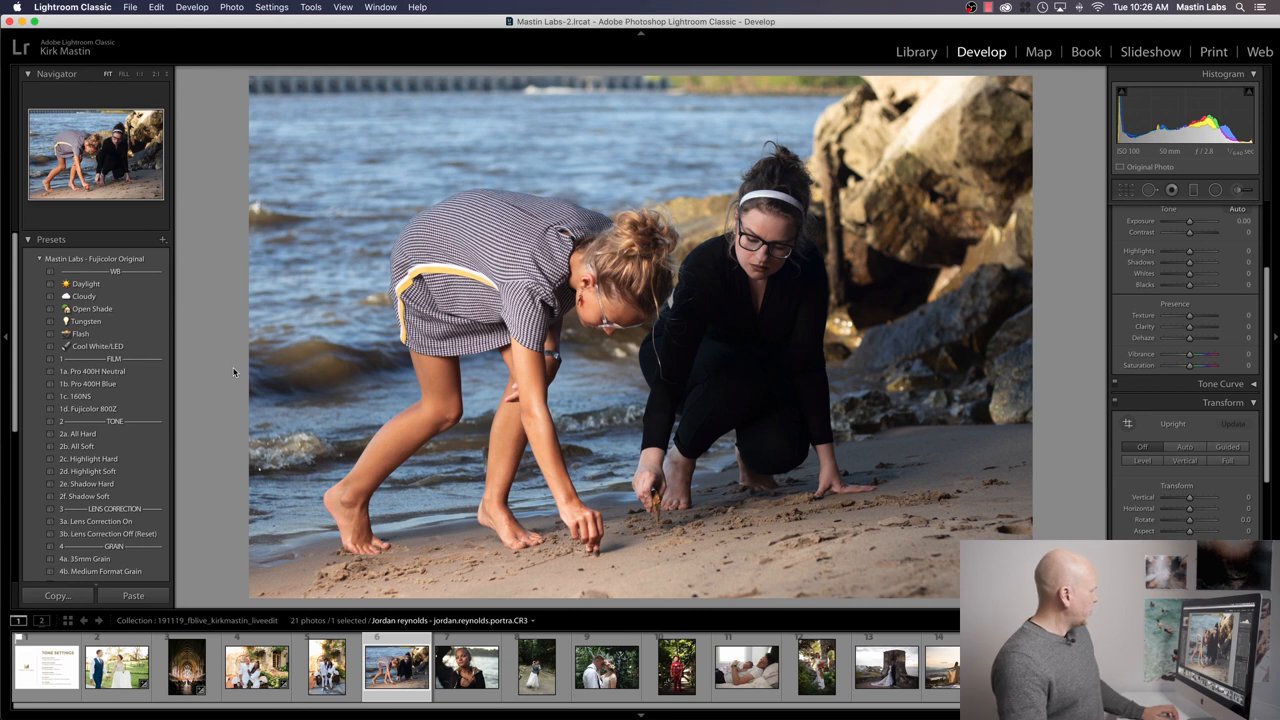
pyautogui.click(40, 260)
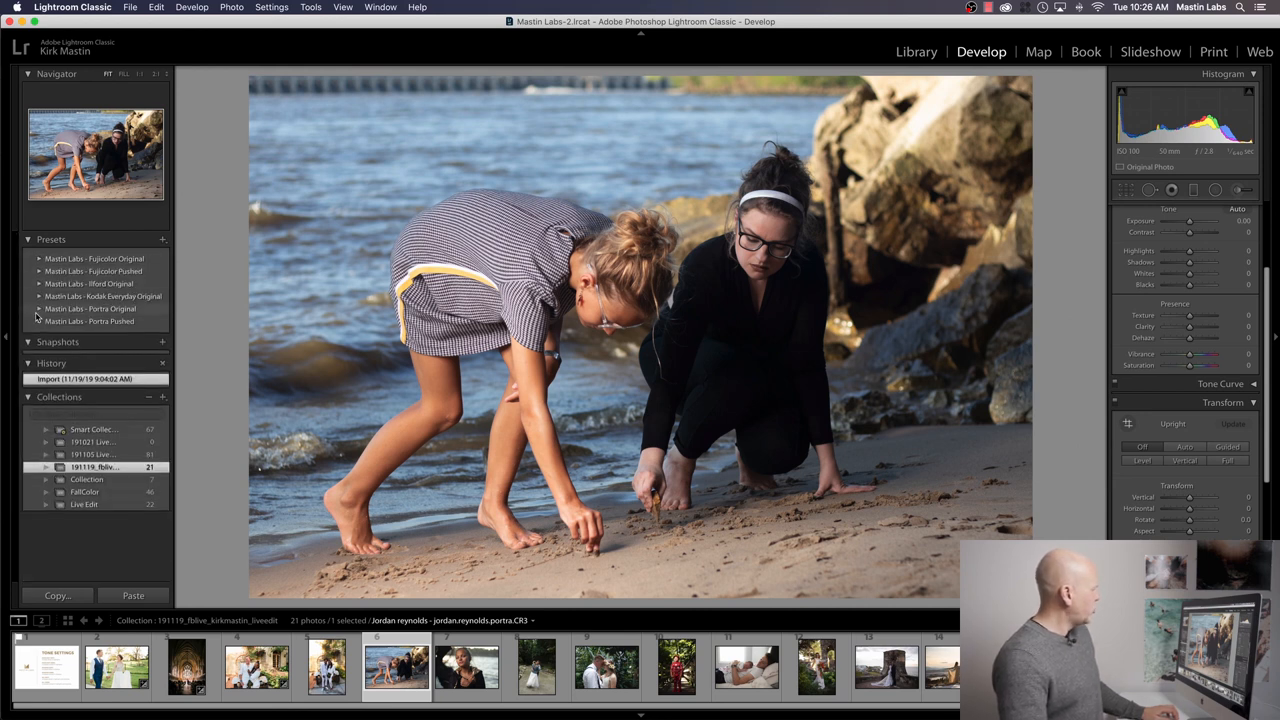
# Apply a Mastin Labs Portra Original preset to the beach photo and warm its Temp slightly
pyautogui.click(40, 308)
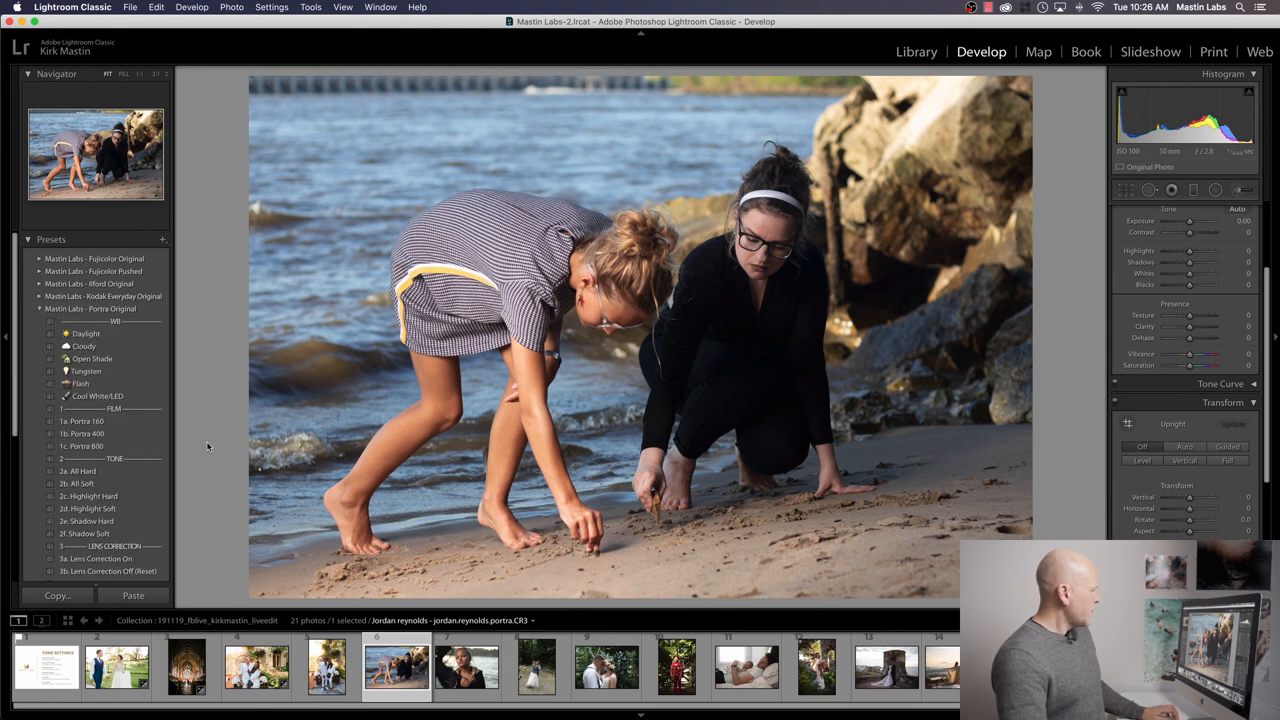
pyautogui.moveTo(184, 434)
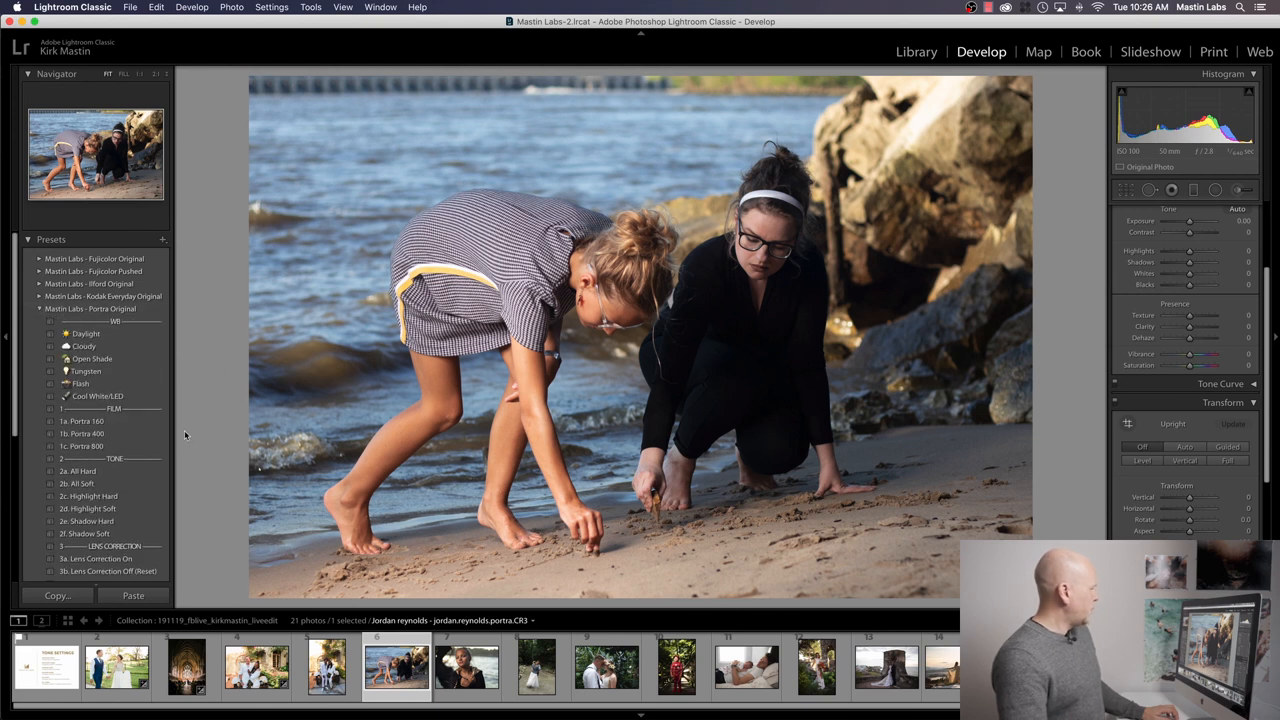
pyautogui.click(84, 432)
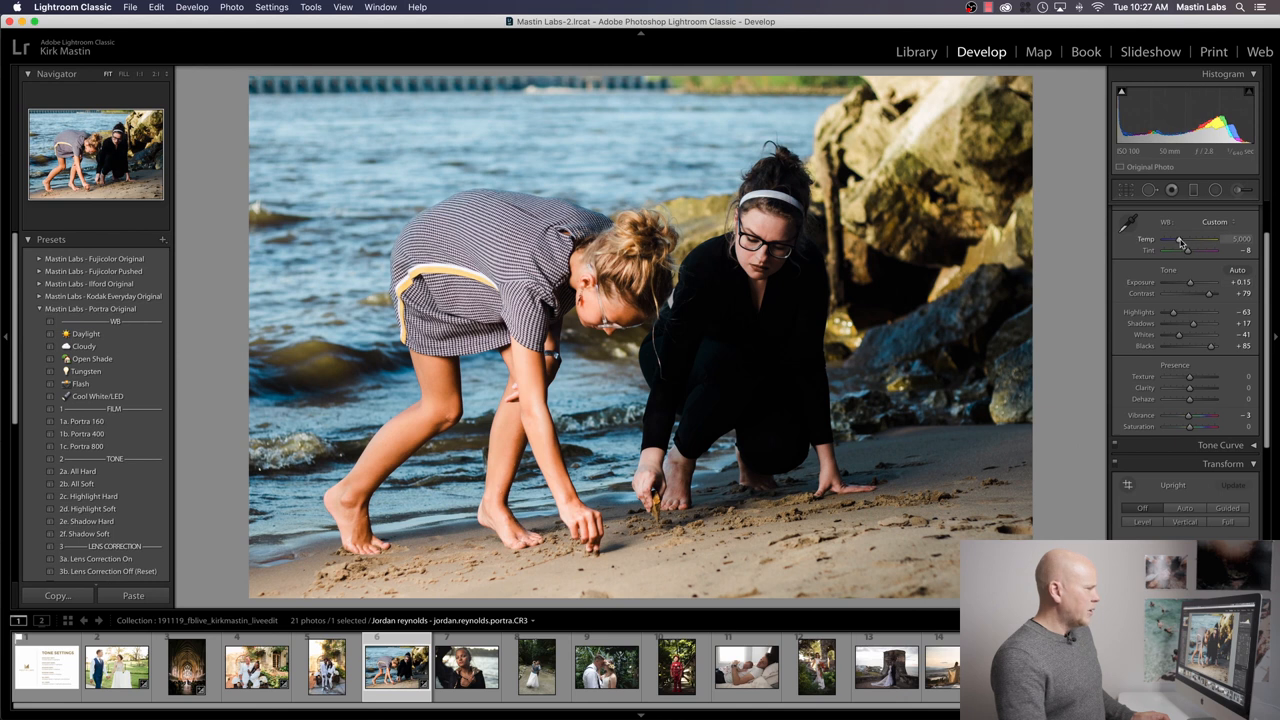
pyautogui.moveTo(1180, 240); pyautogui.dragTo(1196, 240)
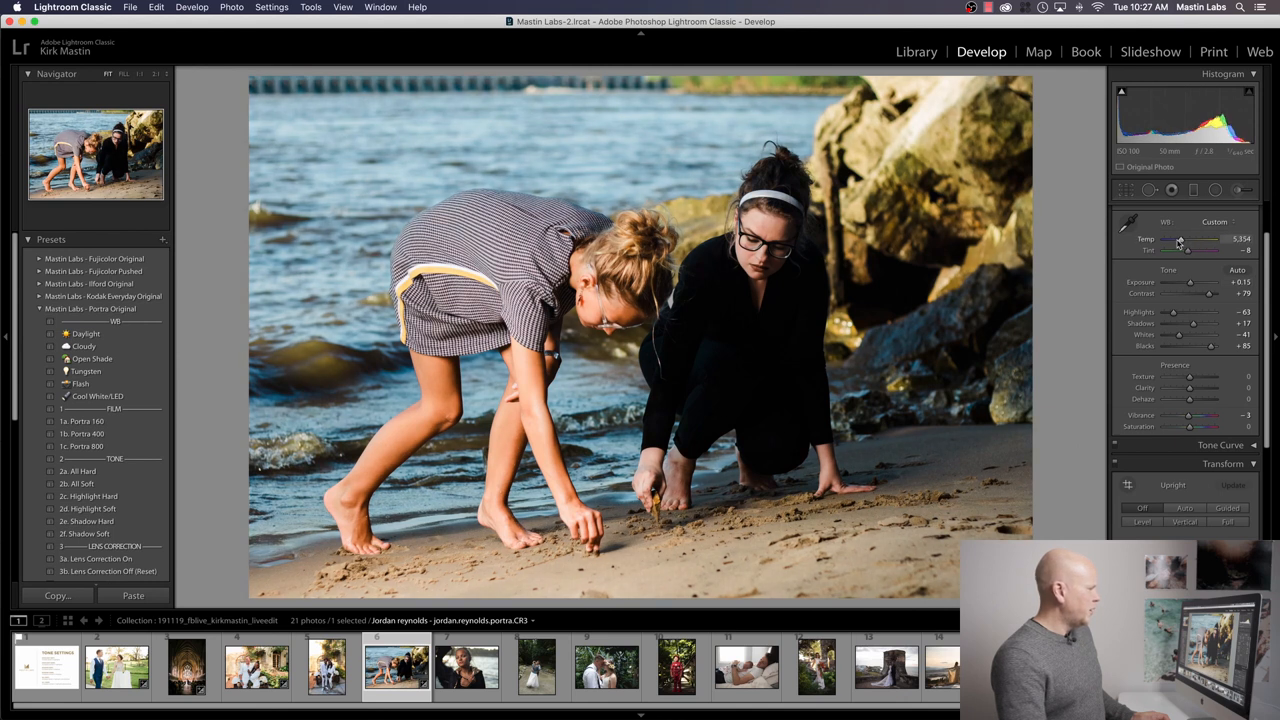
pyautogui.moveTo(1078, 240)
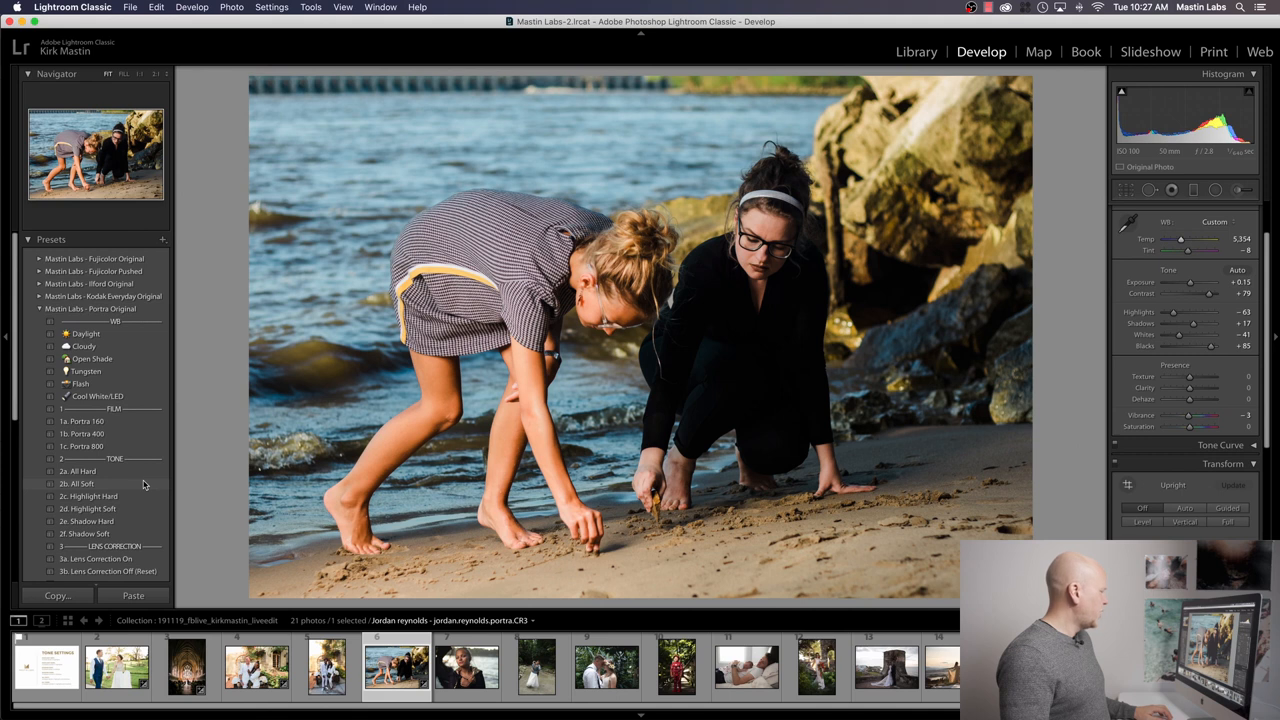
pyautogui.moveTo(172, 486)
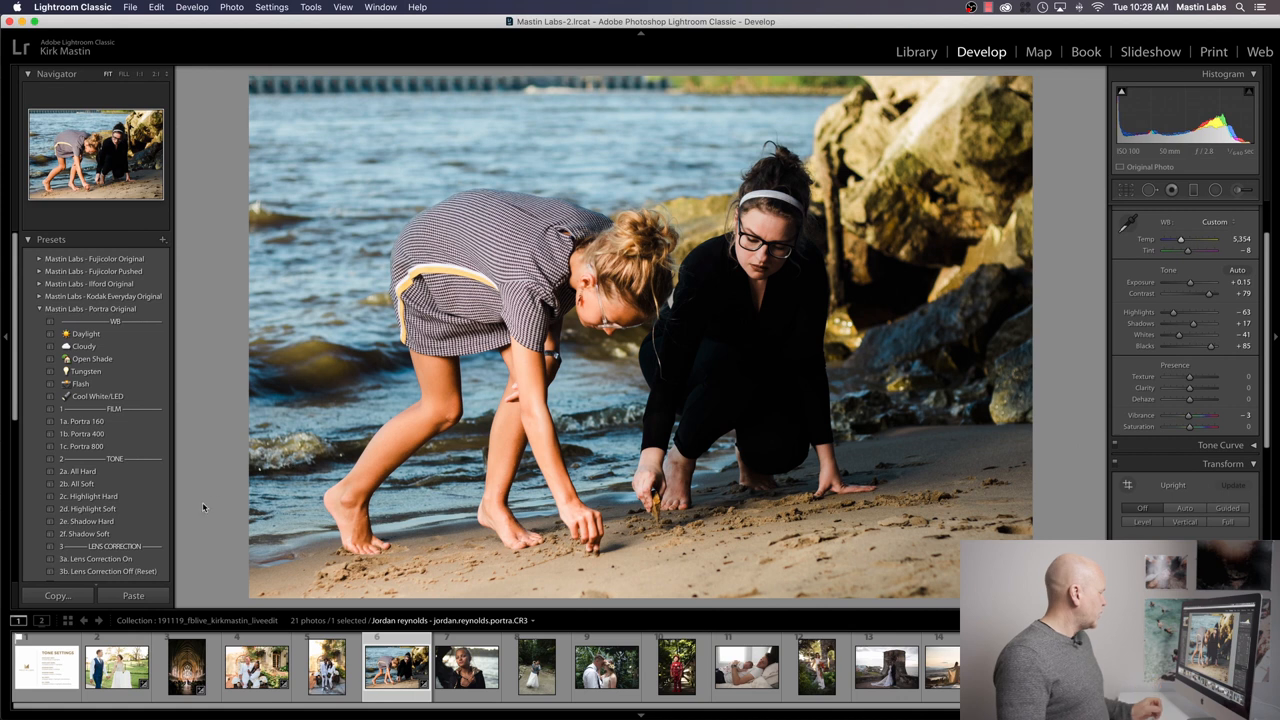
pyautogui.moveTo(164, 536)
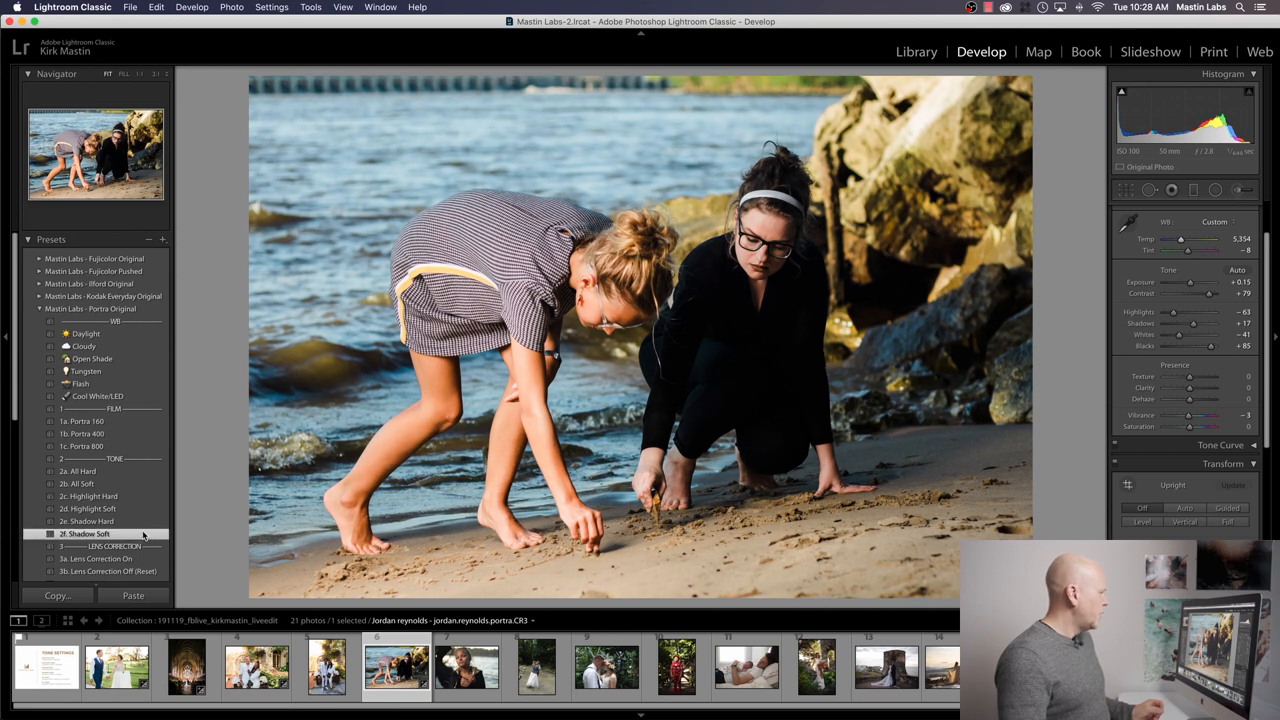
pyautogui.moveTo(860, 372)
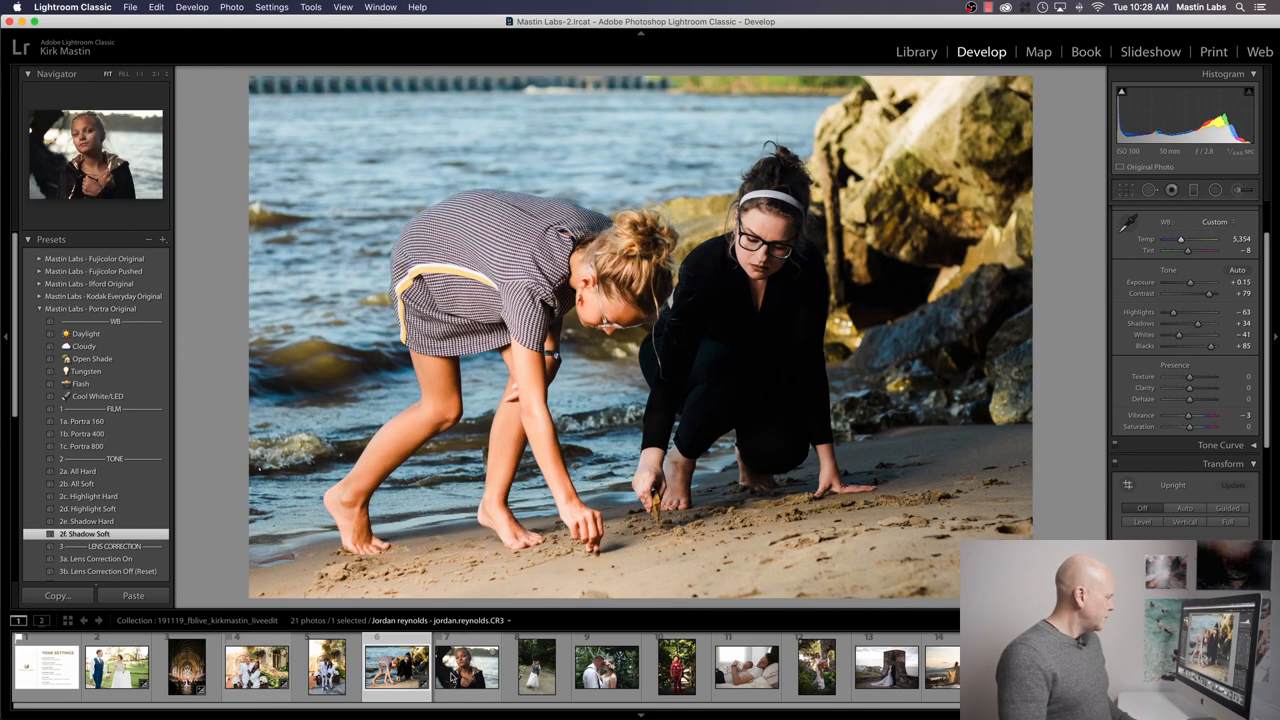
# Load the hooded girl portrait and collapse the open preset folder to list all groups
pyautogui.click(466, 664)
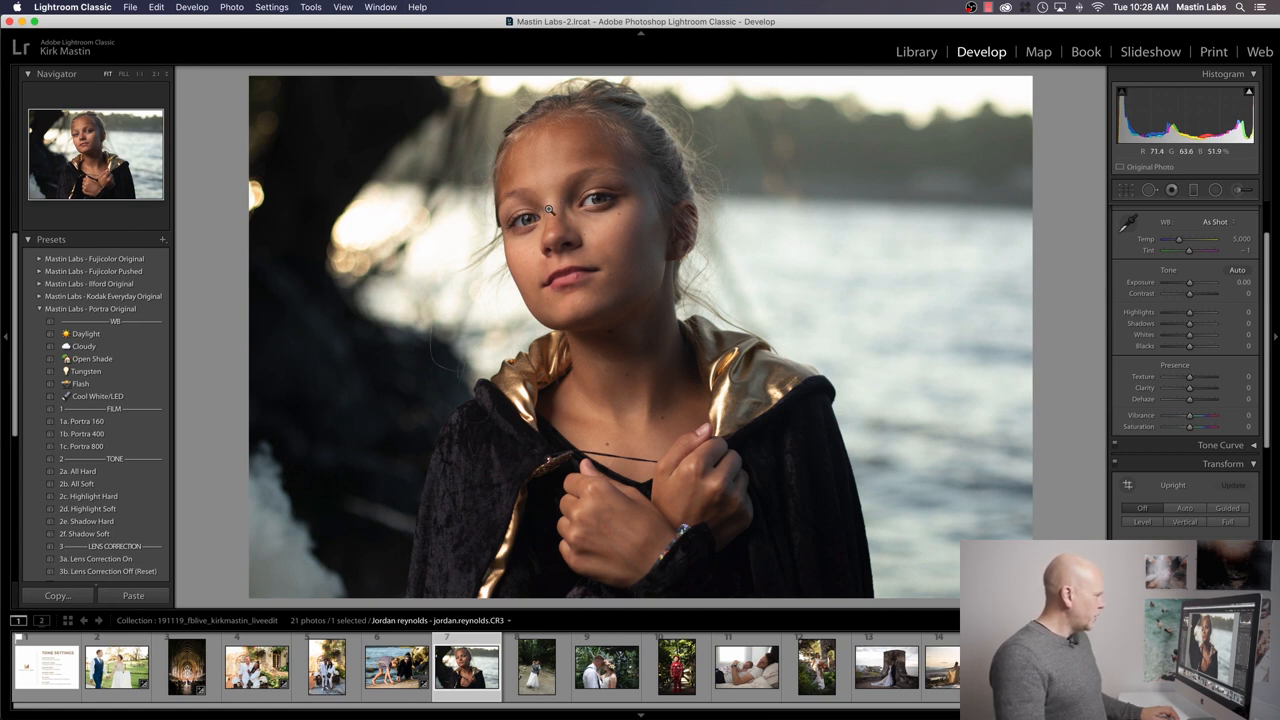
pyautogui.click(546, 210)
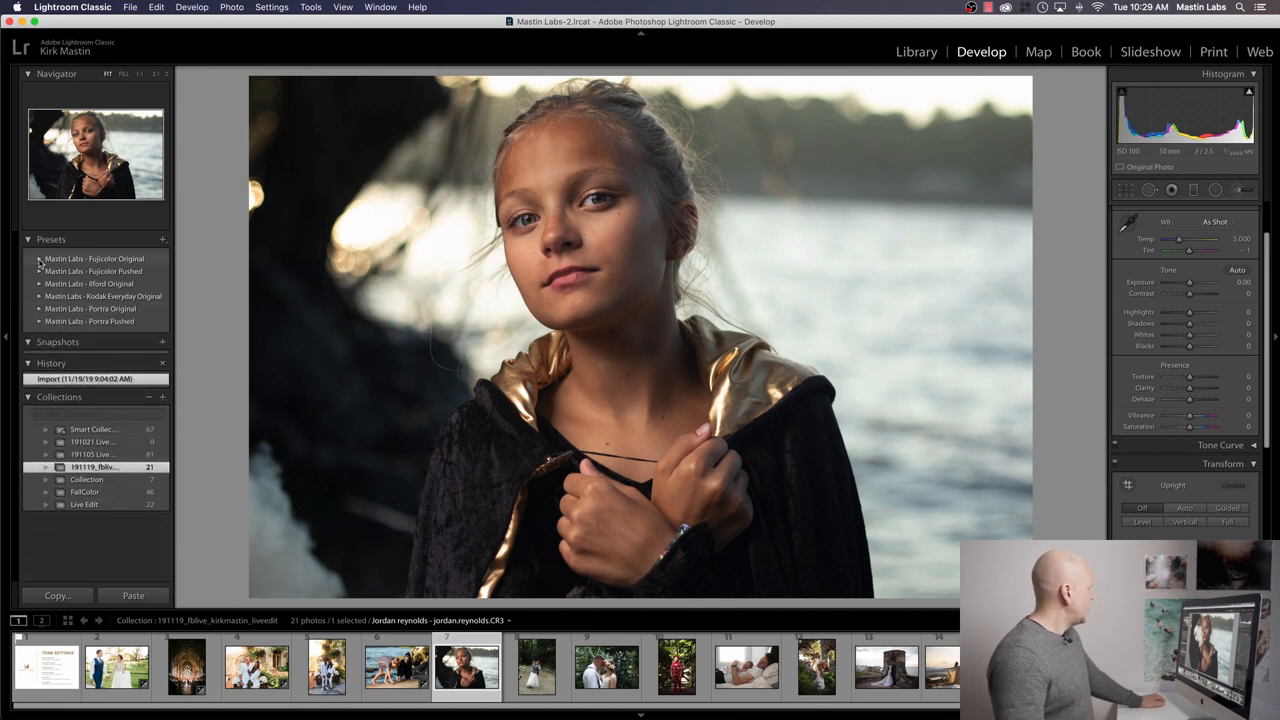
# Apply a Fujicolor Pushed Pro 400H preset to the portrait and nudge its Temp cooler
pyautogui.click(40, 272)
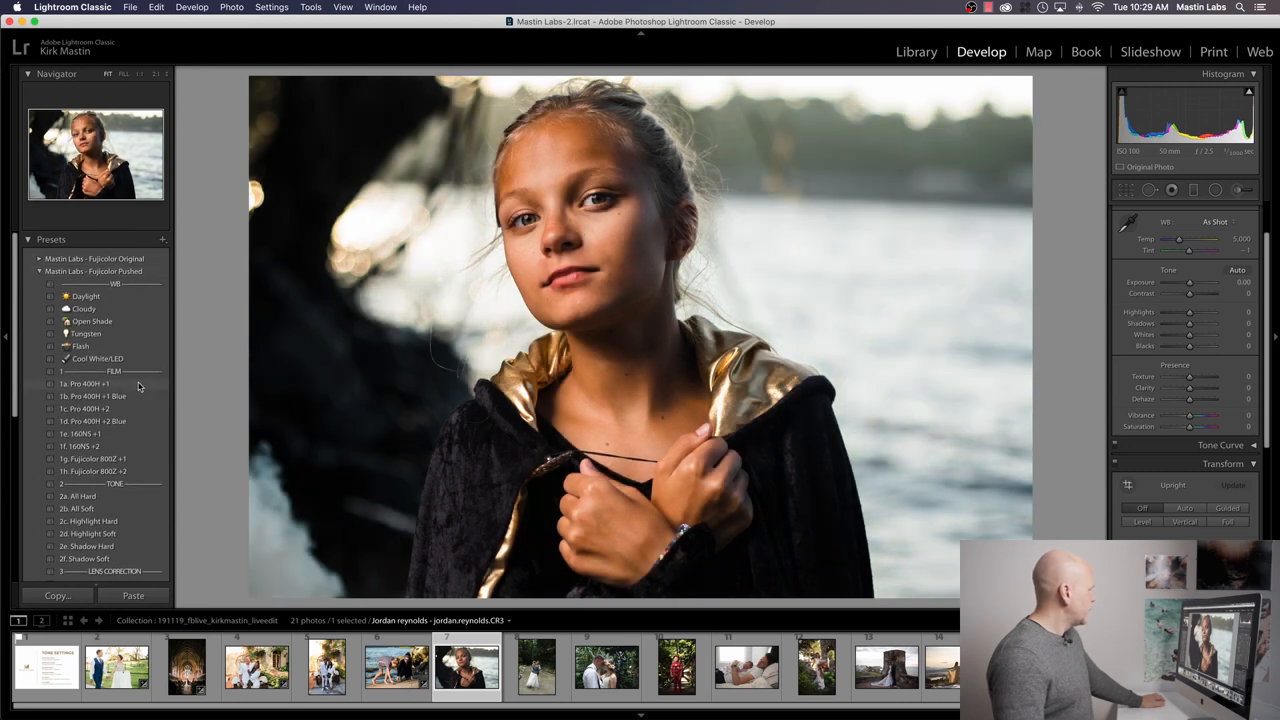
pyautogui.click(84, 384)
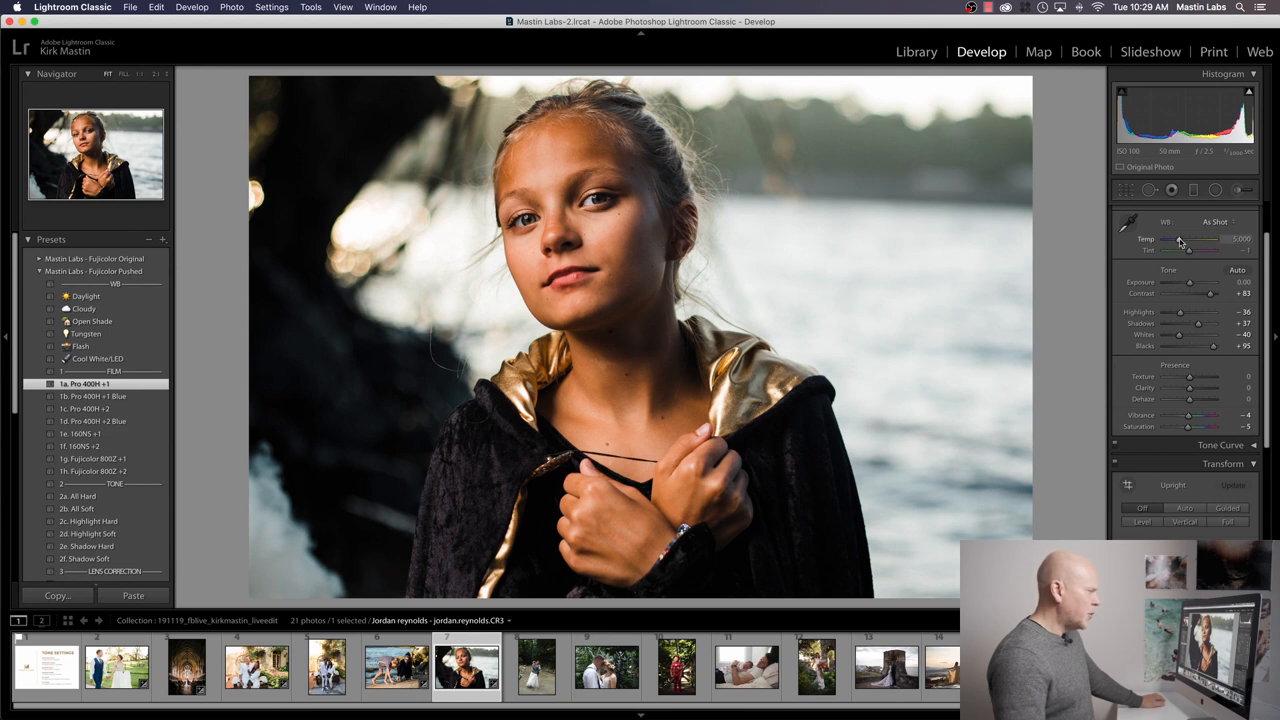
pyautogui.moveTo(1204, 244); pyautogui.dragTo(1178, 244)
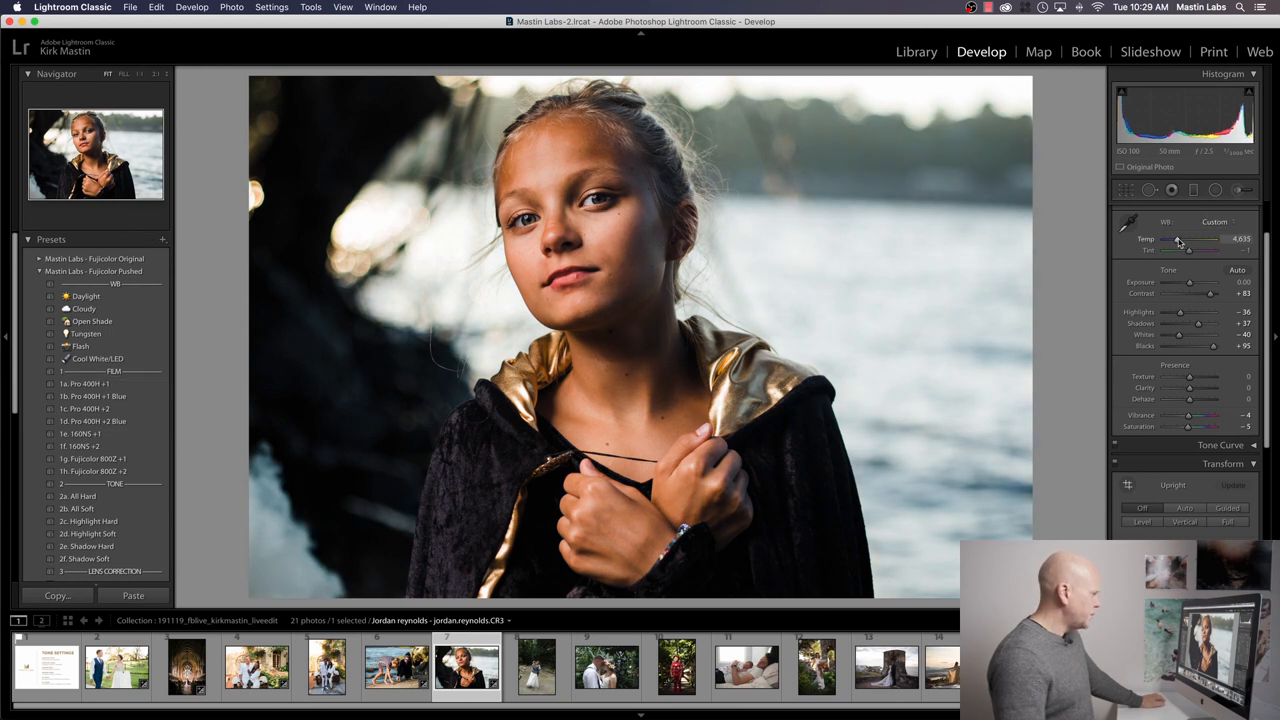
pyautogui.moveTo(1178, 240); pyautogui.dragTo(1184, 240)
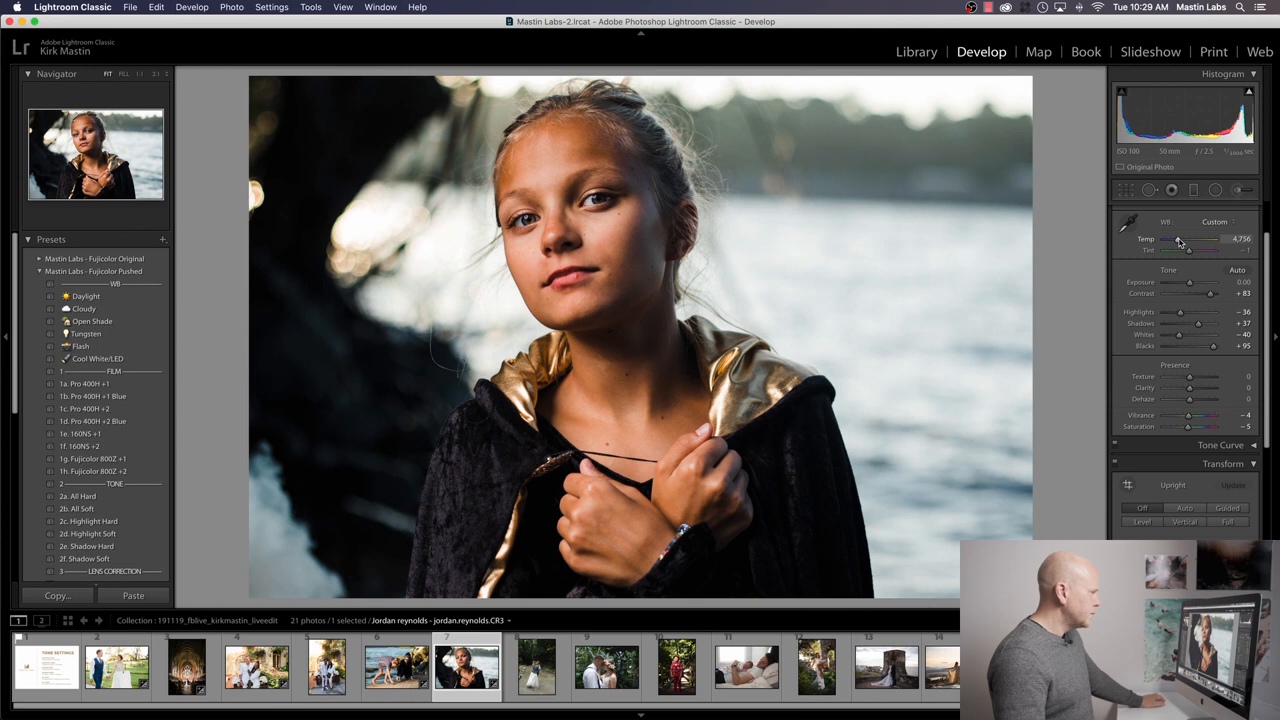
pyautogui.moveTo(1188, 252)
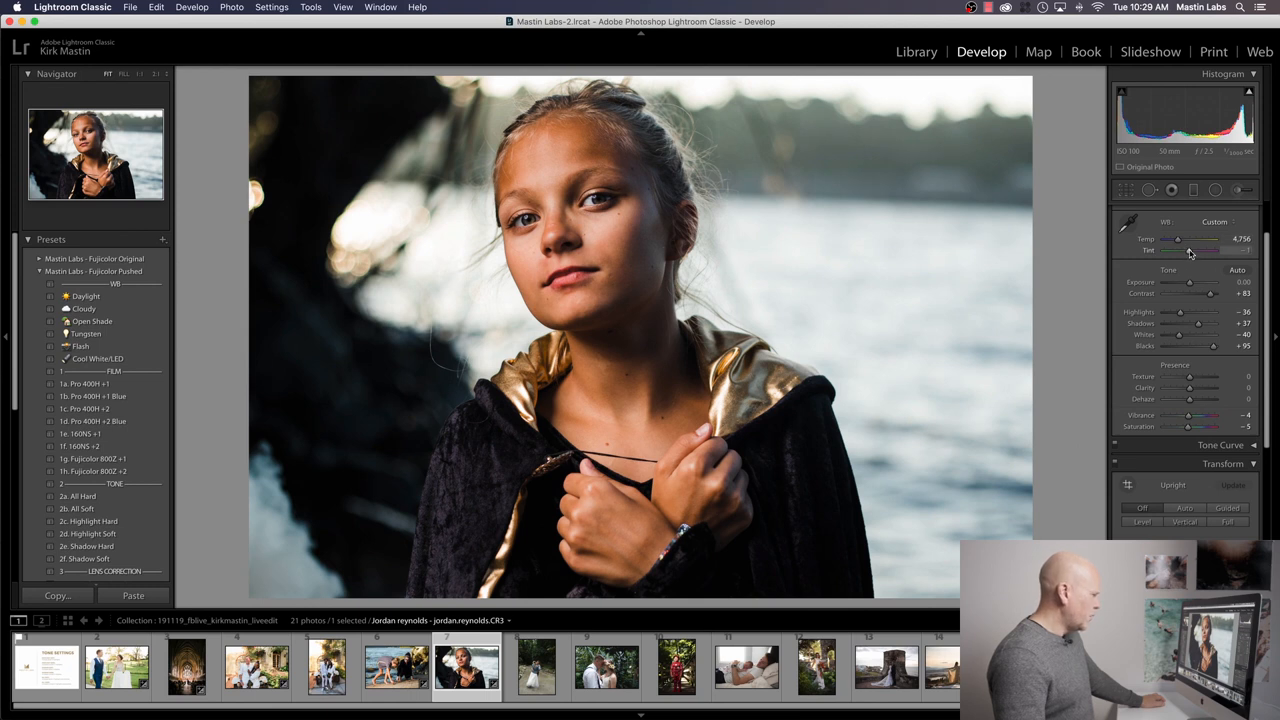
# Fine-tune the portrait's Tint and settle the Temp a touch cooler for a custom white balance
pyautogui.moveTo(1216, 250); pyautogui.dragTo(1190, 250)
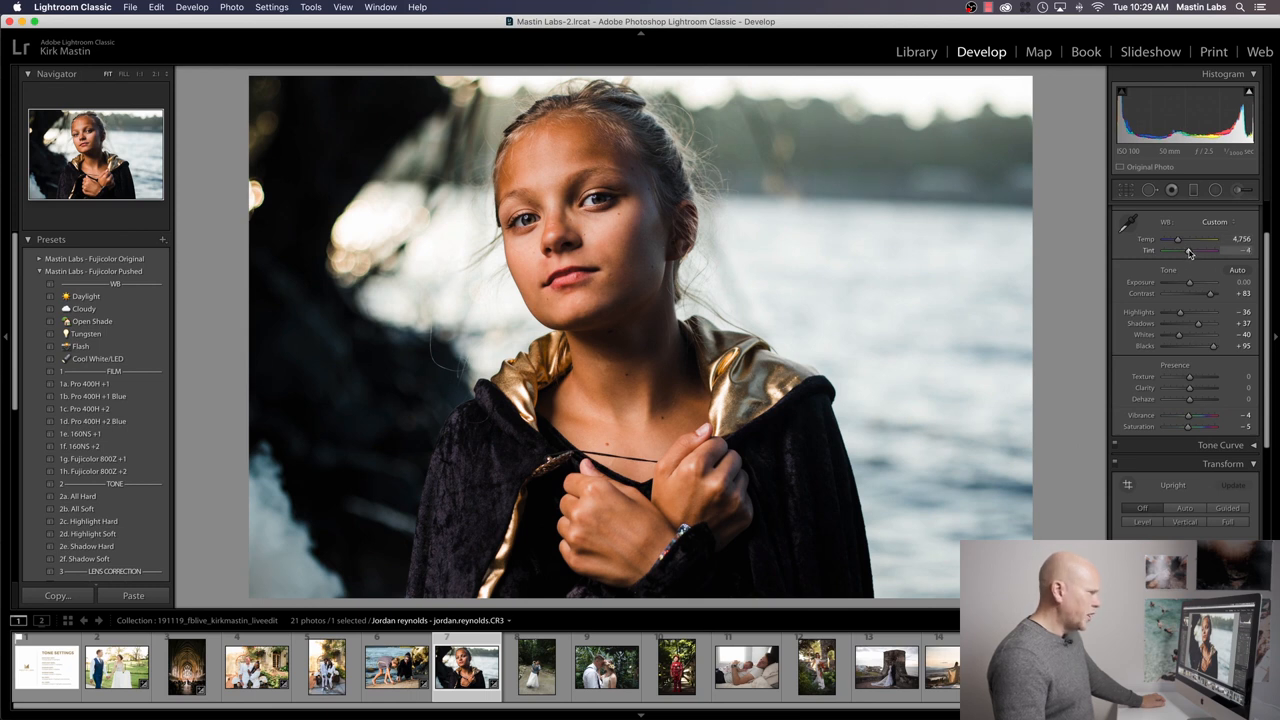
pyautogui.moveTo(1210, 250); pyautogui.dragTo(1220, 250)
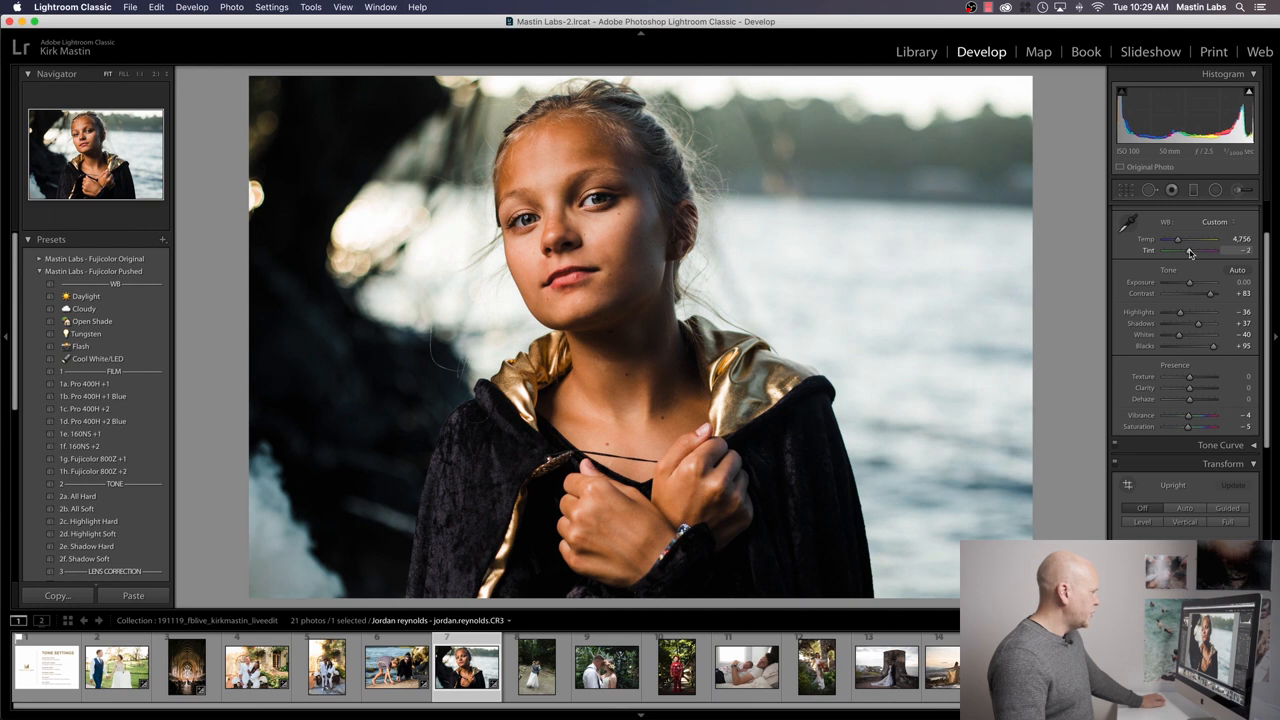
pyautogui.moveTo(1190, 240); pyautogui.dragTo(1176, 240)
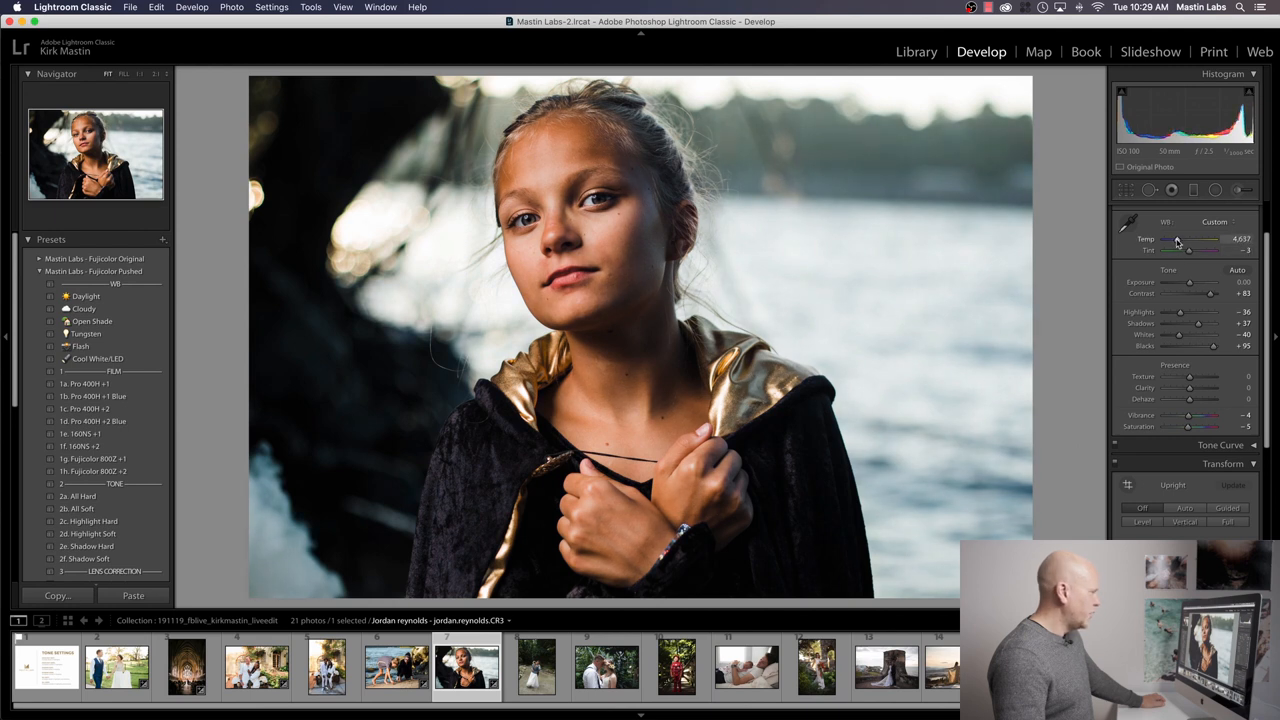
pyautogui.moveTo(1184, 238); pyautogui.dragTo(1176, 238)
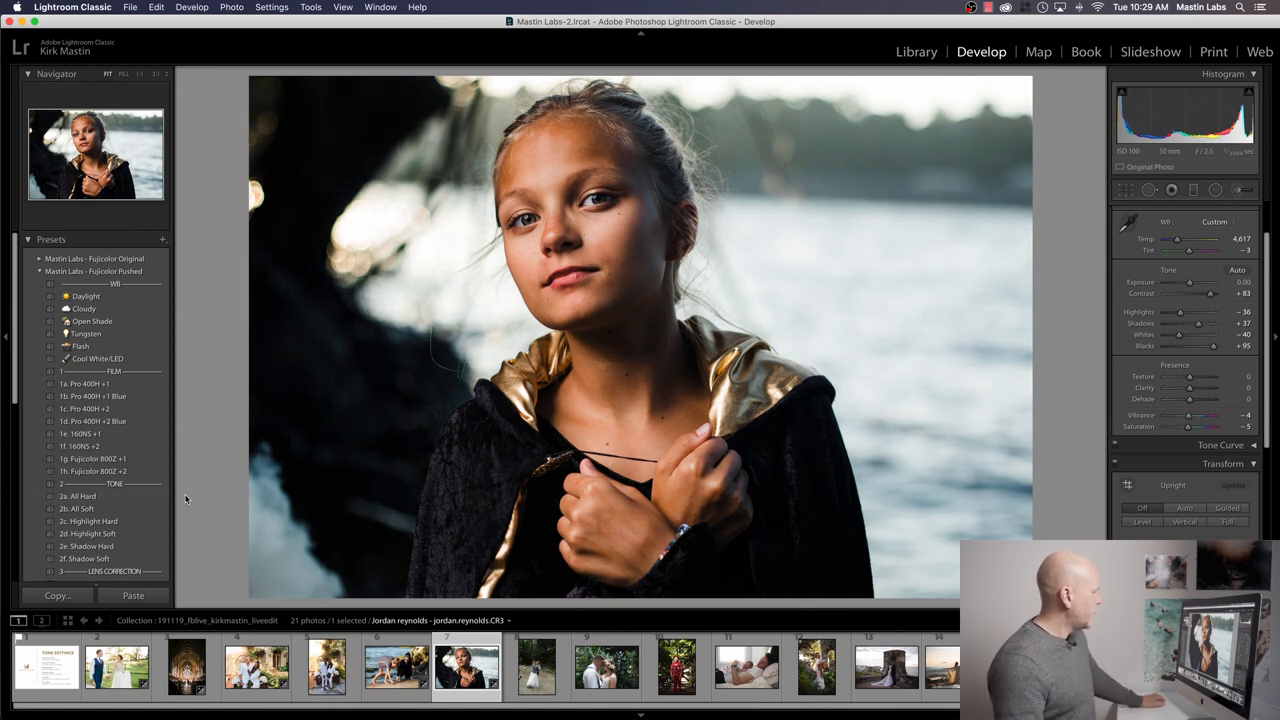
# Load the snowy hillside maternity photo for editing
pyautogui.click(84, 496)
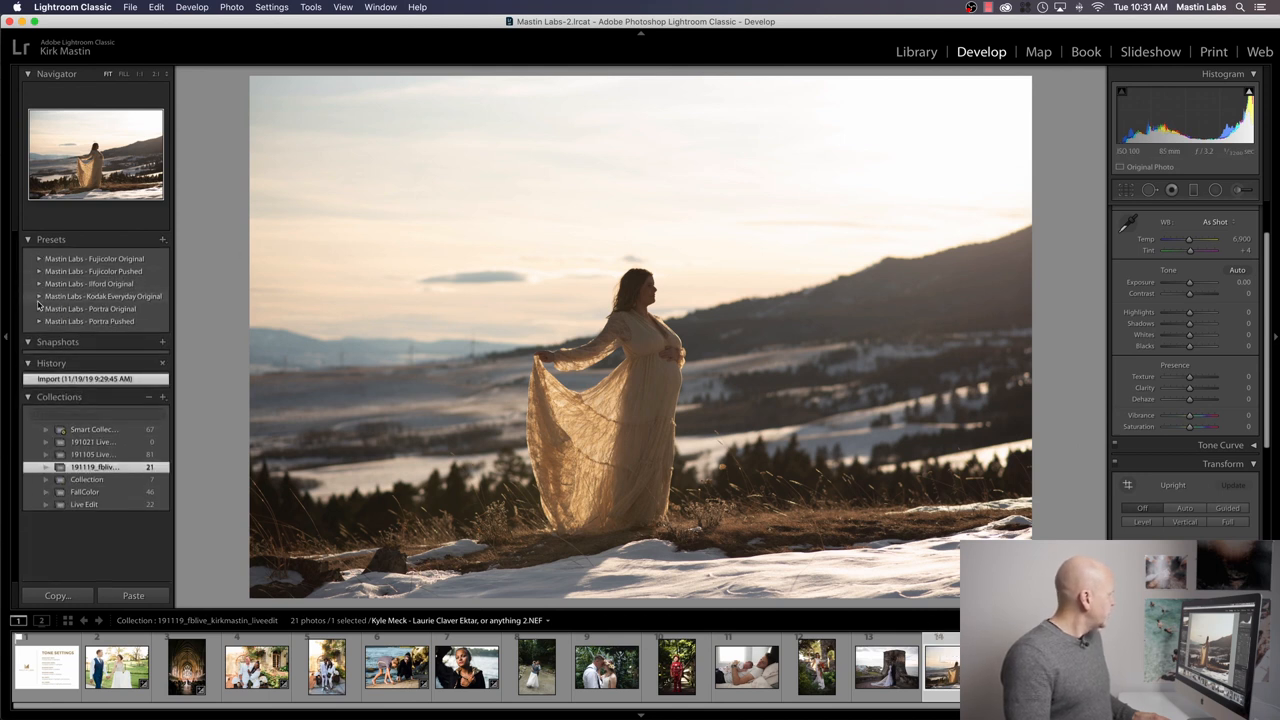
# Apply a Mastin Labs Kodak Everyday preset to the hillside photo and raise its Exposure
pyautogui.click(40, 296)
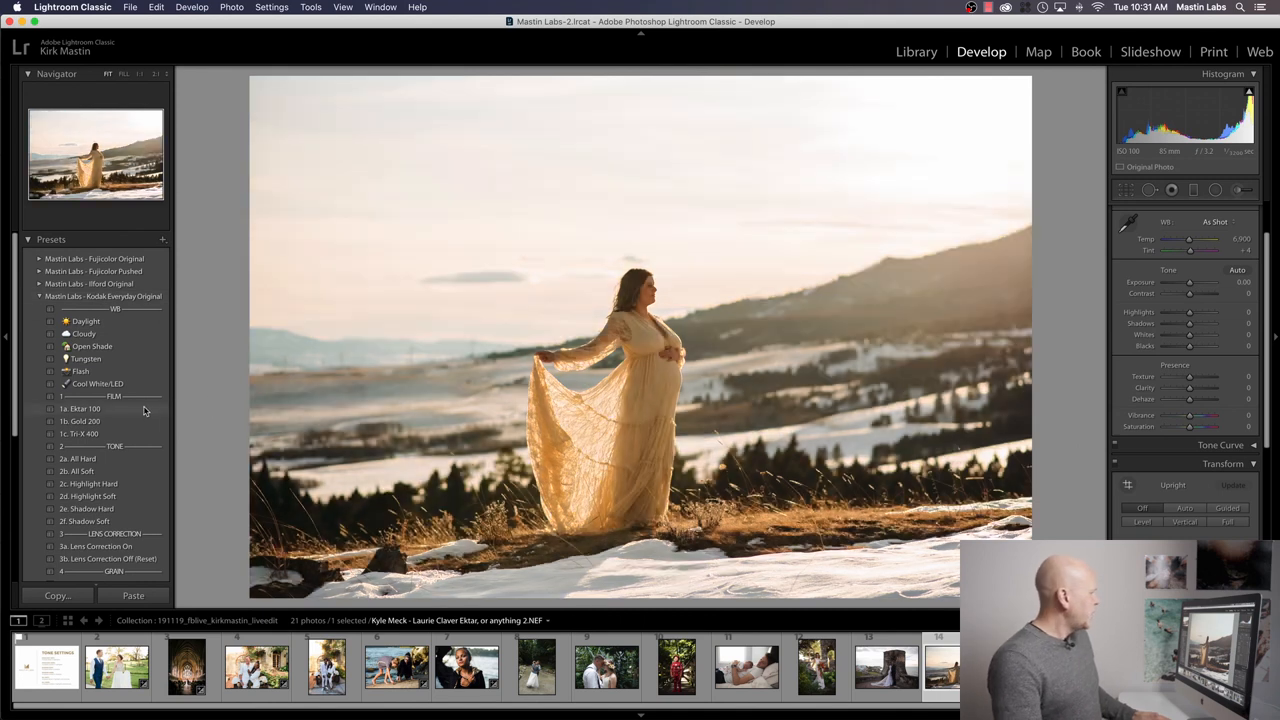
pyautogui.click(80, 408)
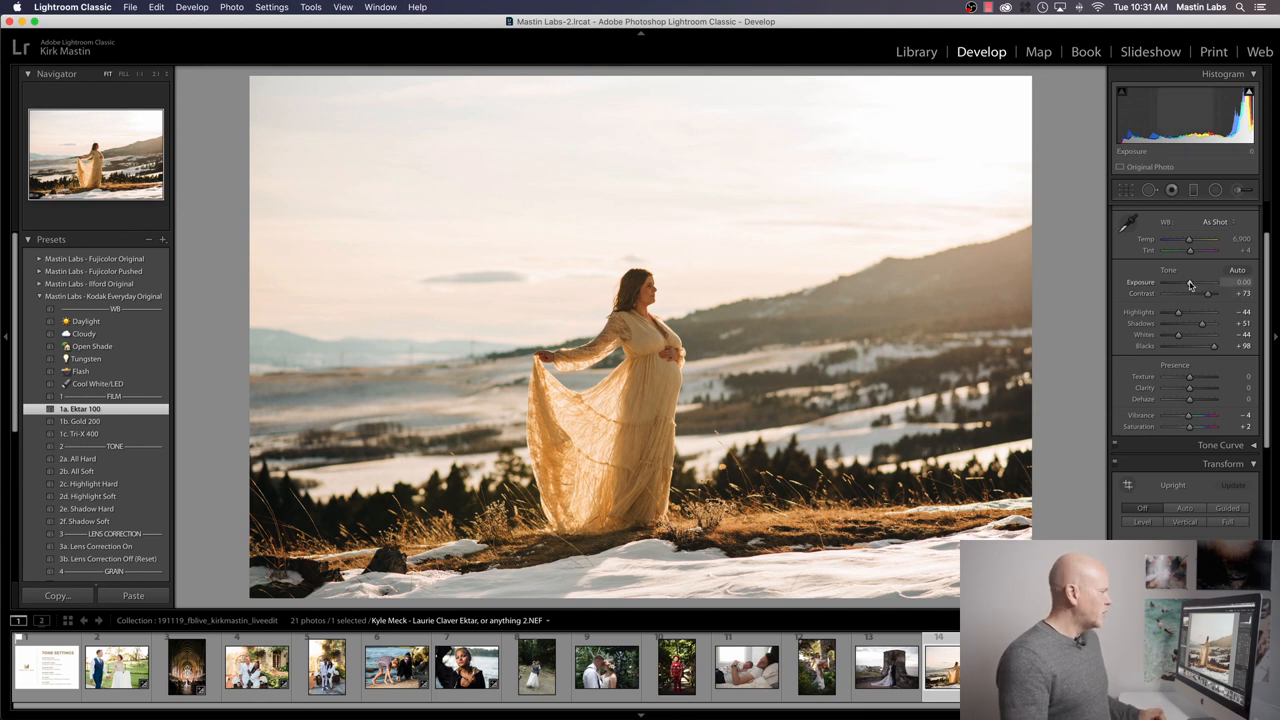
pyautogui.moveTo(1204, 282); pyautogui.dragTo(1216, 282)
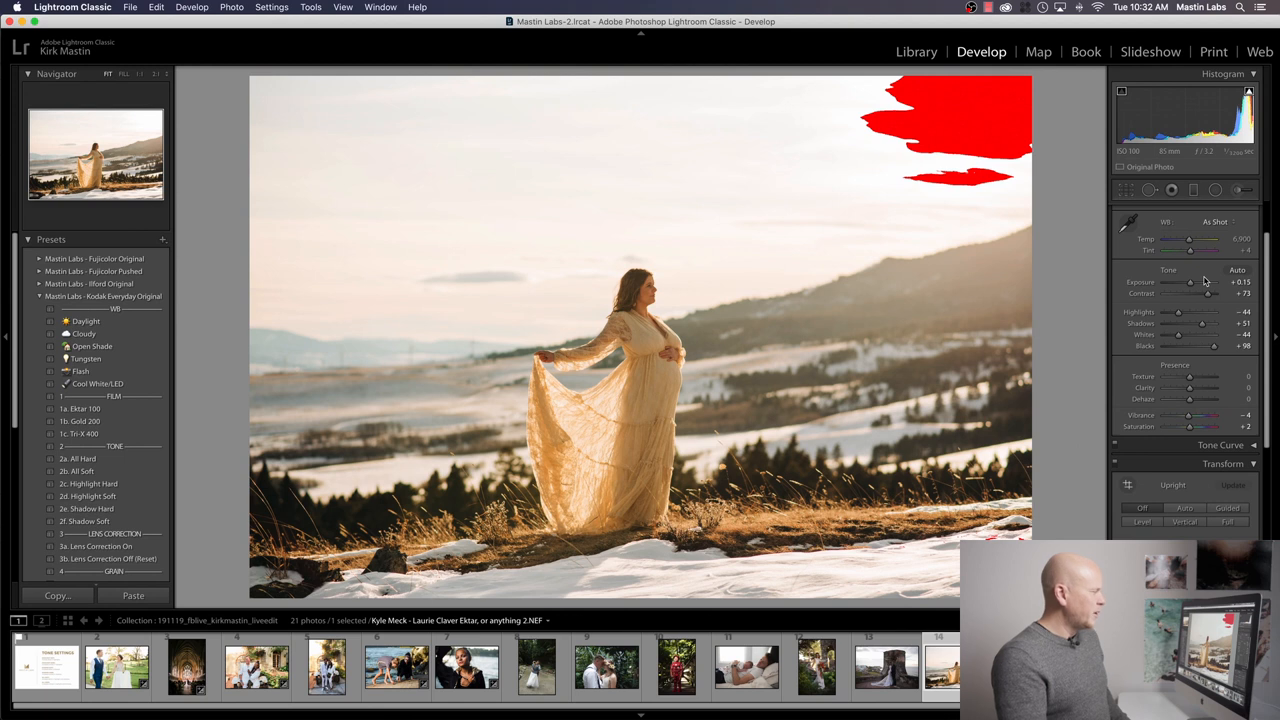
pyautogui.moveTo(752, 214)
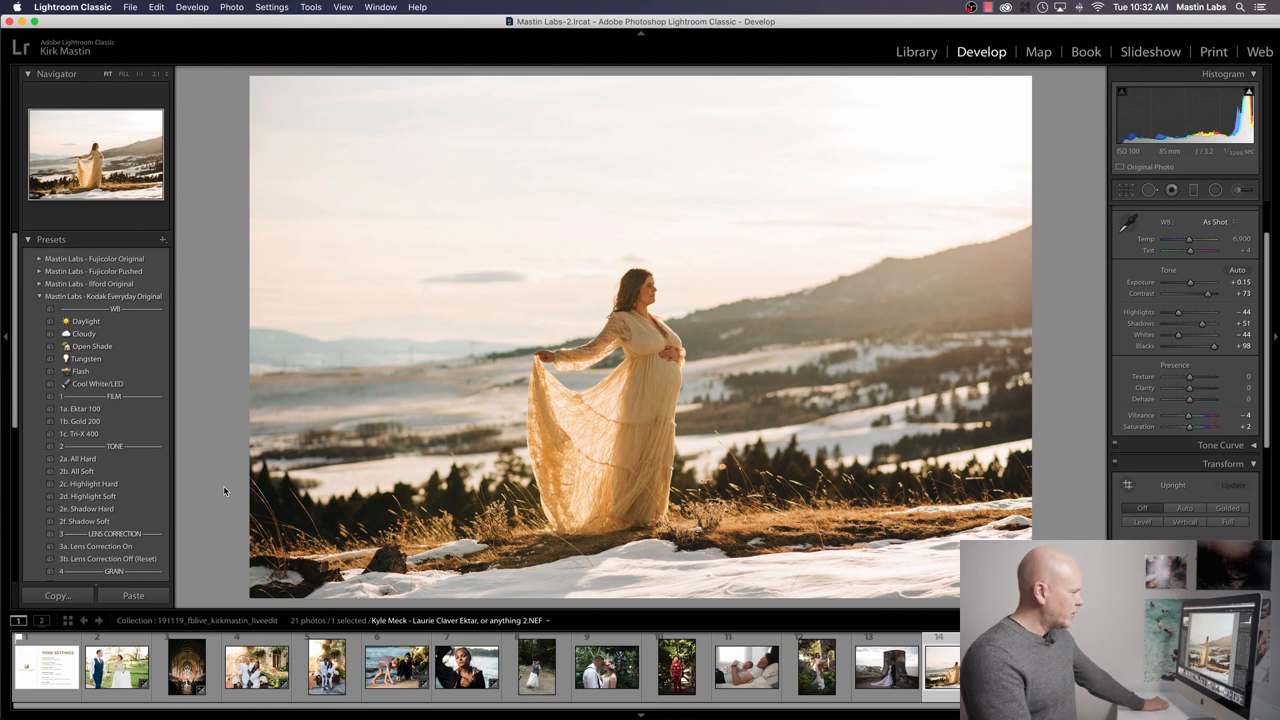
pyautogui.moveTo(170, 500)
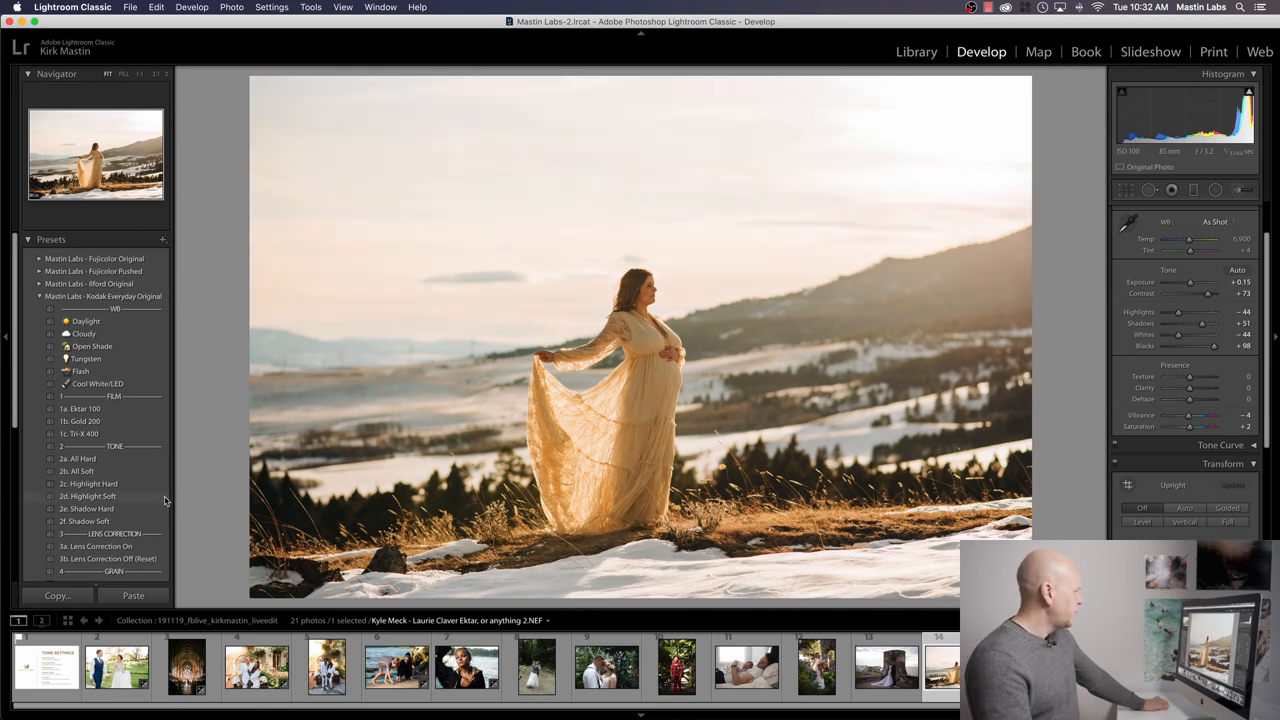
# Apply the Highlight Soft tone preset to the hillside photo, then load the bride-with-bouquet portrait
pyautogui.click(88, 496)
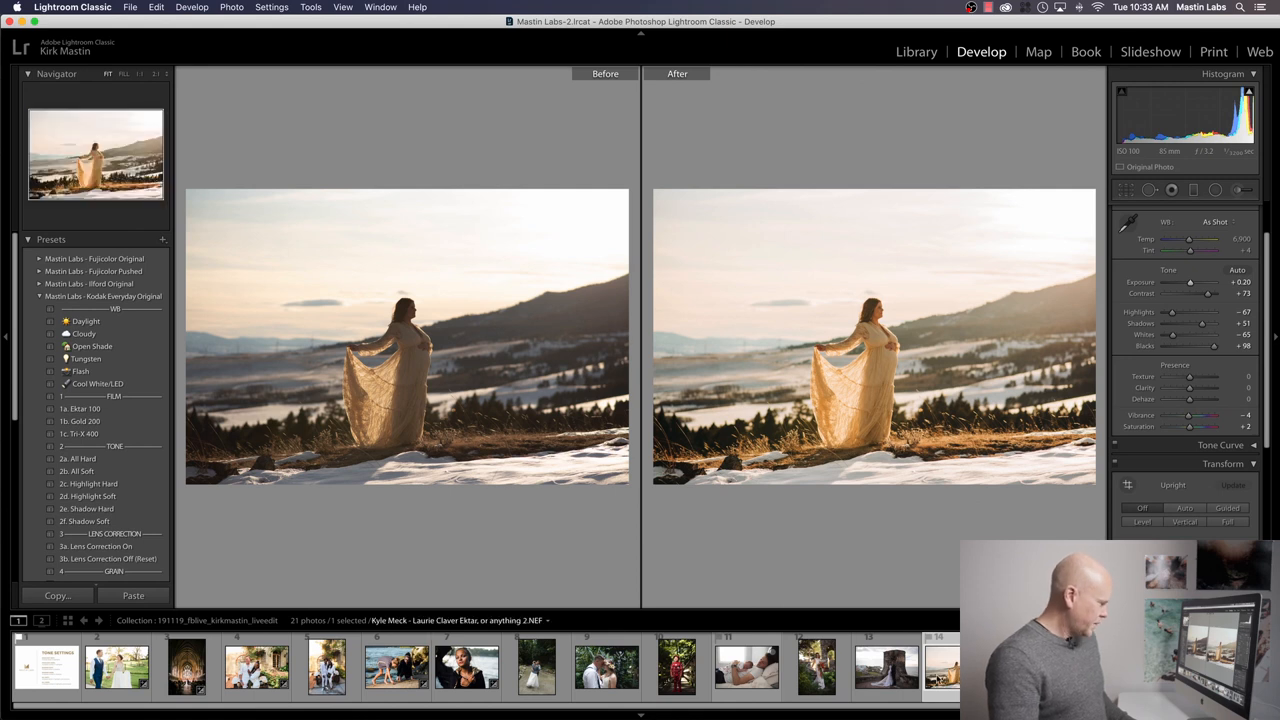
pyautogui.click(816, 668)
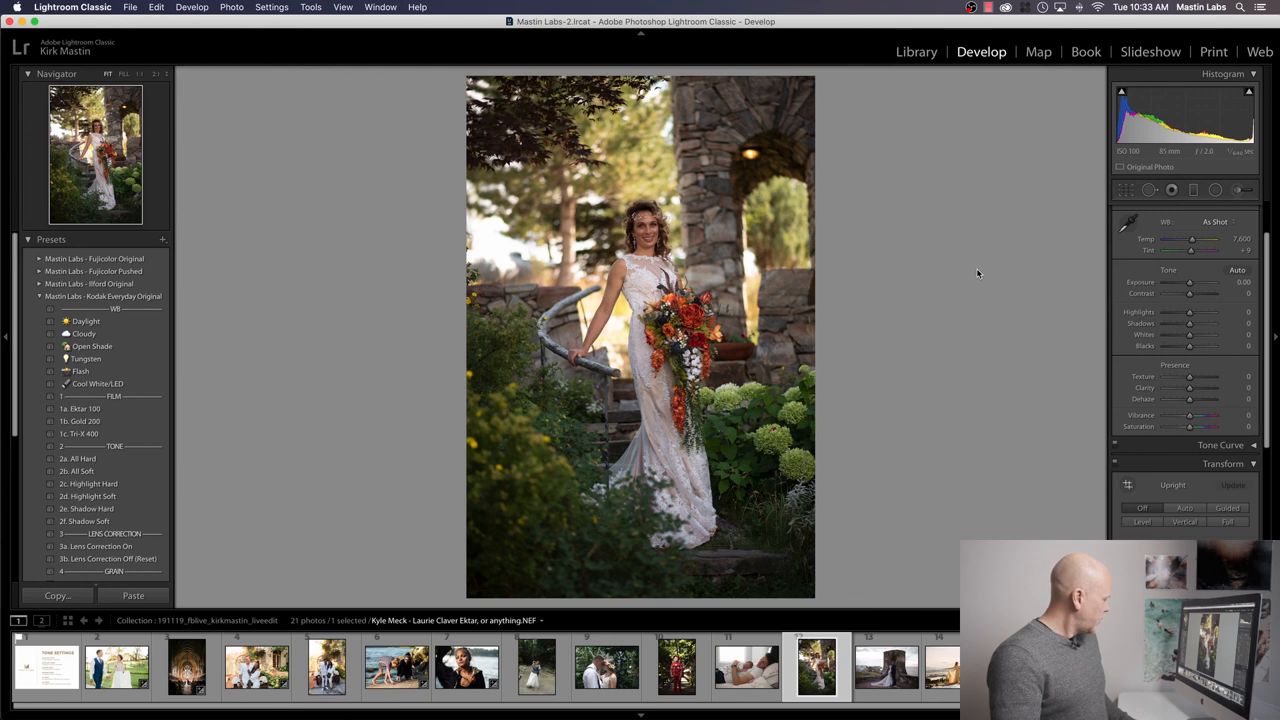
pyautogui.moveTo(976, 260)
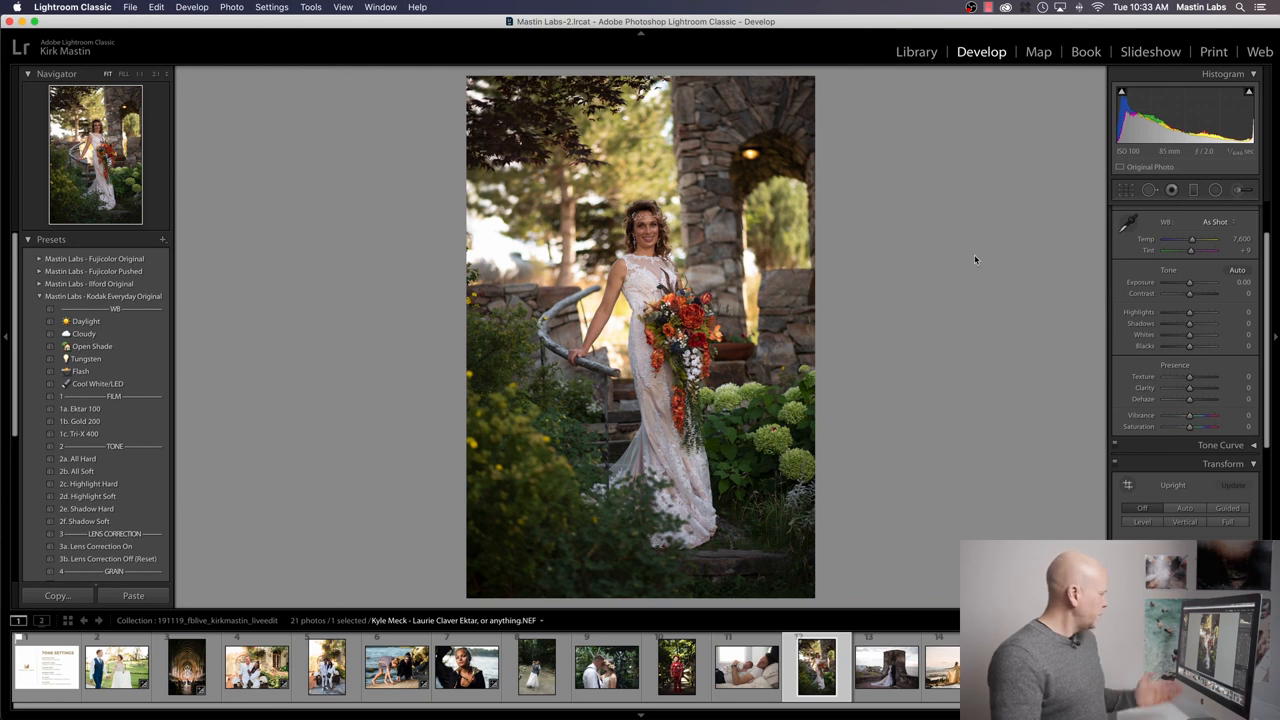
pyautogui.moveTo(368, 376)
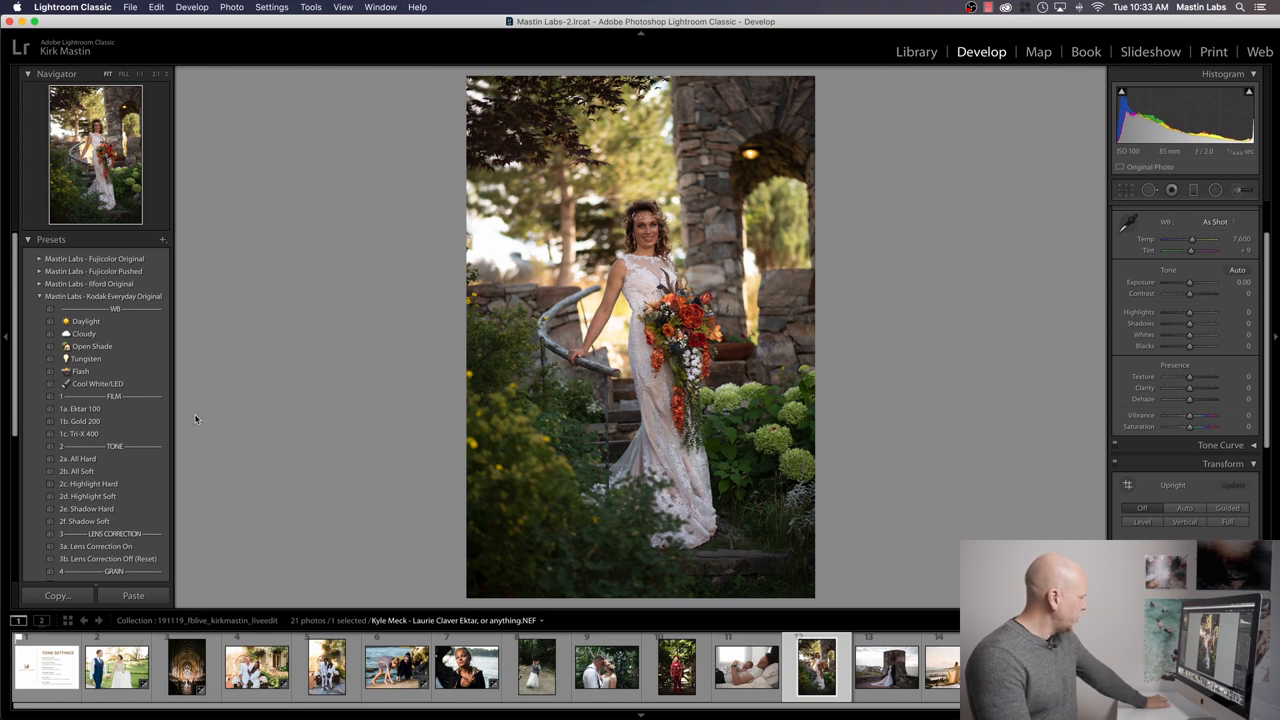
# Apply a Kodak Everyday film preset to the bride photo, raise Exposure and shift Temp
pyautogui.click(80, 408)
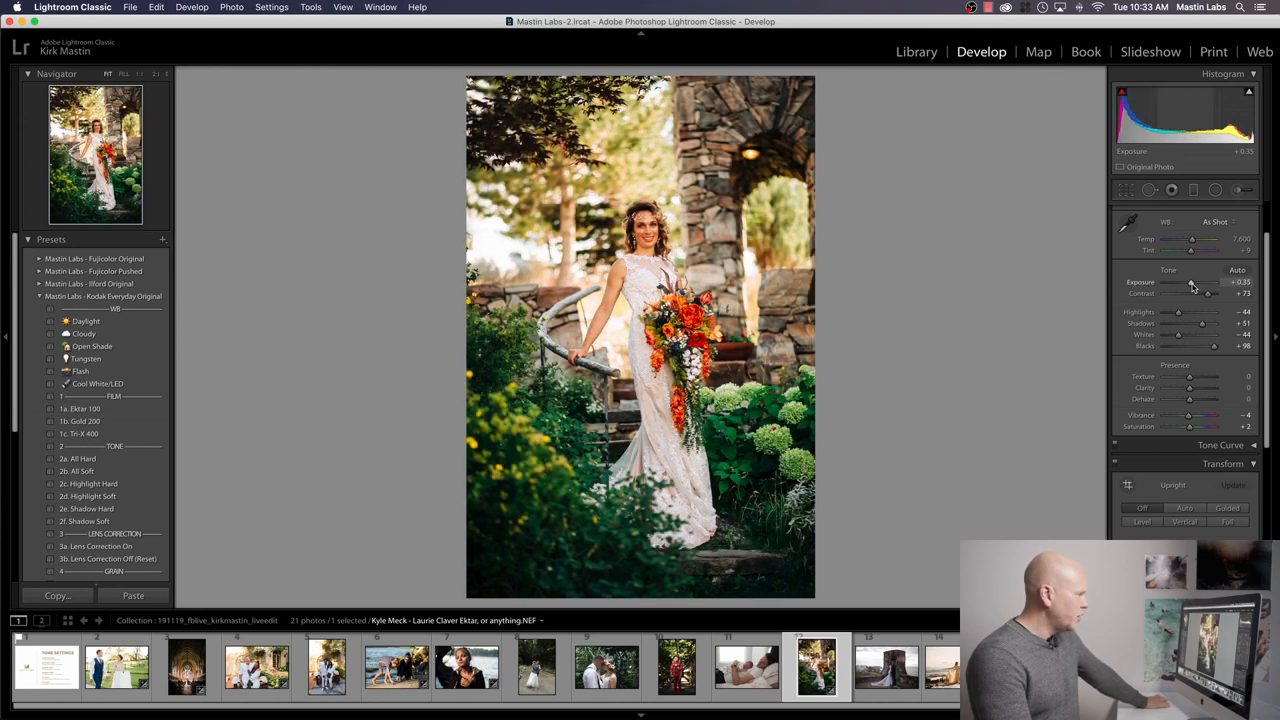
pyautogui.moveTo(1192, 240); pyautogui.dragTo(1190, 240)
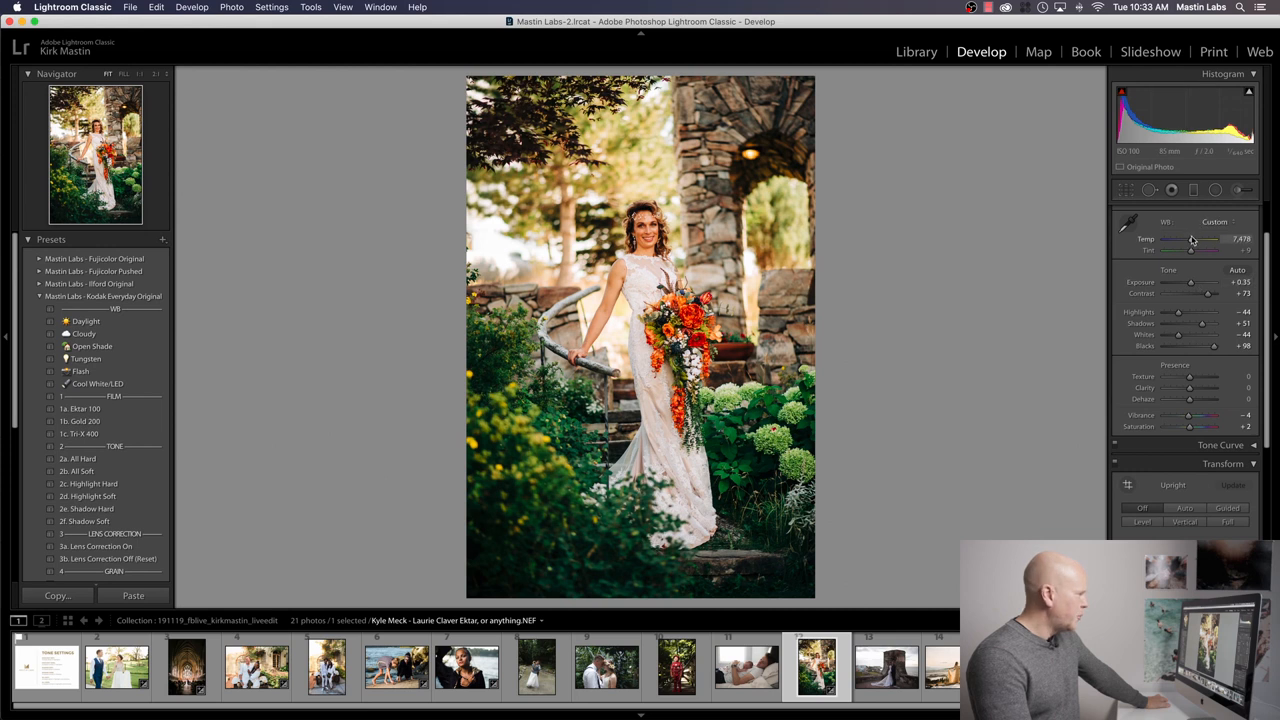
pyautogui.moveTo(1196, 240); pyautogui.dragTo(1188, 240)
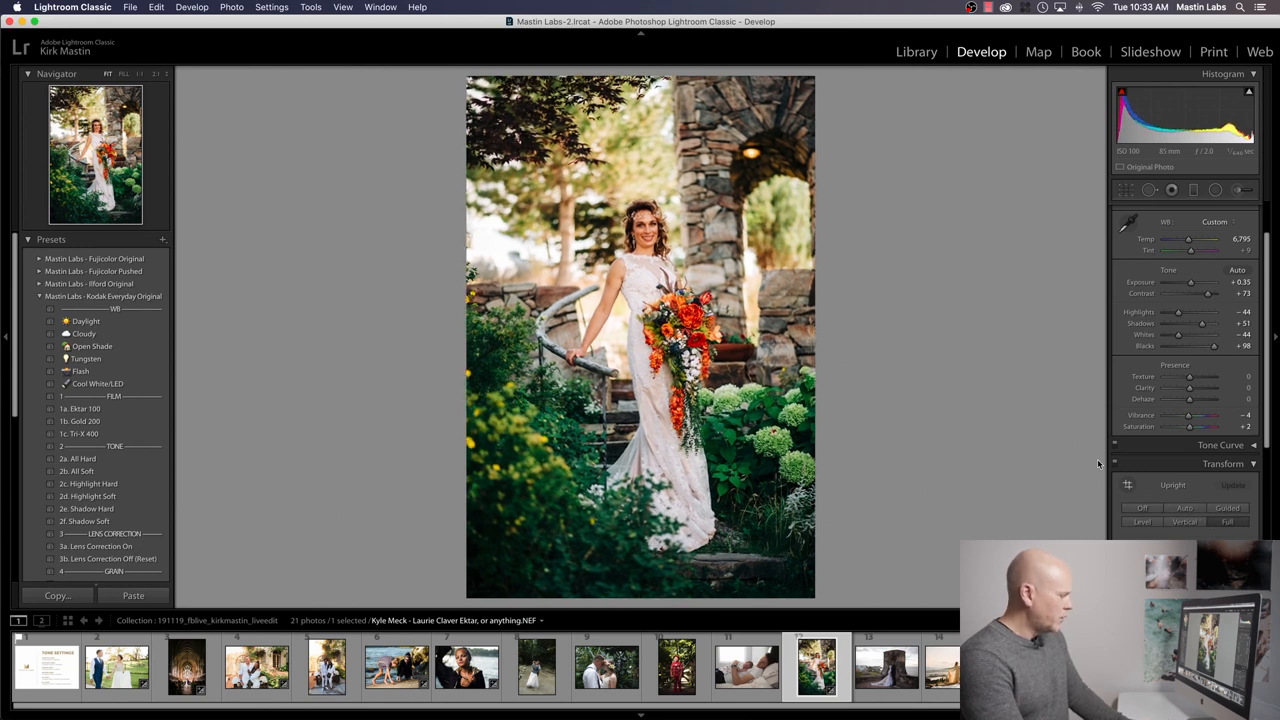
pyautogui.click(1126, 190)
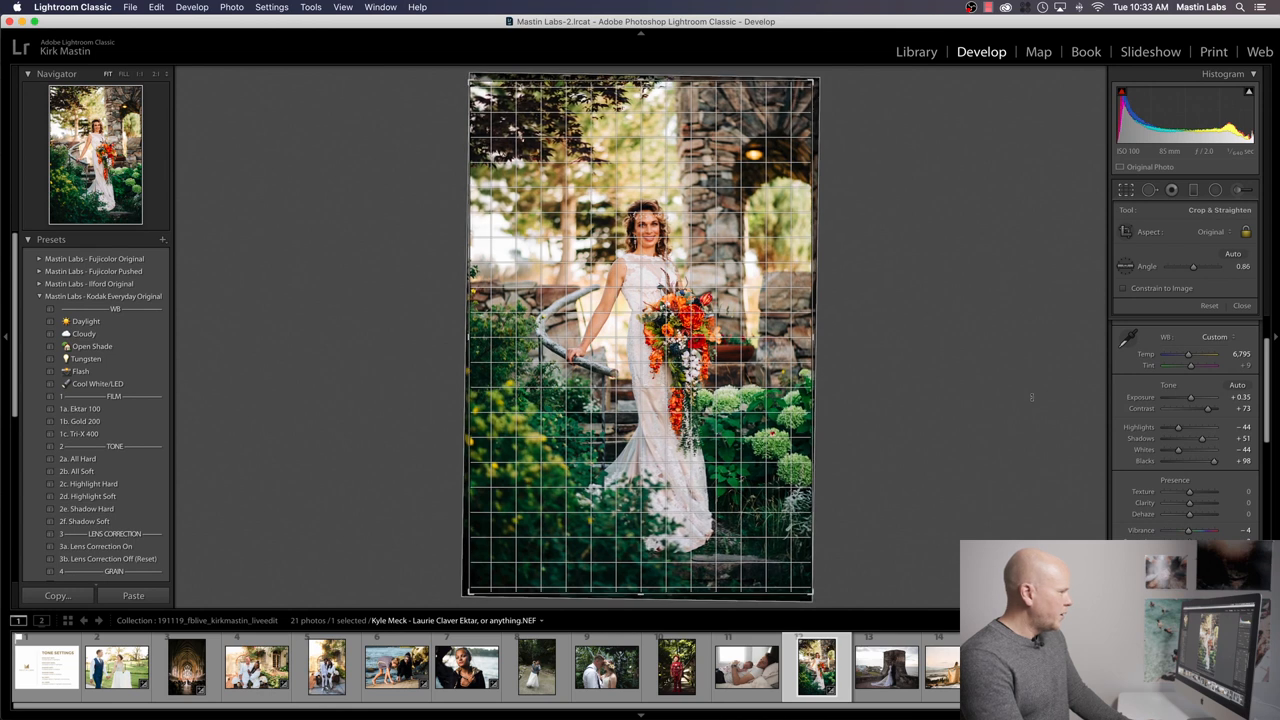
# Finish the bride photo with the Highlight Soft tone preset, then open the alley portrait by the blue door
pyautogui.click(1240, 304)
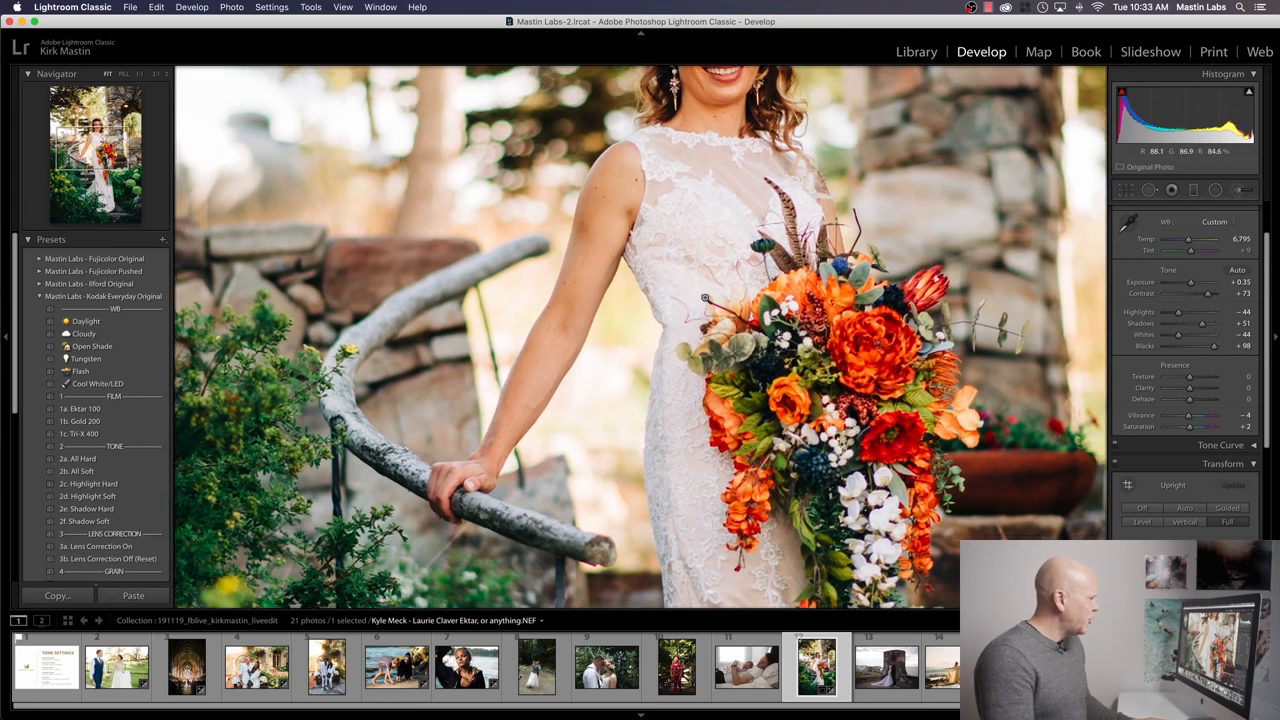
pyautogui.click(108, 72)
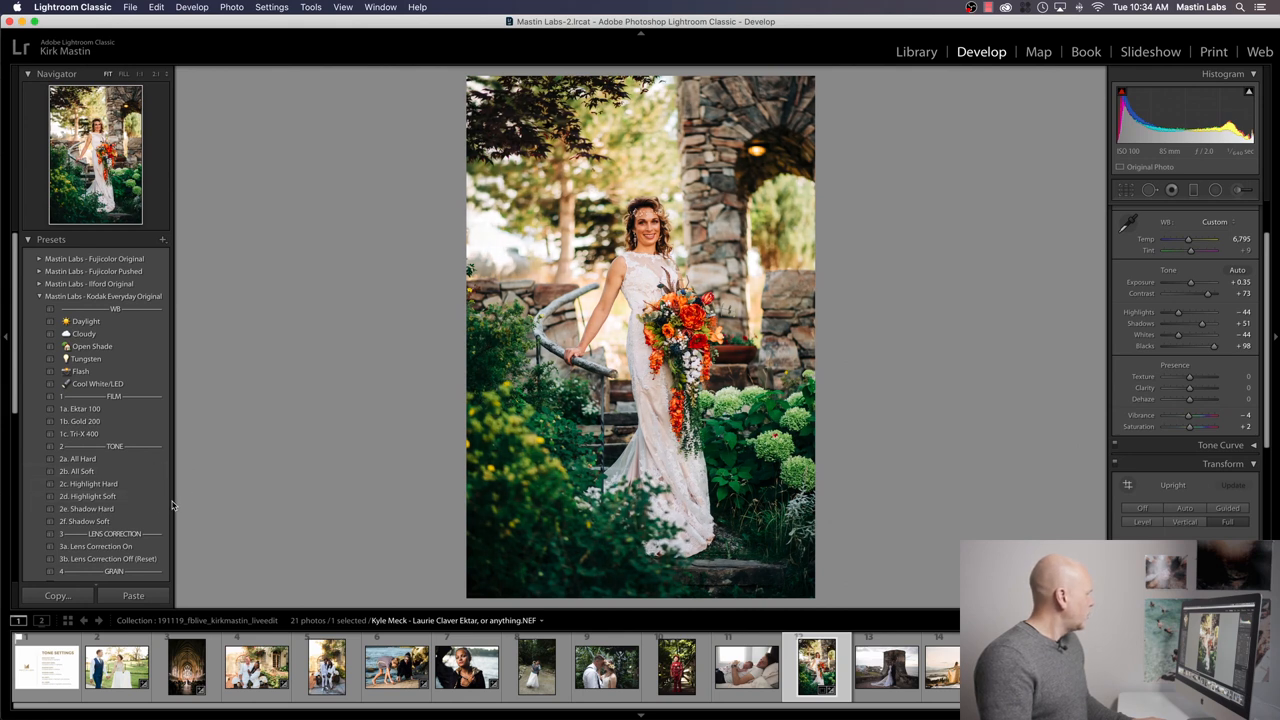
pyautogui.click(88, 496)
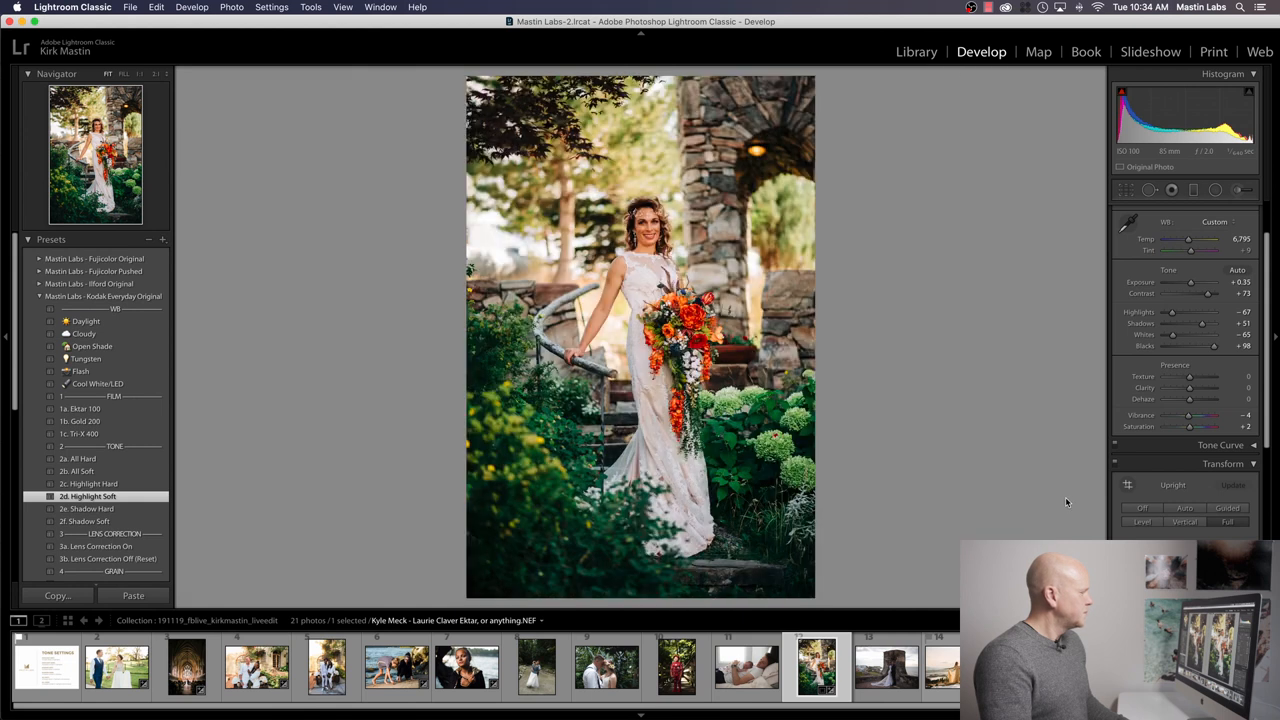
pyautogui.click(884, 668)
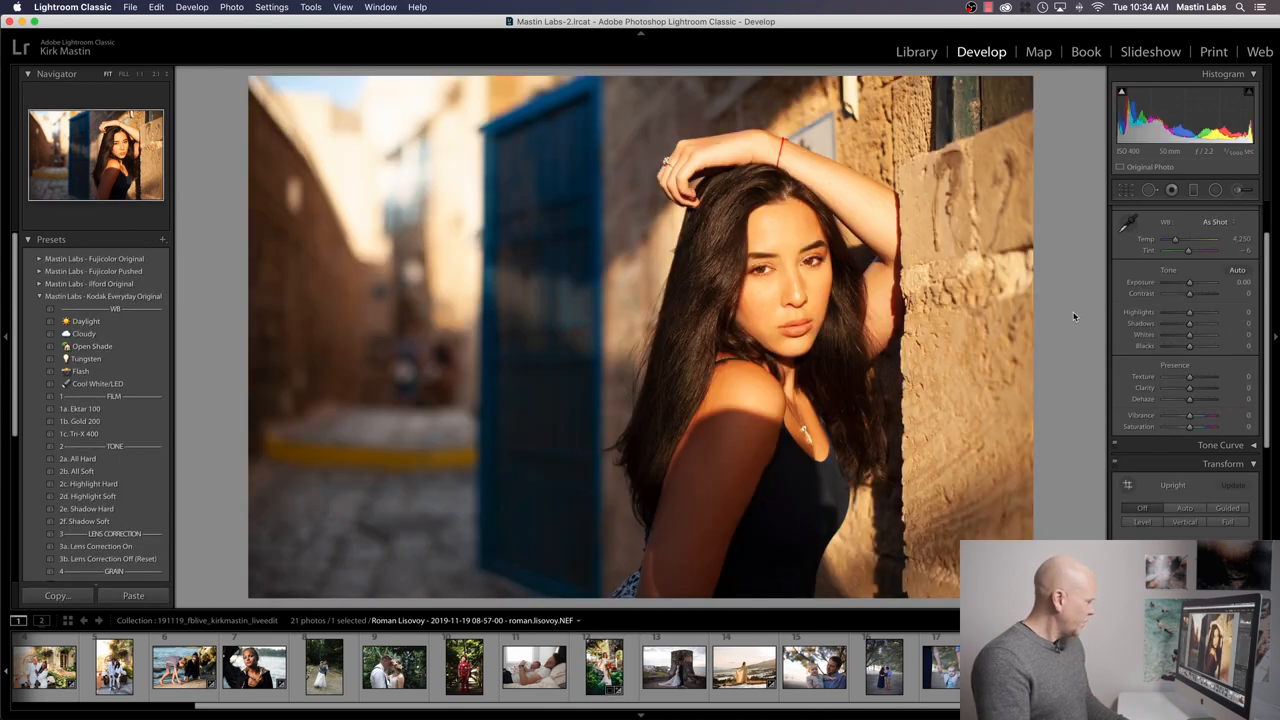
pyautogui.moveTo(1068, 318)
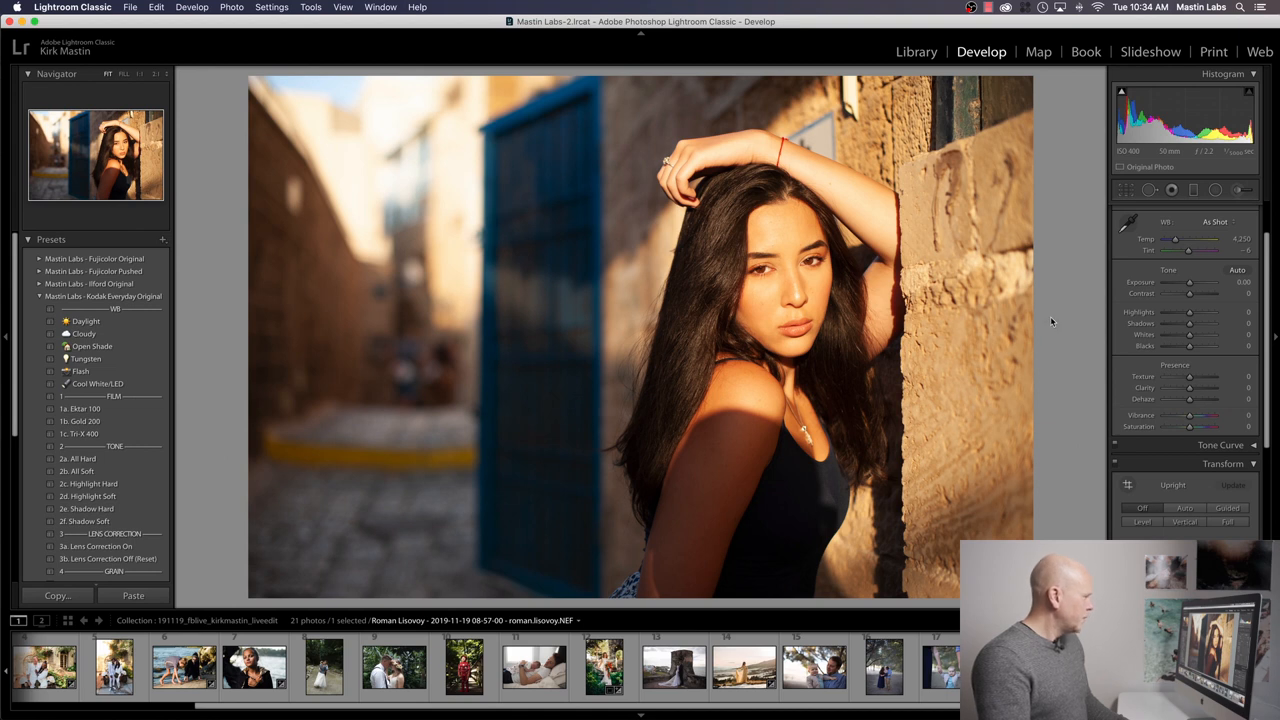
pyautogui.moveTo(1054, 344)
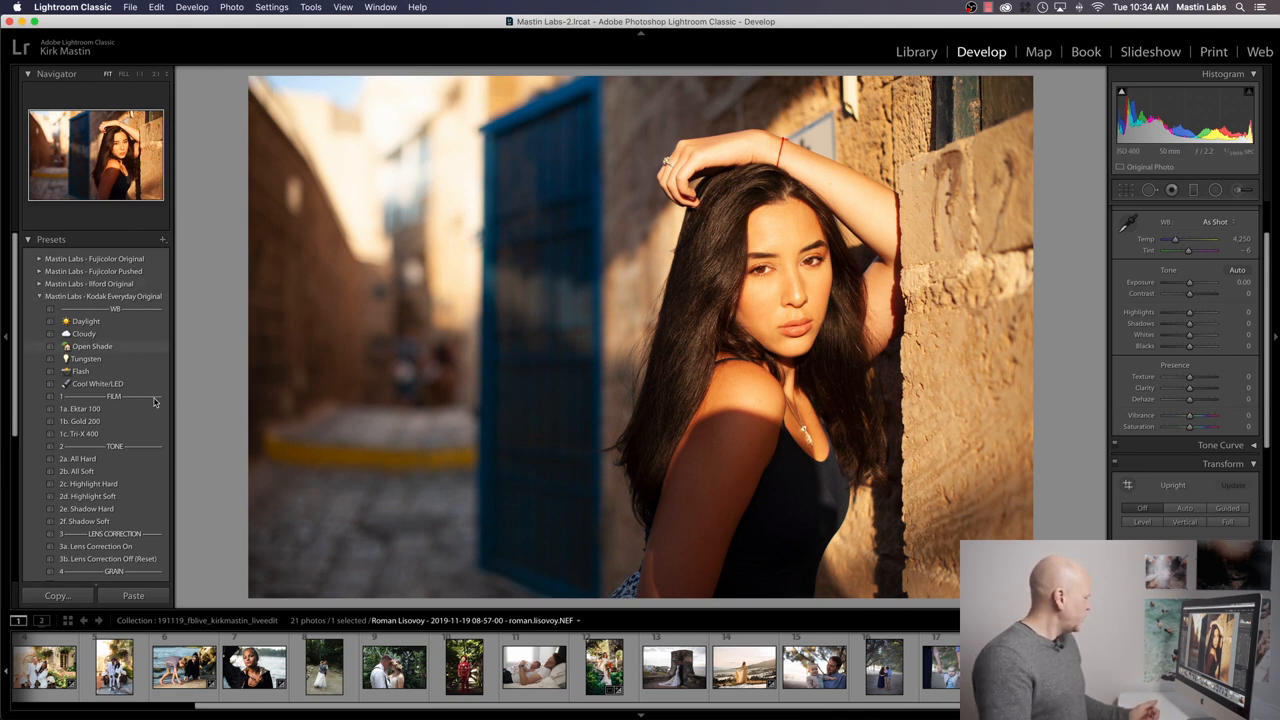
pyautogui.moveTo(182, 420)
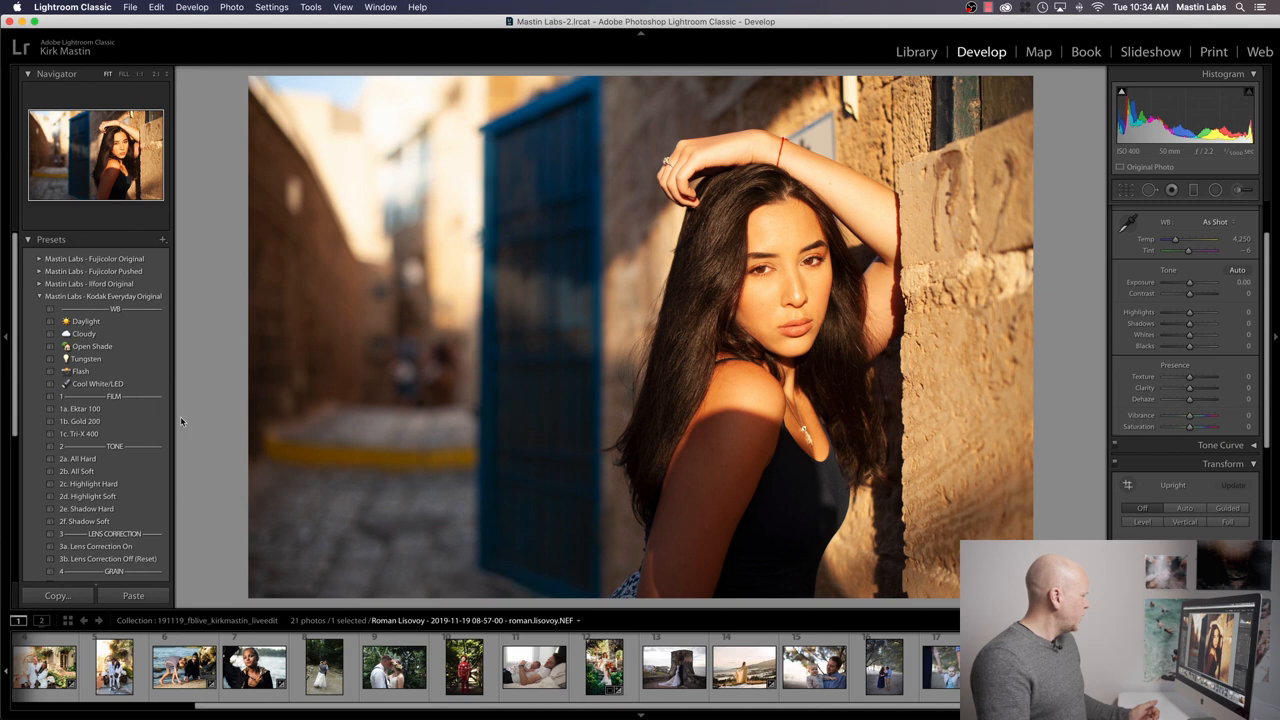
# Apply the 1b. Gold 200 preset to the alley portrait and cool its Temp white balance
pyautogui.click(80, 420)
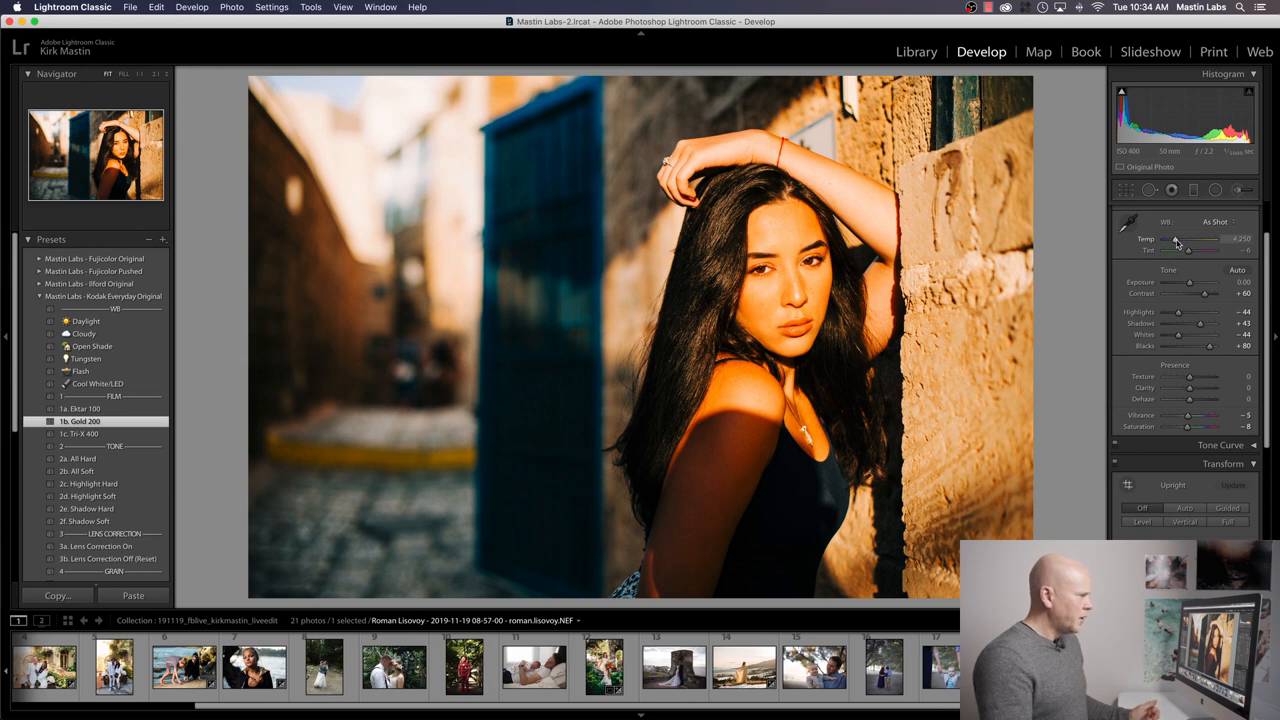
pyautogui.moveTo(1200, 240); pyautogui.dragTo(1172, 240)
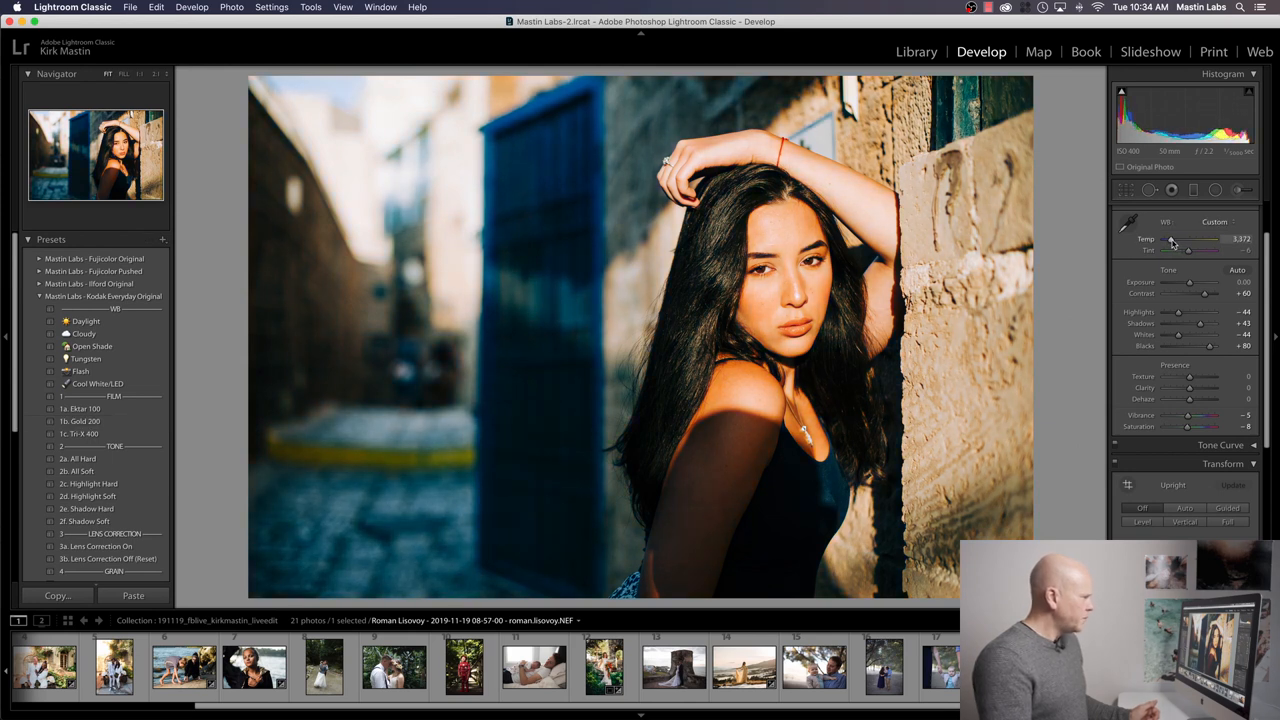
pyautogui.moveTo(1188, 240); pyautogui.dragTo(1178, 240)
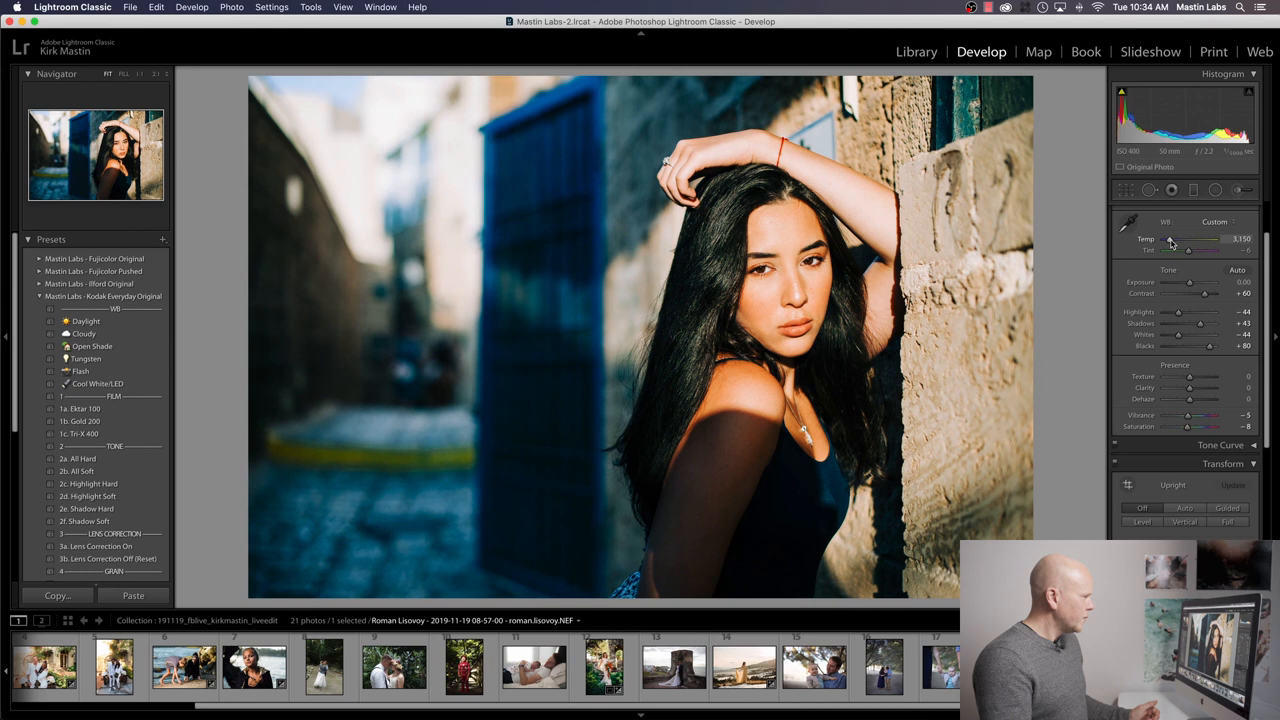
pyautogui.moveTo(1190, 240); pyautogui.dragTo(1210, 240)
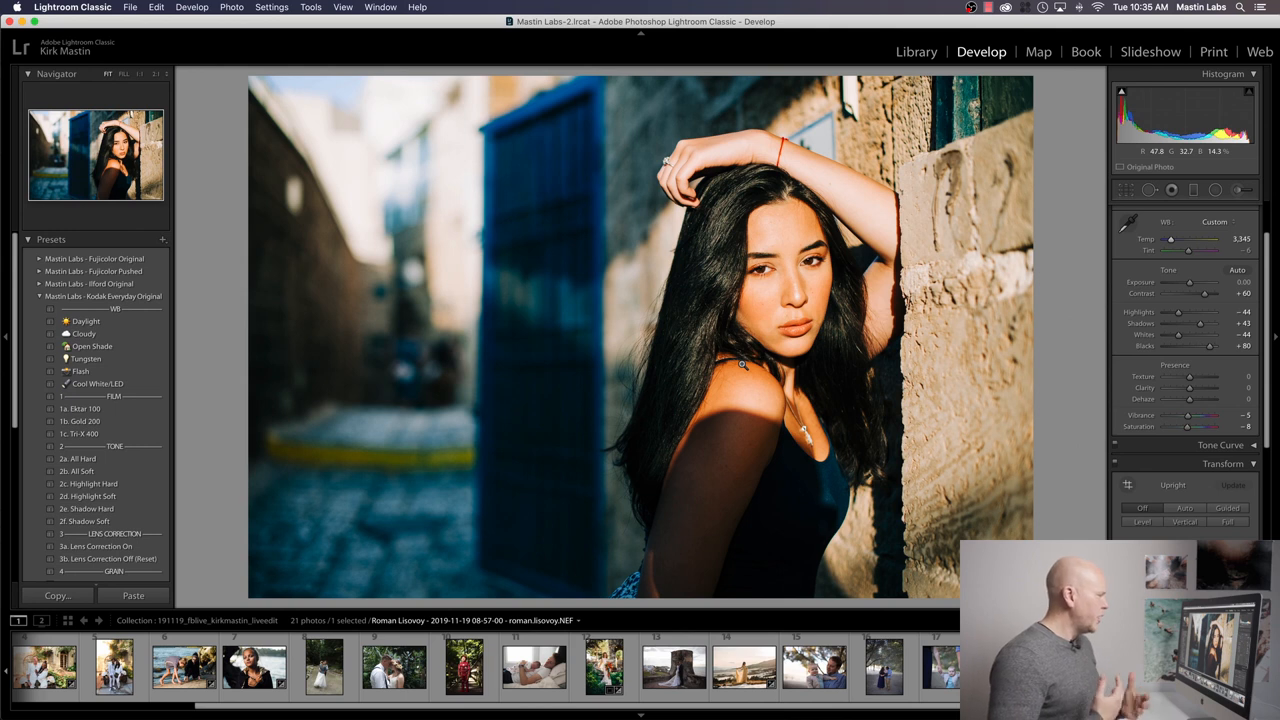
pyautogui.moveTo(496, 376)
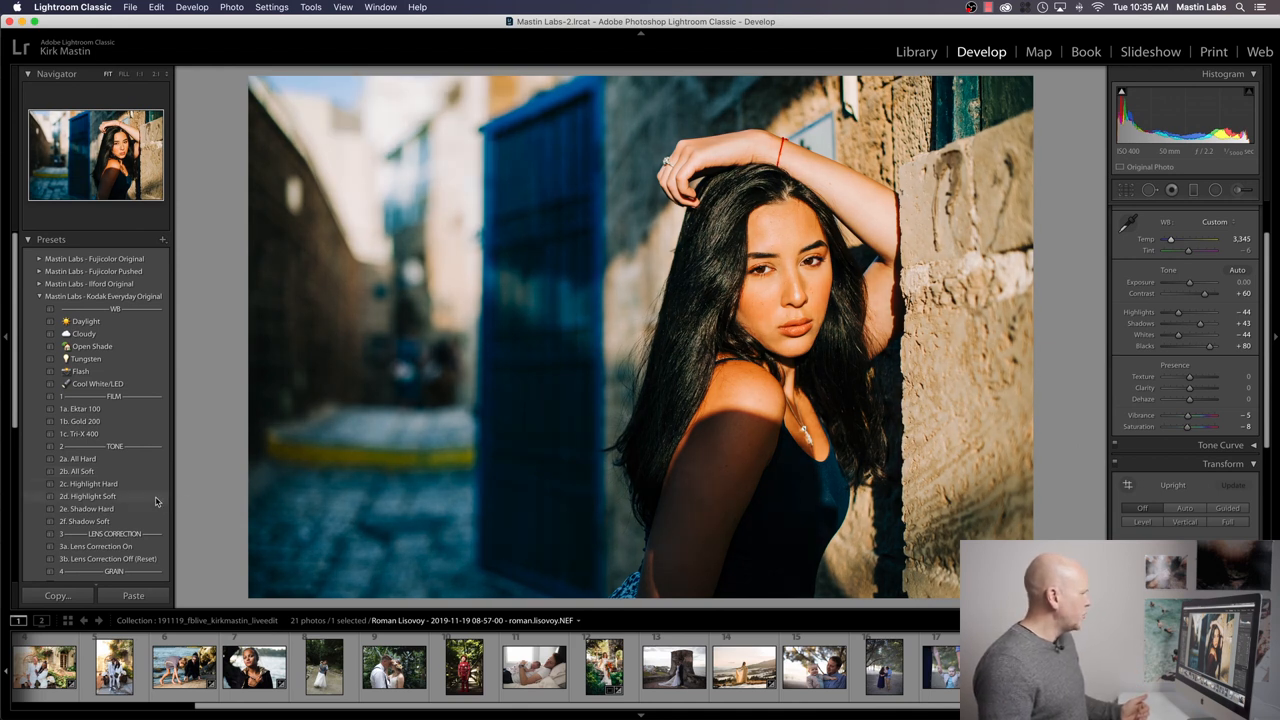
# Apply the 2d. Highlight Soft tone preset to the alley portrait
pyautogui.click(88, 496)
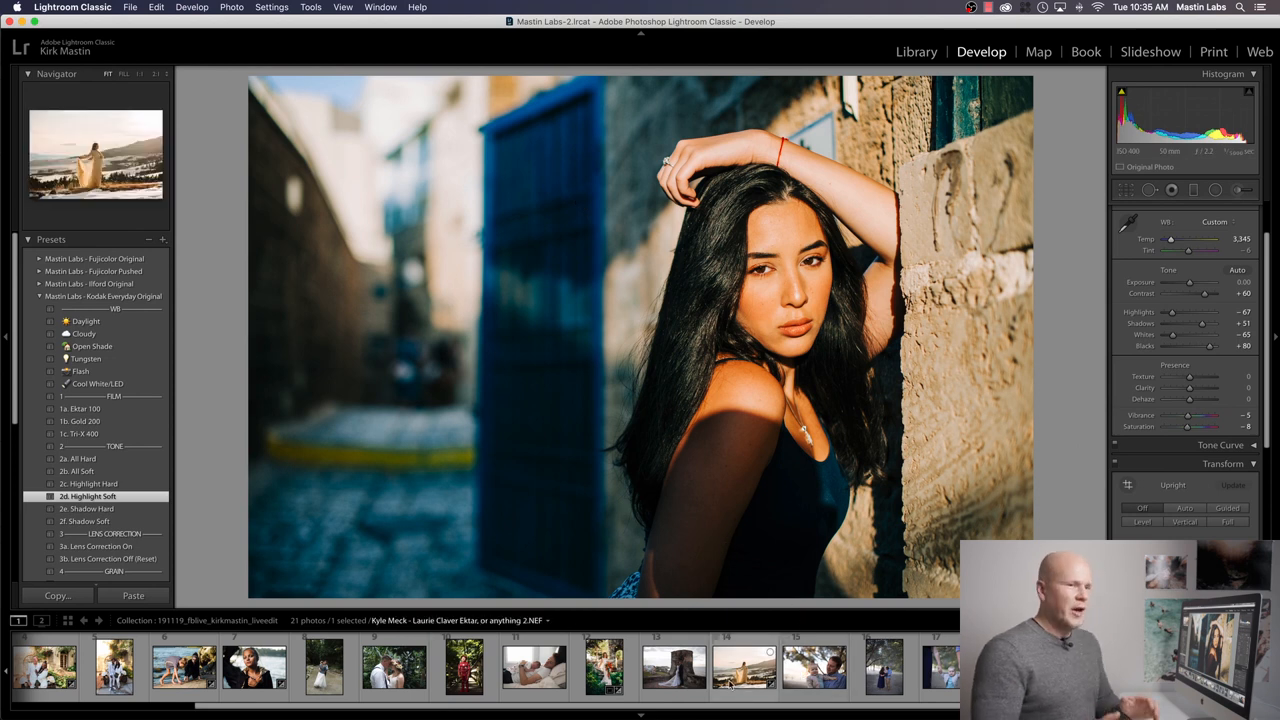
pyautogui.moveTo(744, 668)
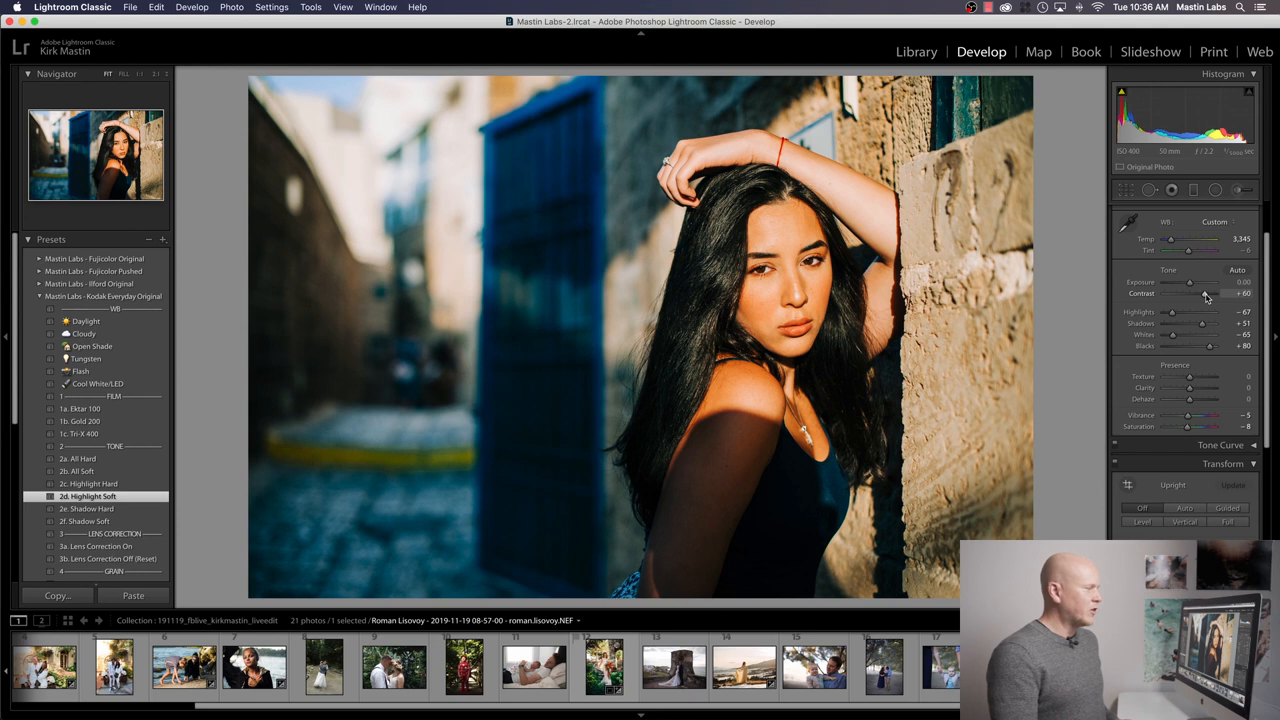
# Try a Contrast slider change on the alley portrait and undo it with Cmd+Z
pyautogui.moveTo(1200, 294); pyautogui.dragTo(1188, 294)
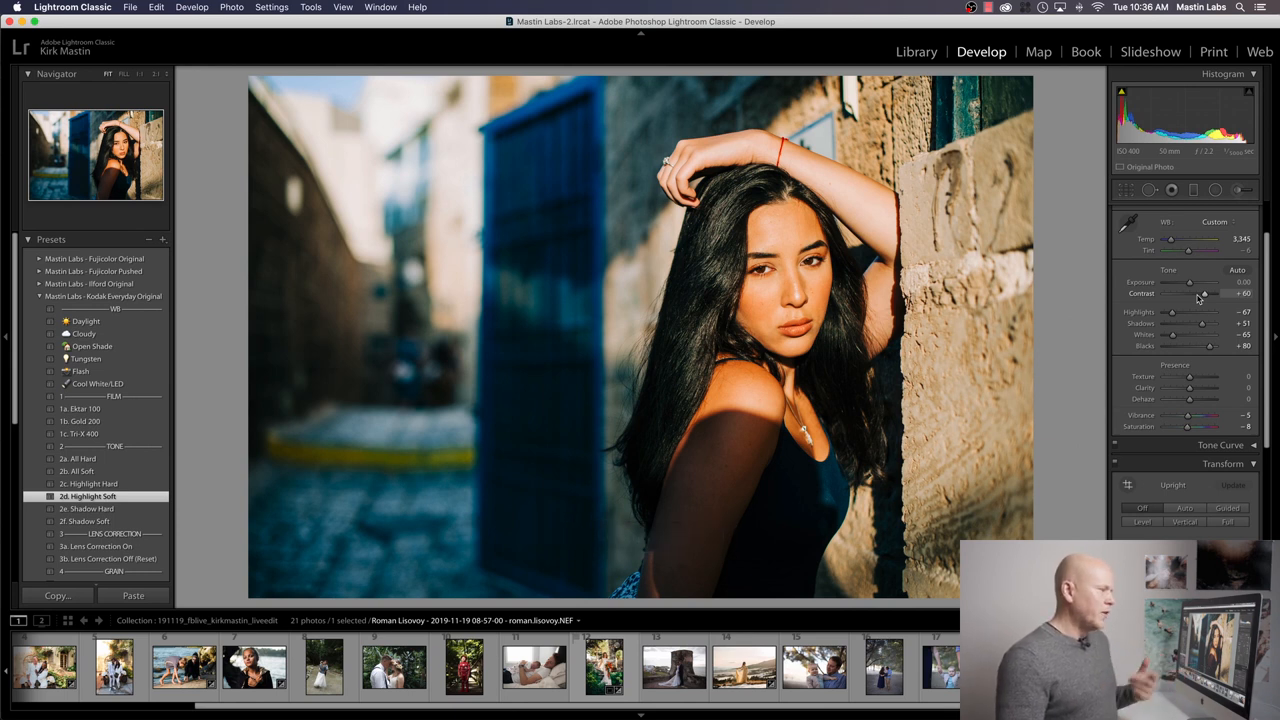
pyautogui.moveTo(1204, 294); pyautogui.dragTo(1200, 294)
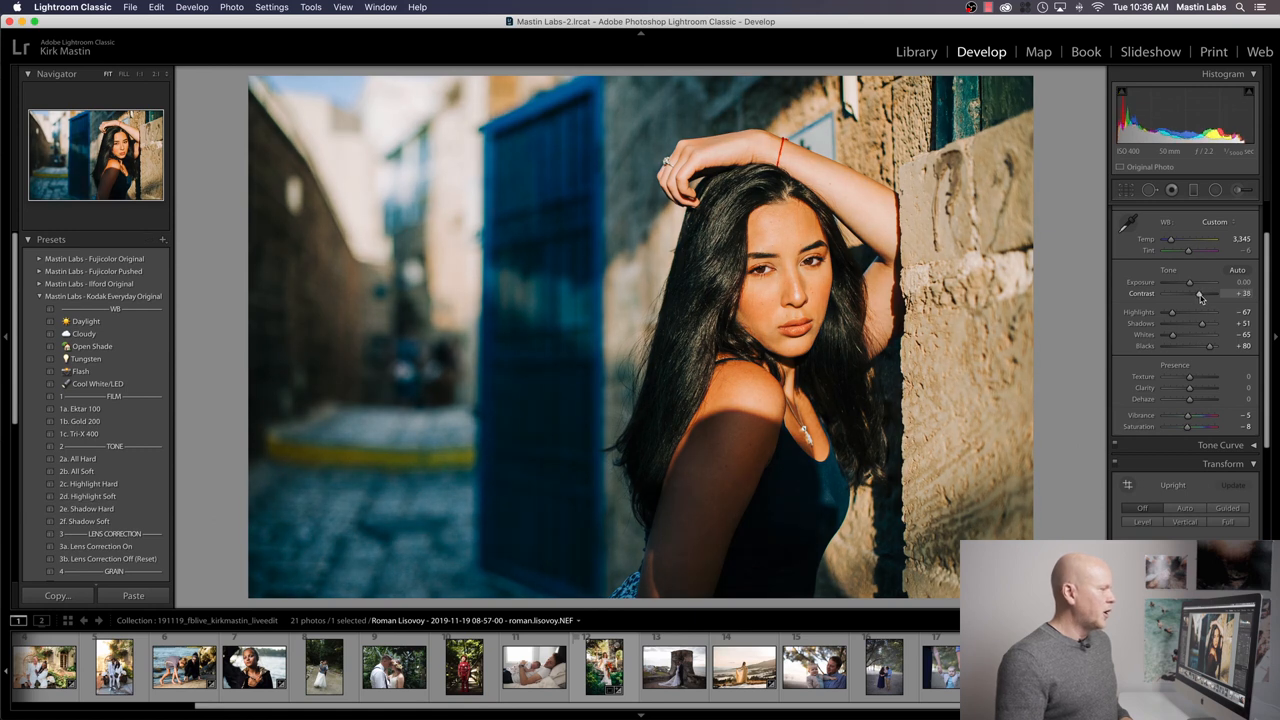
pyautogui.moveTo(1200, 296); pyautogui.dragTo(1196, 296)
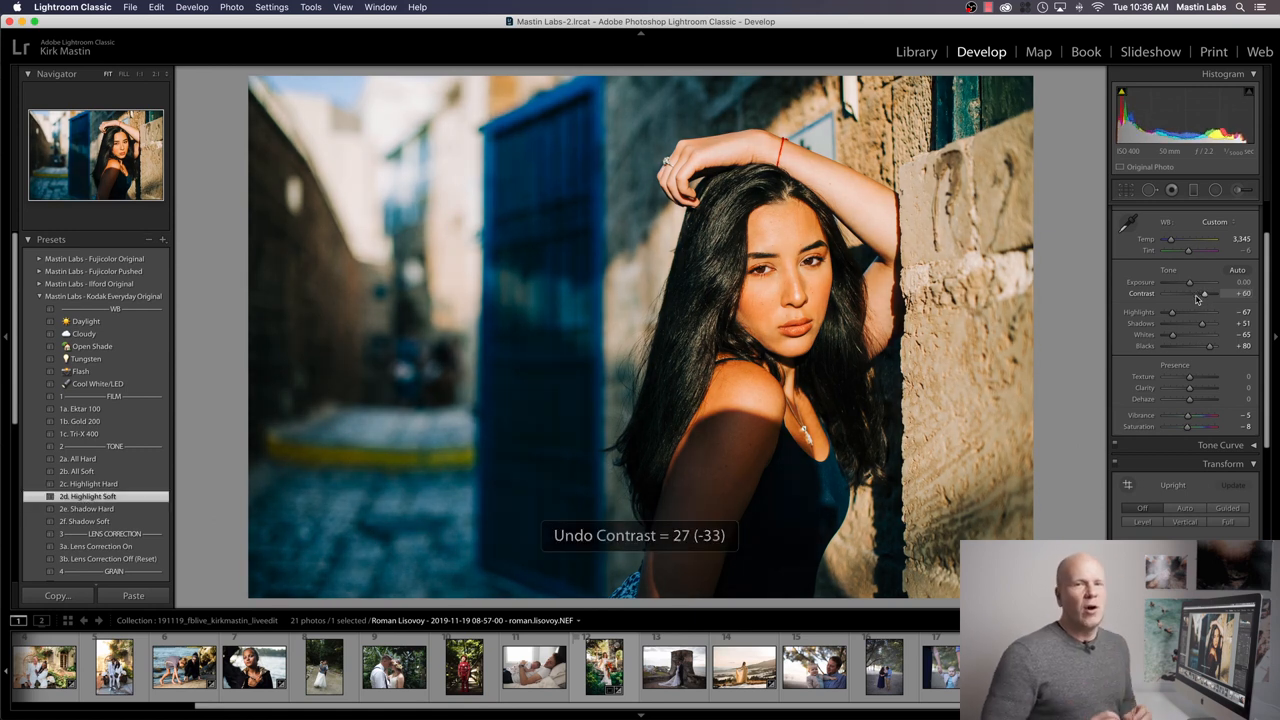
pyautogui.press('cmd+z')
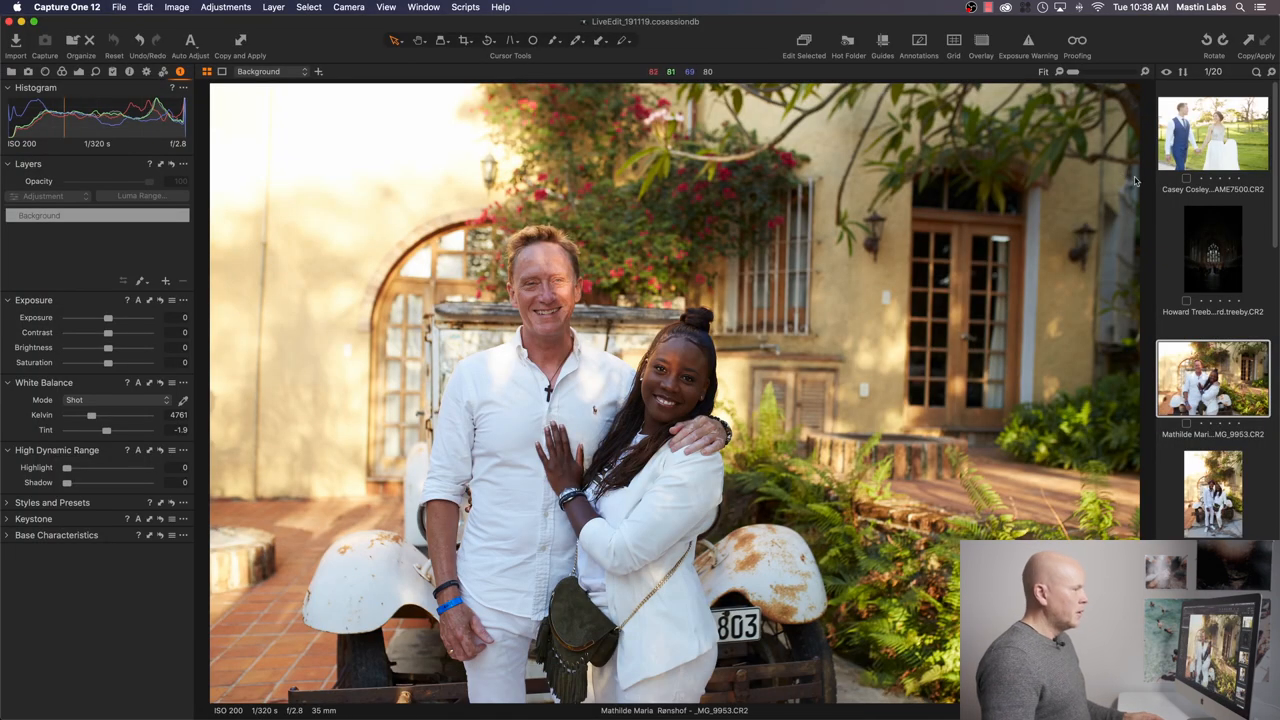
# Open the wedding couple on the seaside stone fortress from the Capture One browser
pyautogui.scroll(-3)
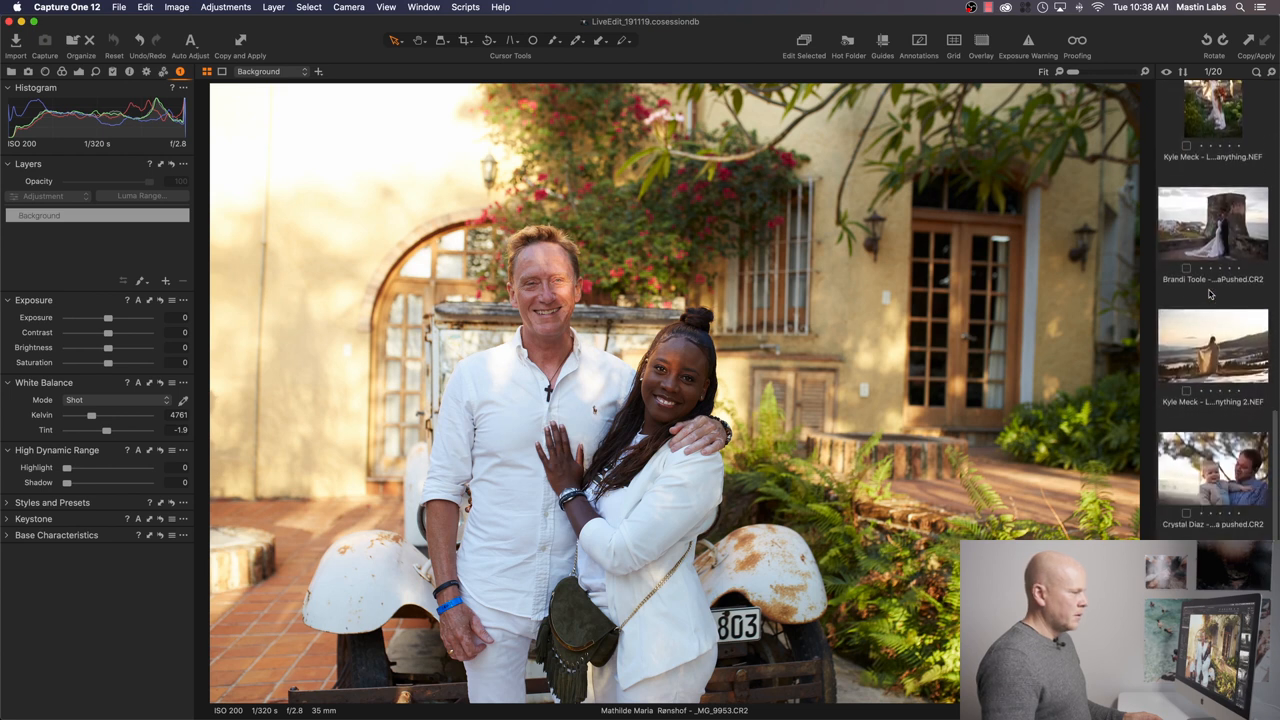
pyautogui.click(1212, 214)
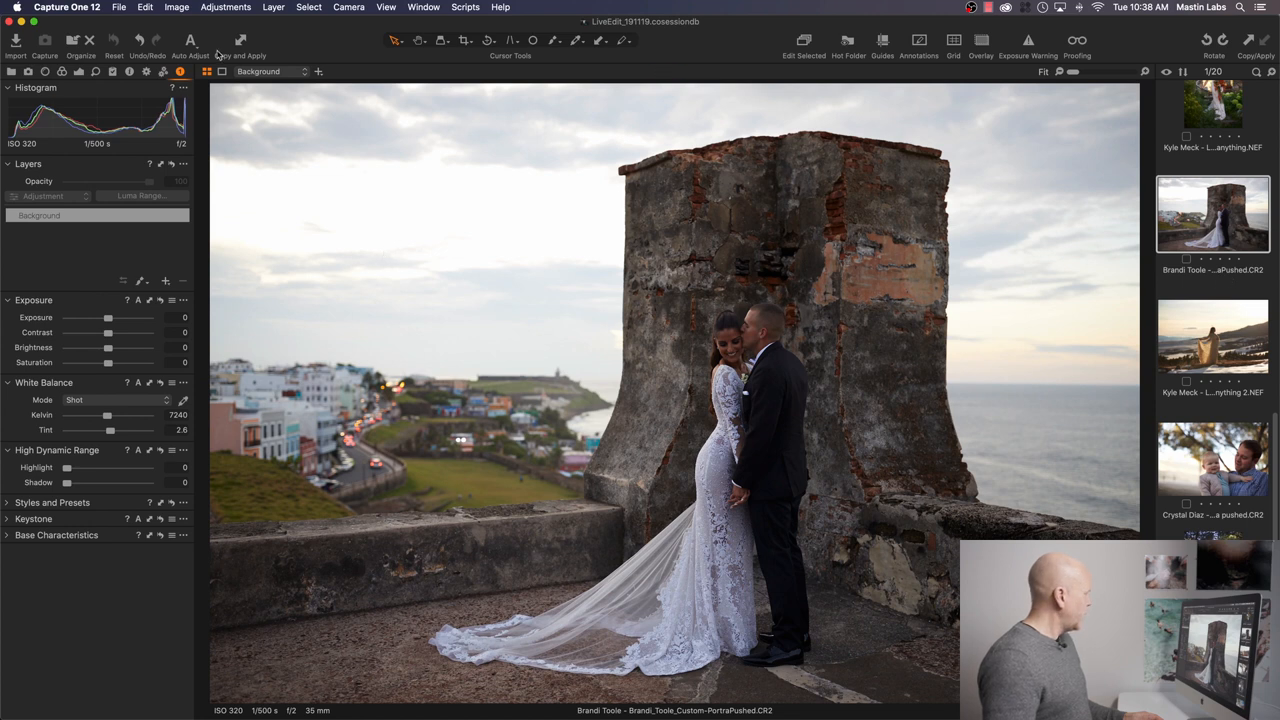
pyautogui.scroll(-3)
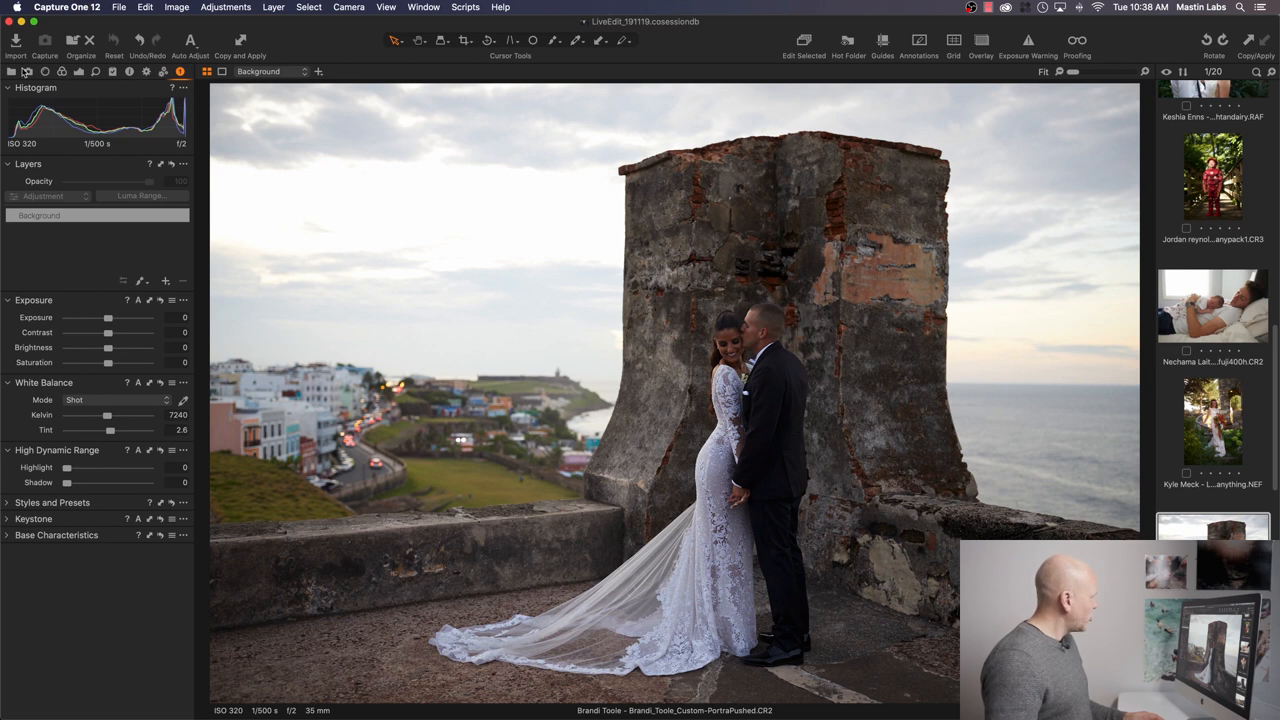
pyautogui.moveTo(138, 420)
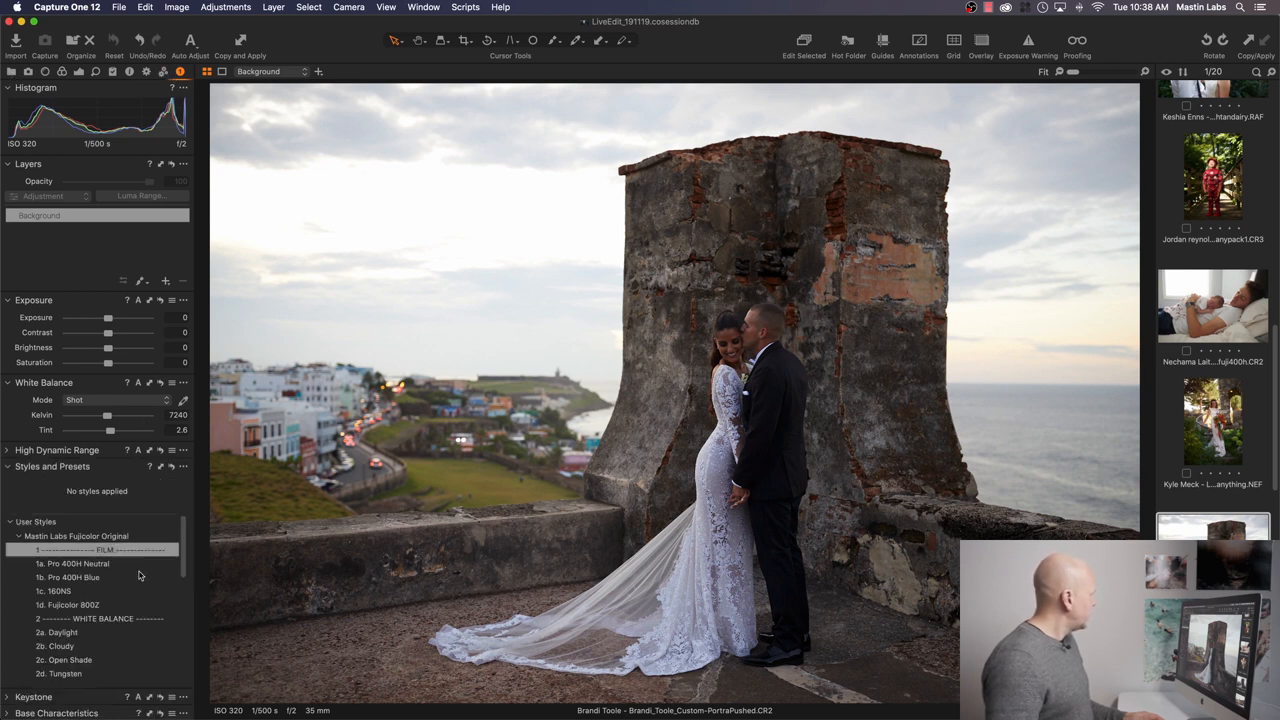
# Apply the 1a. Pro 400H Neutral user style to the wedding photo
pyautogui.click(20, 536)
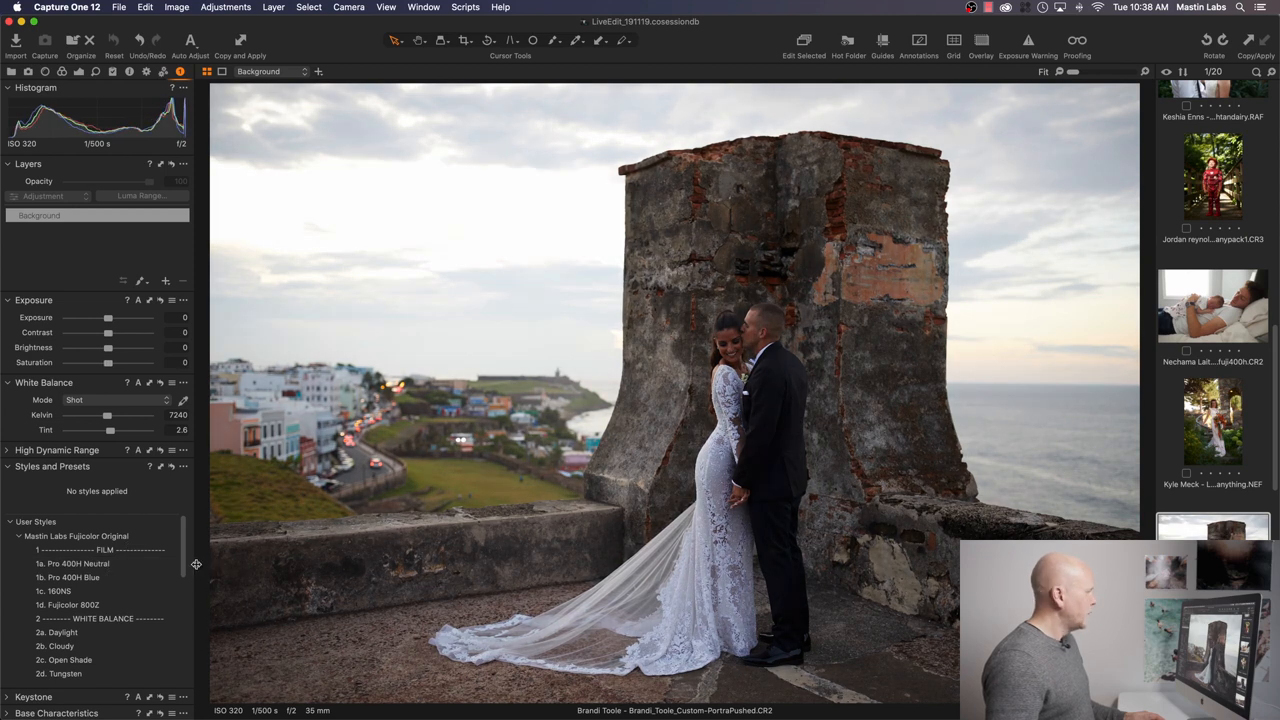
pyautogui.click(72, 564)
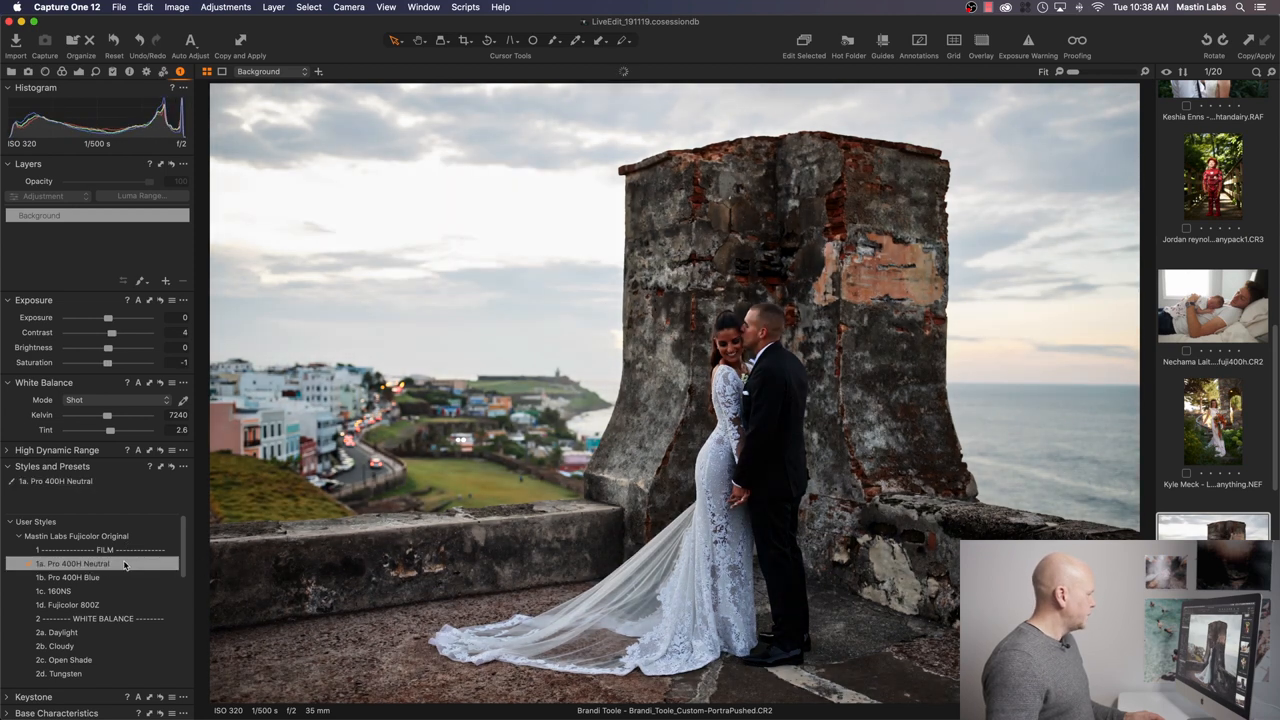
pyautogui.click(72, 564)
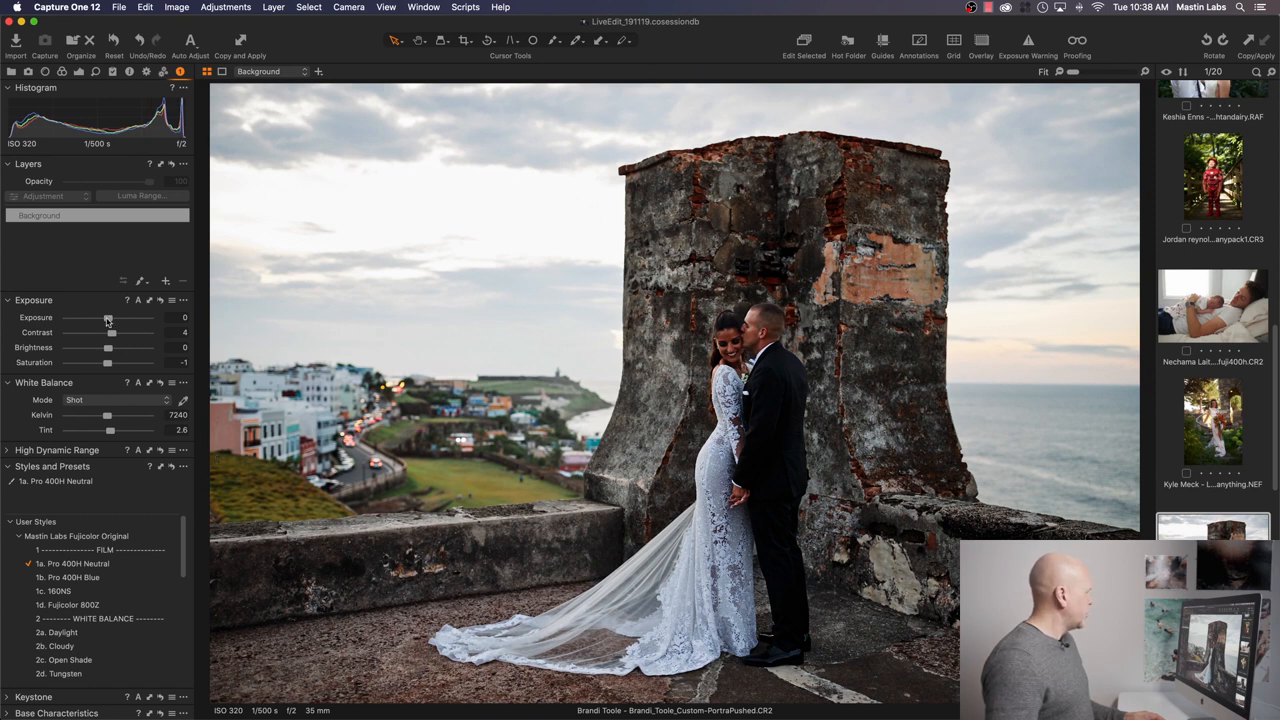
# Brighten the wedding photo's exposure and shift its white balance tint toward neutral
pyautogui.moveTo(108, 318); pyautogui.dragTo(116, 318)
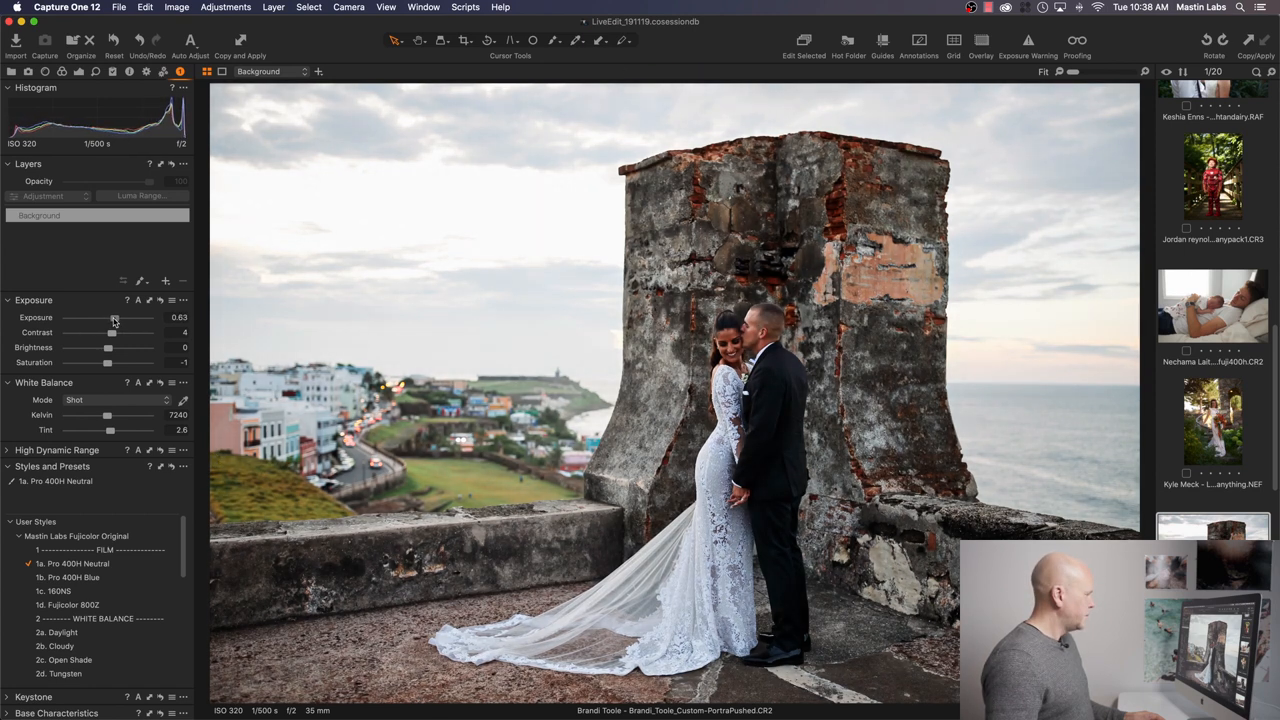
pyautogui.moveTo(108, 316); pyautogui.dragTo(116, 316)
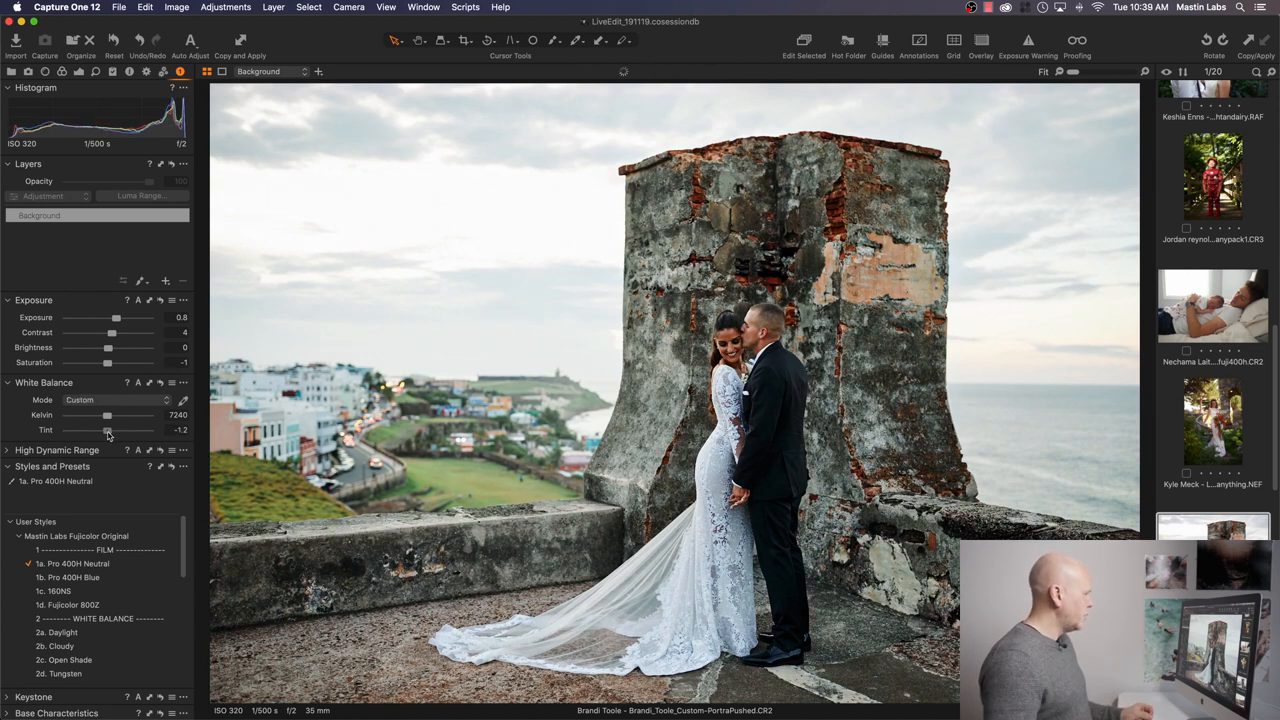
pyautogui.moveTo(108, 430); pyautogui.dragTo(112, 430)
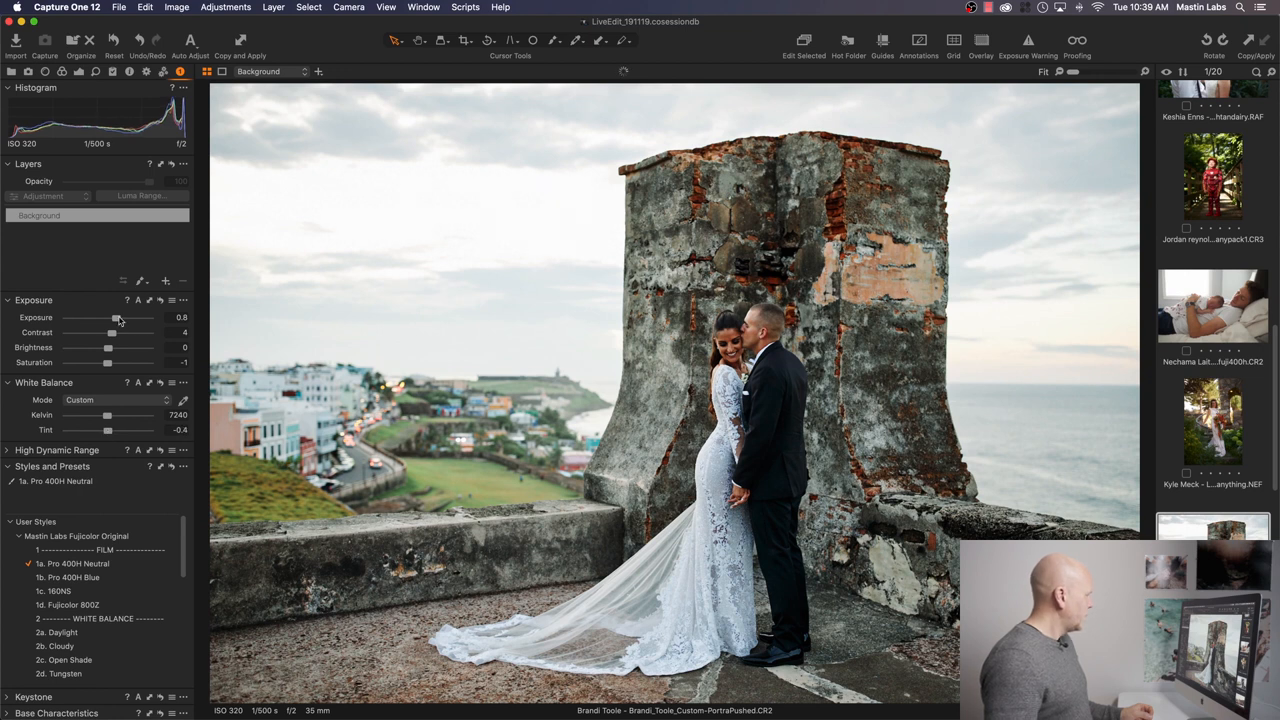
pyautogui.moveTo(108, 318); pyautogui.dragTo(118, 318)
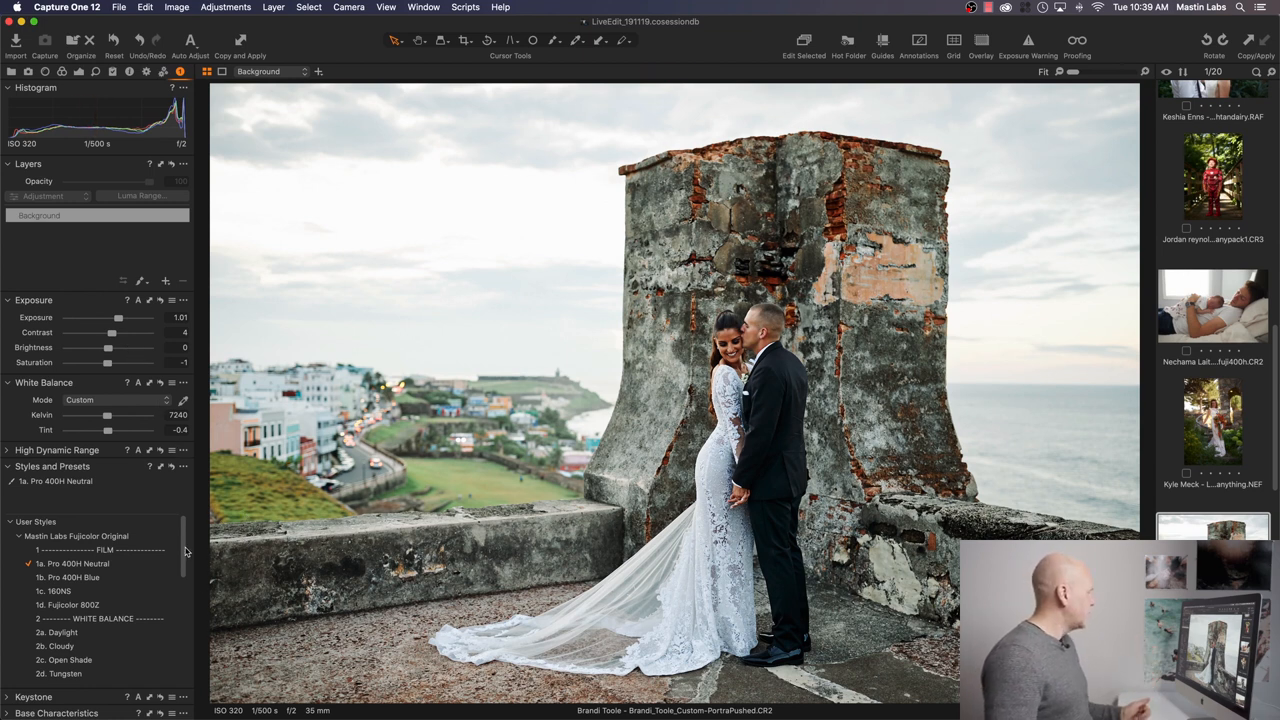
# Layer the 3a. All Soft style, cool the Kelvin temperature and nudge exposure up slightly
pyautogui.scroll(-3)
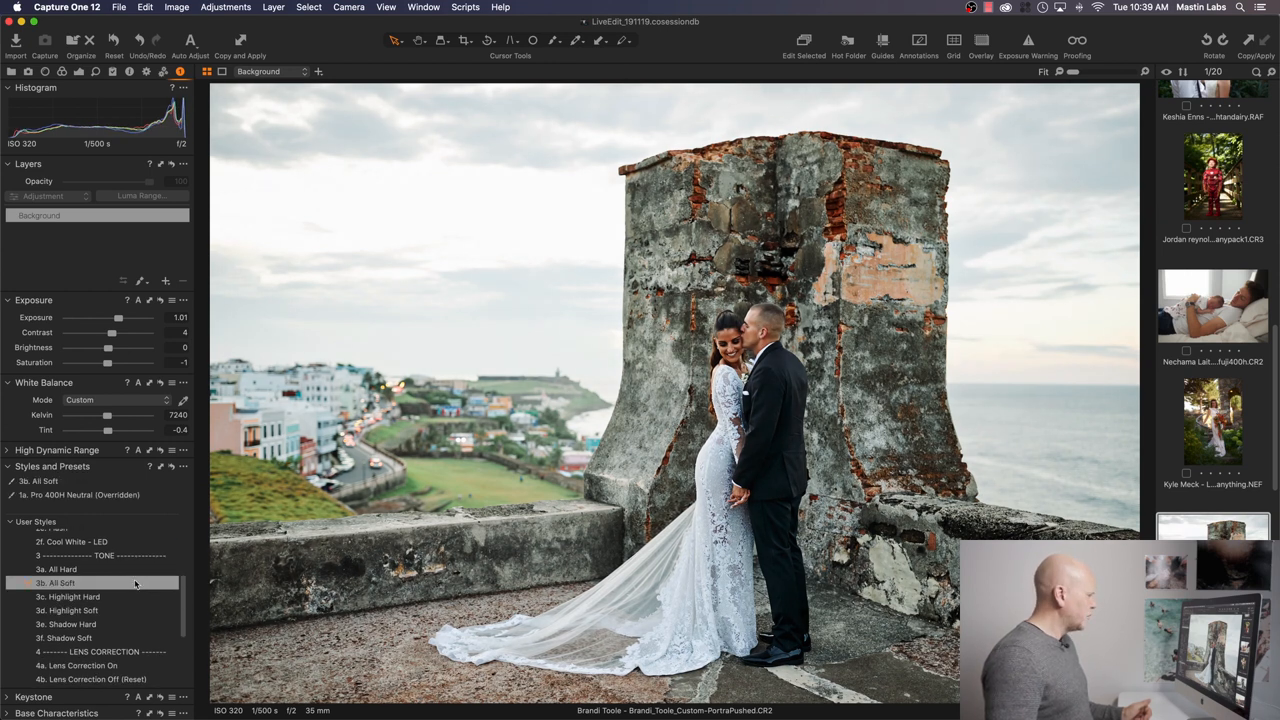
pyautogui.click(56, 584)
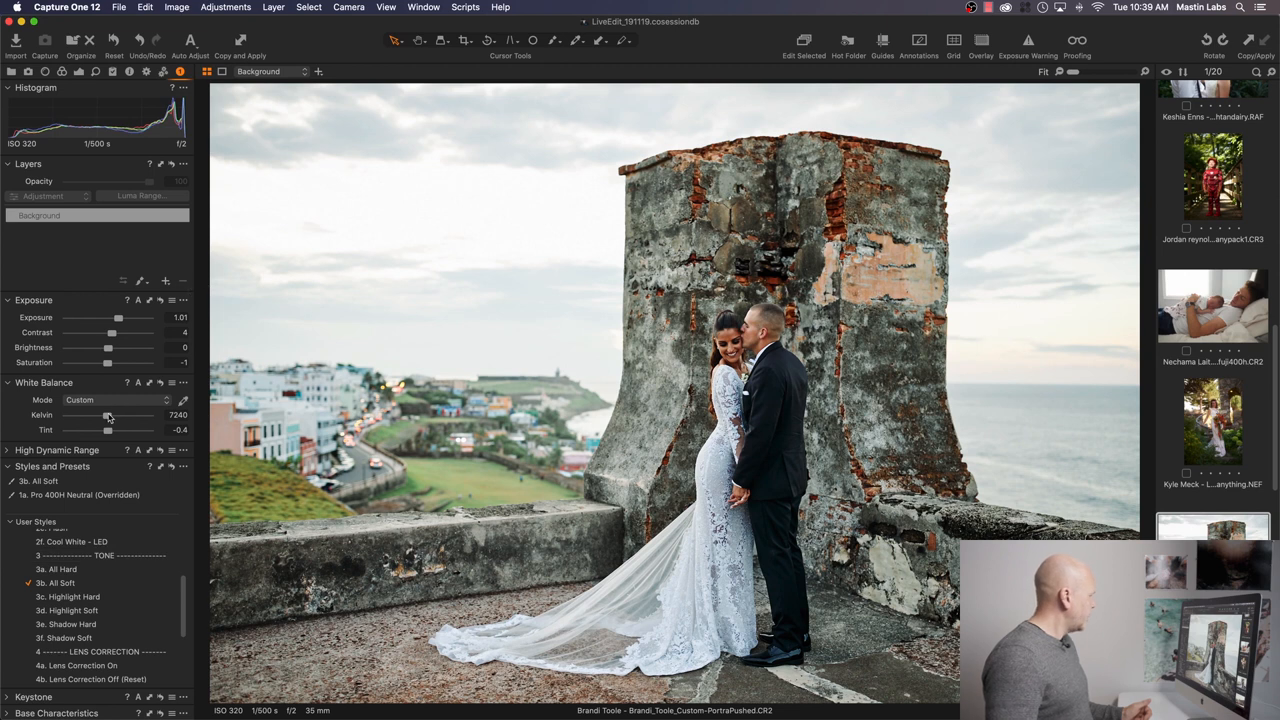
pyautogui.moveTo(108, 414); pyautogui.dragTo(130, 414)
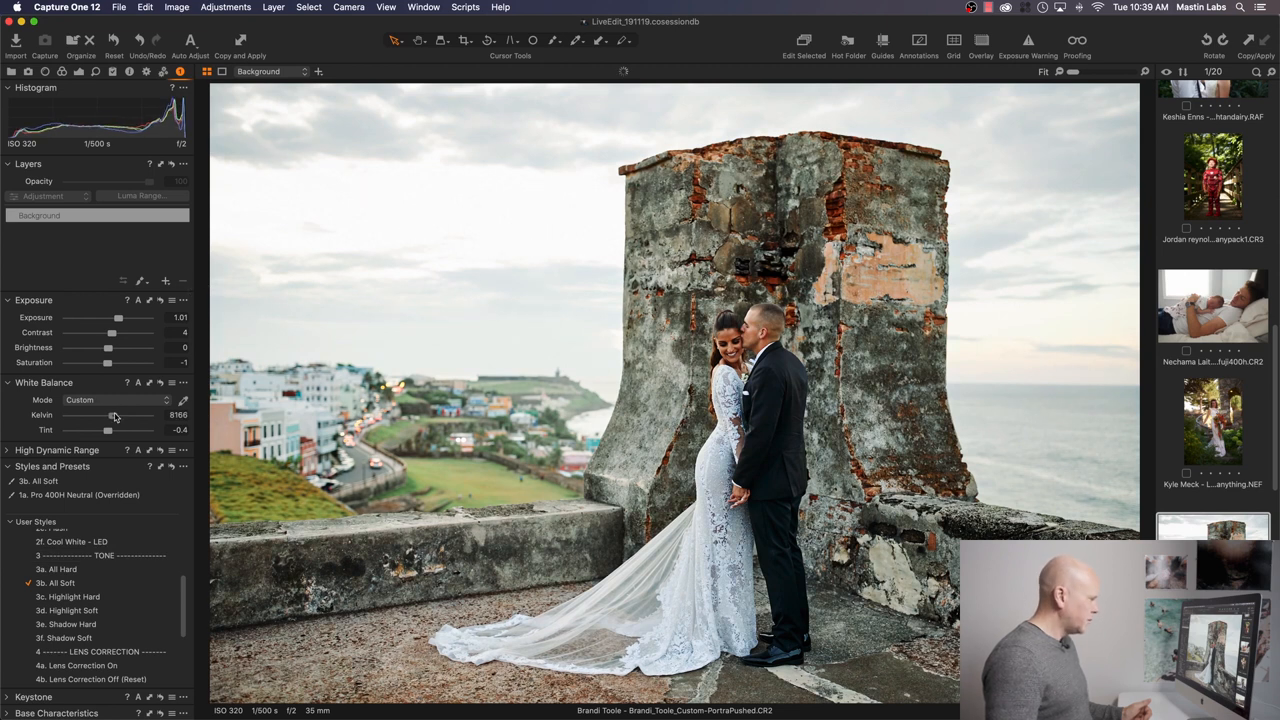
pyautogui.moveTo(108, 414); pyautogui.dragTo(116, 414)
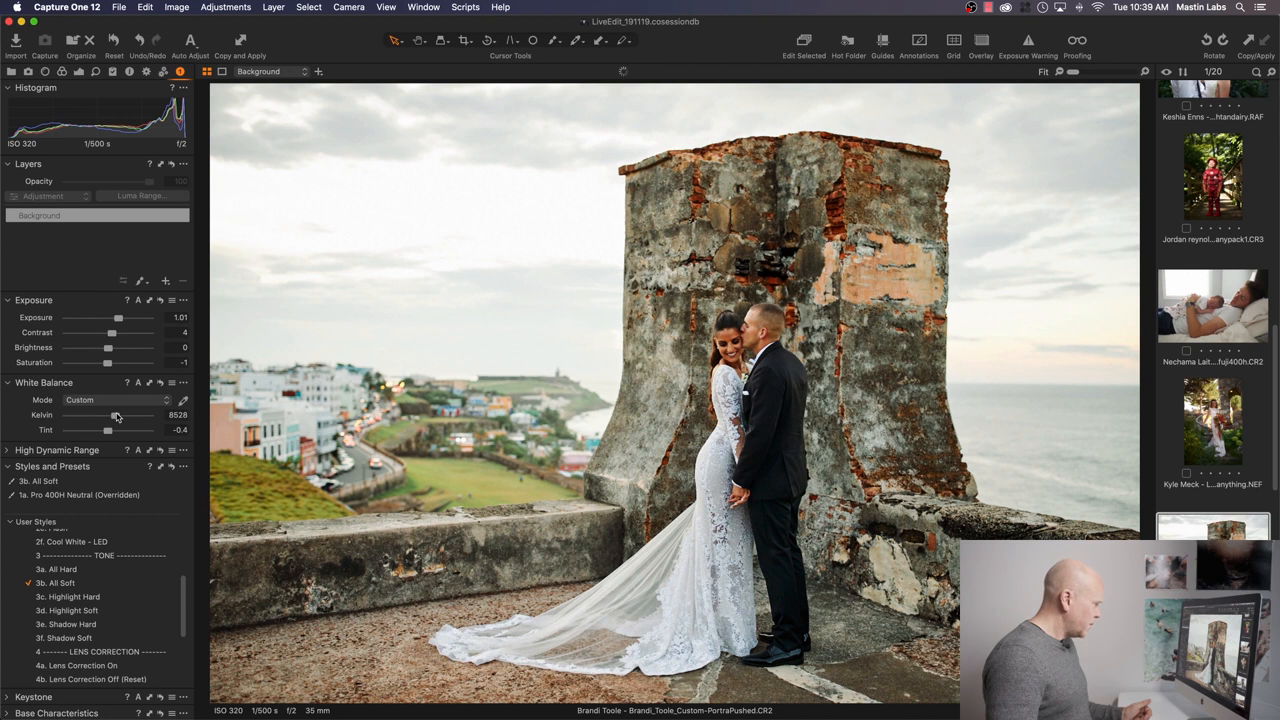
pyautogui.moveTo(112, 316); pyautogui.dragTo(120, 316)
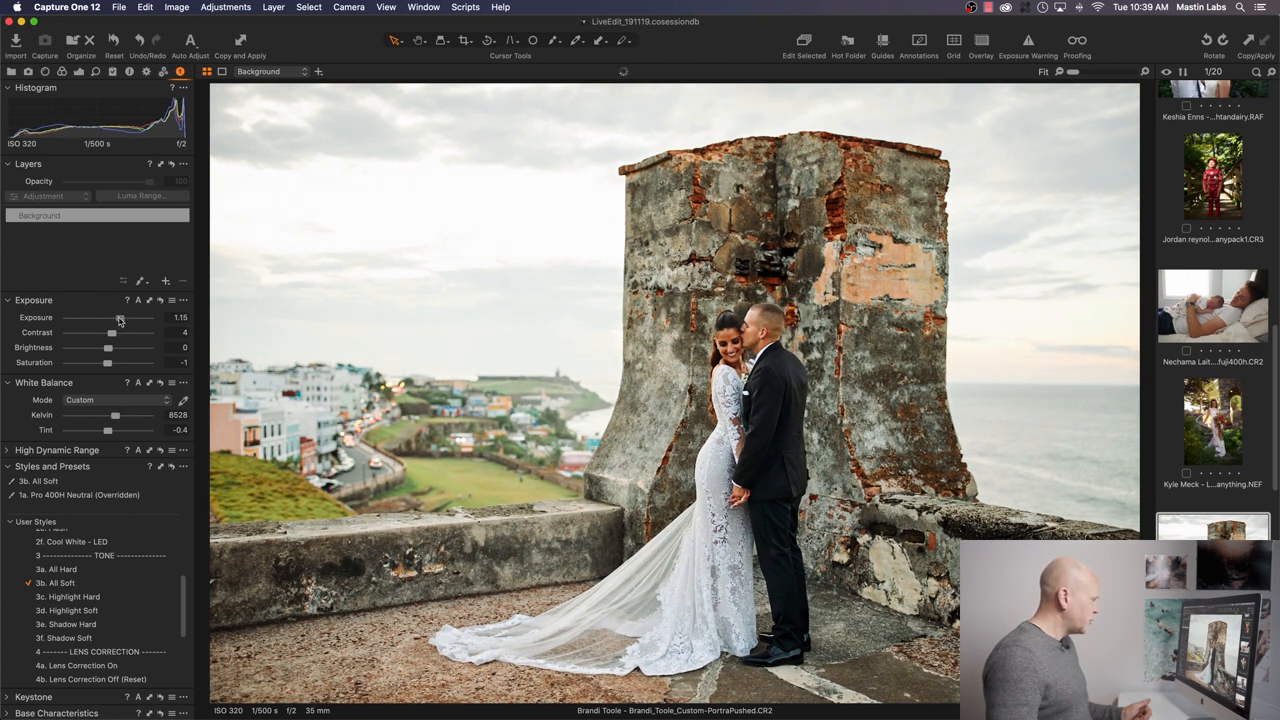